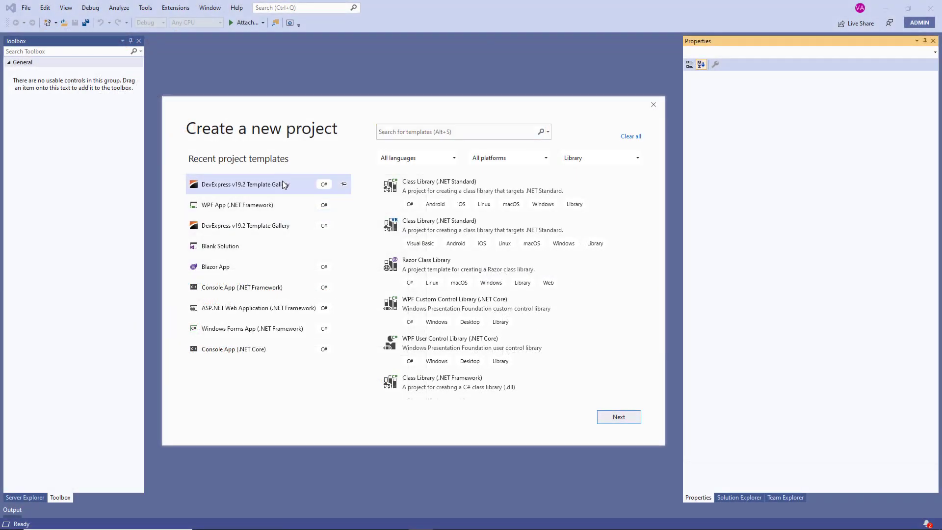
mouse_move(620, 417)
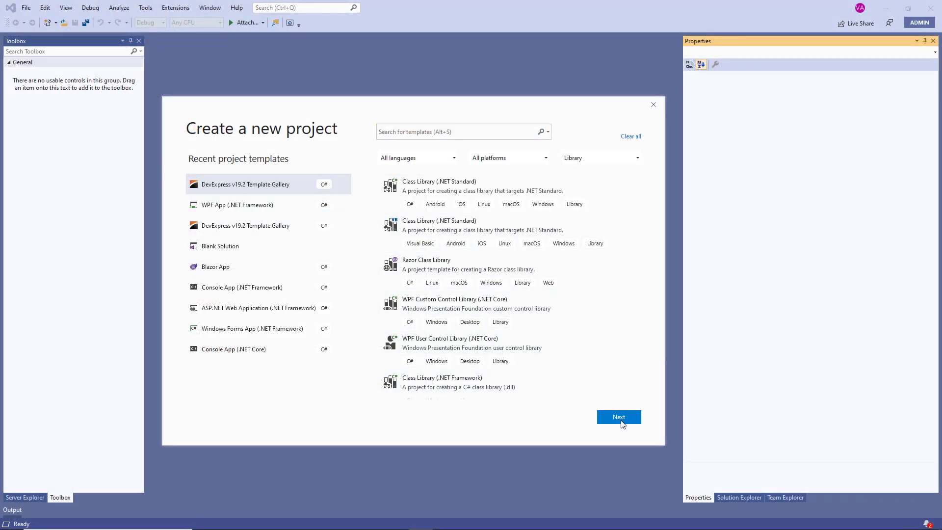
Step: Create the GetStartedWpfSpreadsheet project from the WPF Blank Application template with default name
left_click(618, 417)
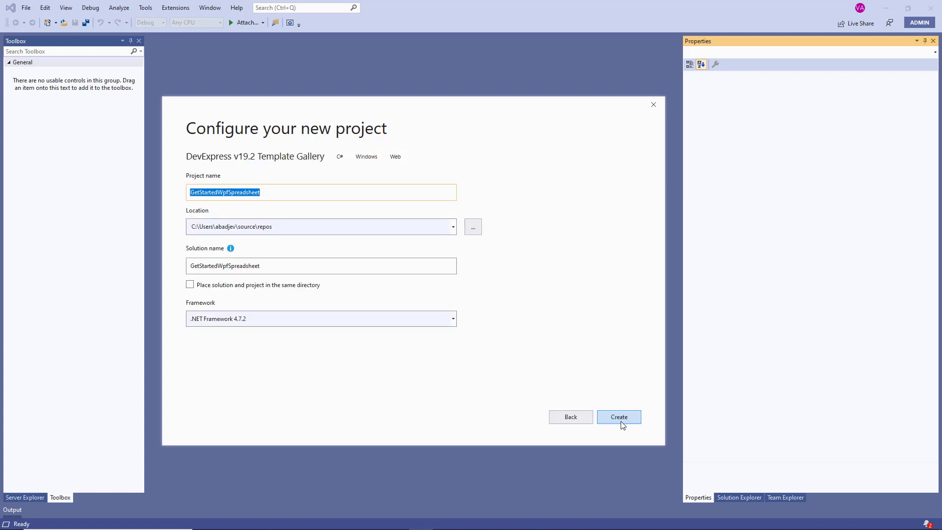
left_click(619, 417)
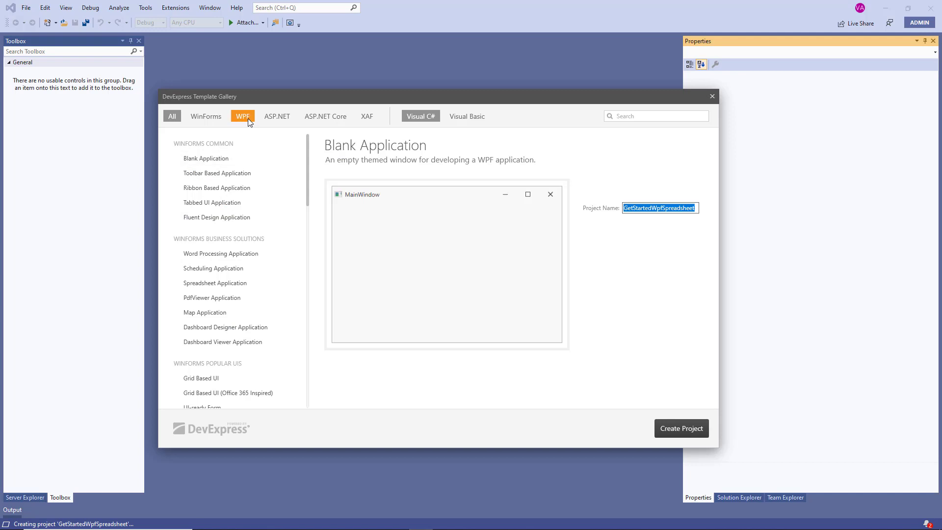
left_click(243, 116)
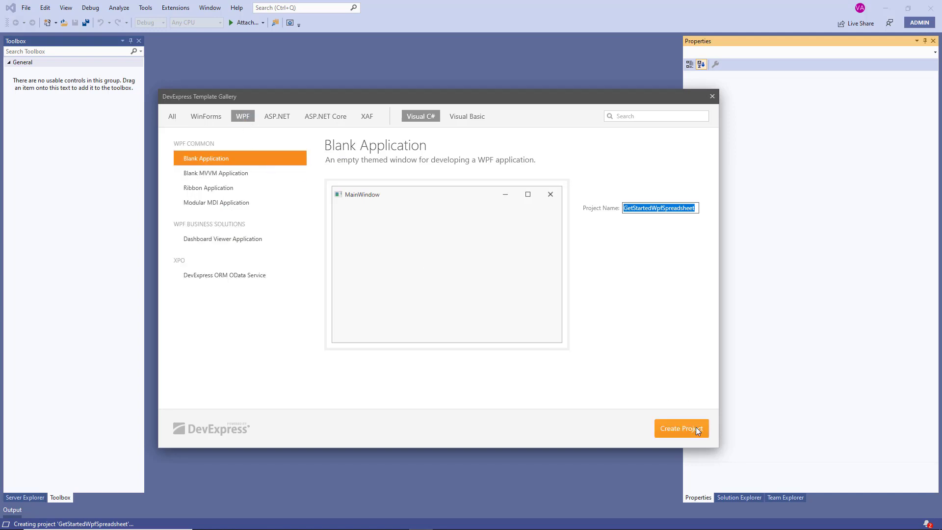
left_click(681, 429)
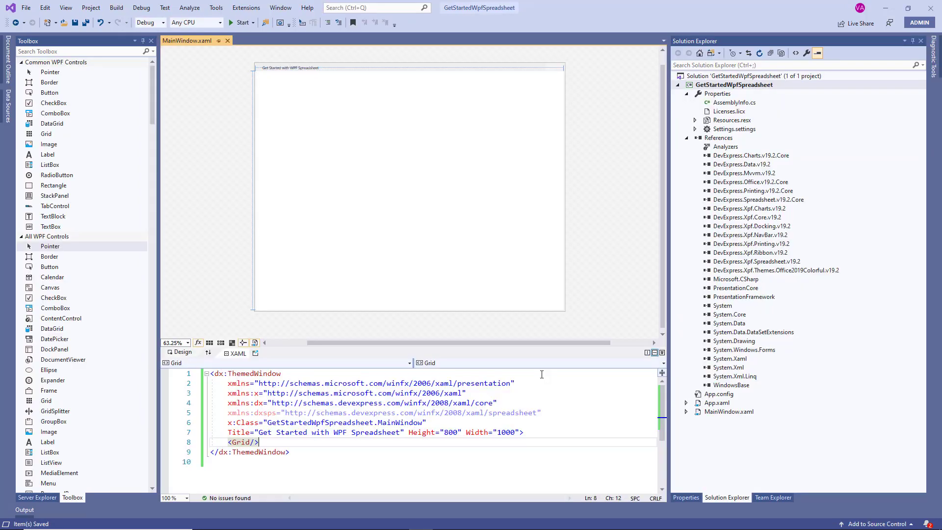
Step: Add a SpreadsheetControl from the Toolbox, reset its layout to fill the window, and start the app
left_click(84, 51)
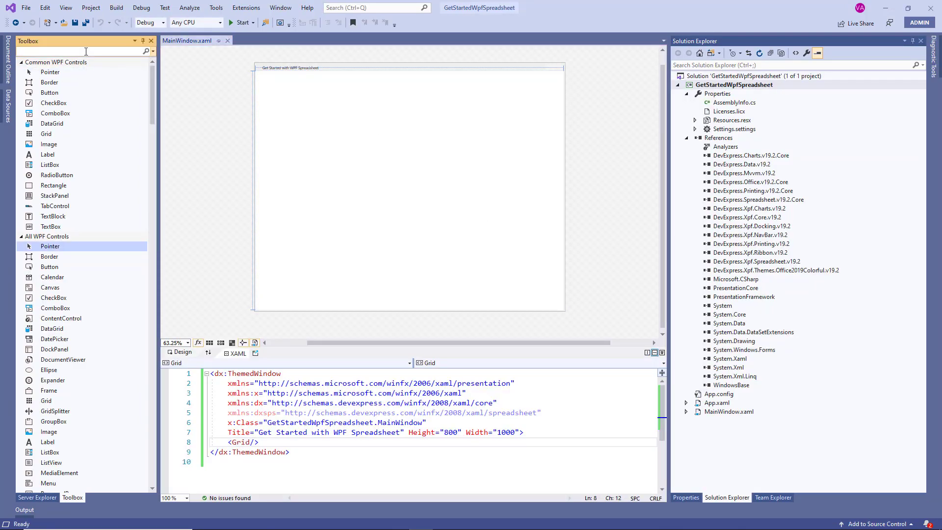
type("Spread")
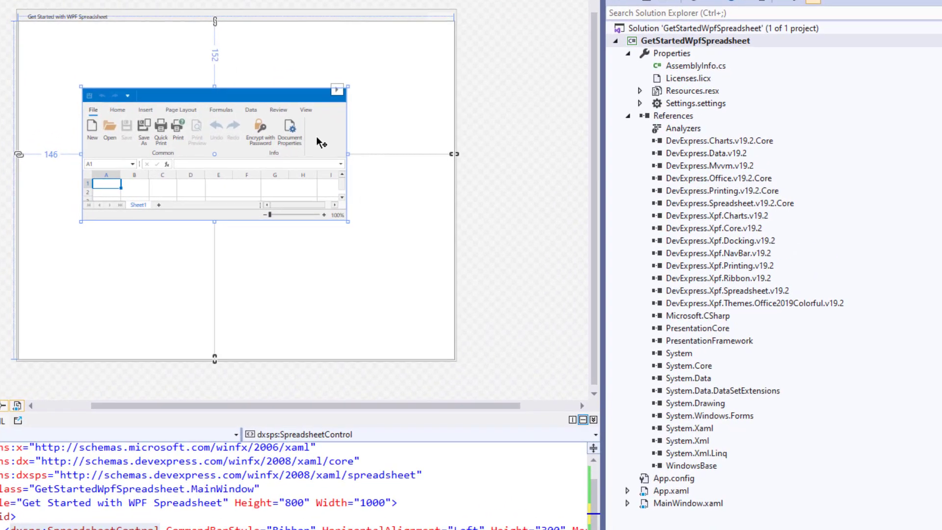
right_click(322, 142)
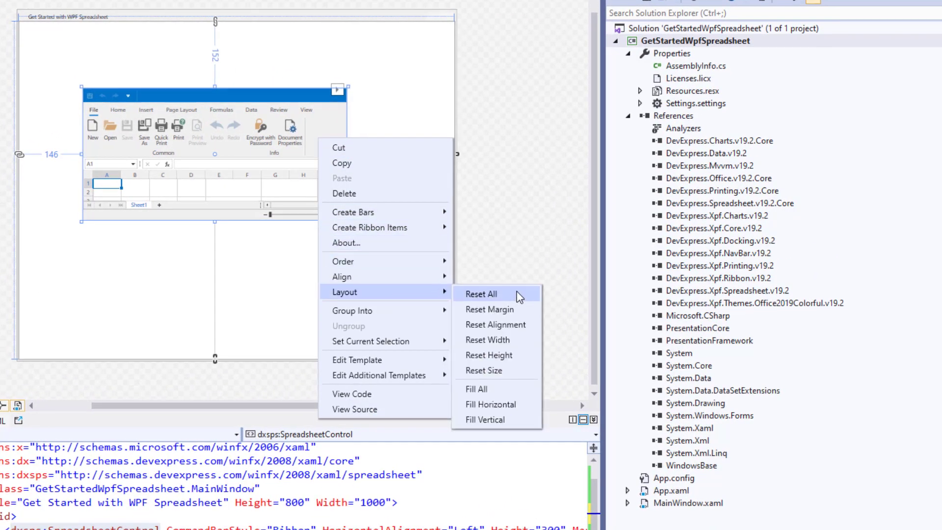
left_click(480, 294)
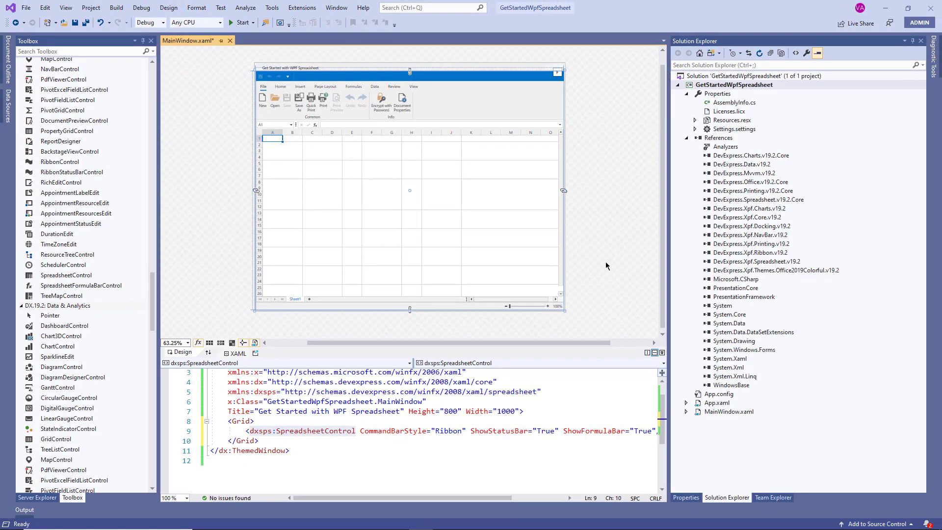
left_click(242, 23)
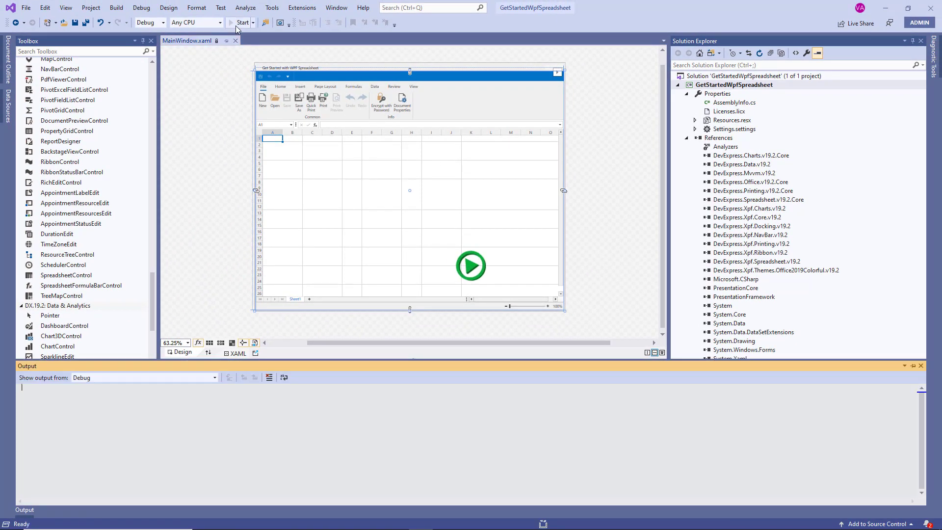
Step: Browse the Insert, Data and View ribbons of the running spreadsheet app, returning to File
left_click(242, 23)
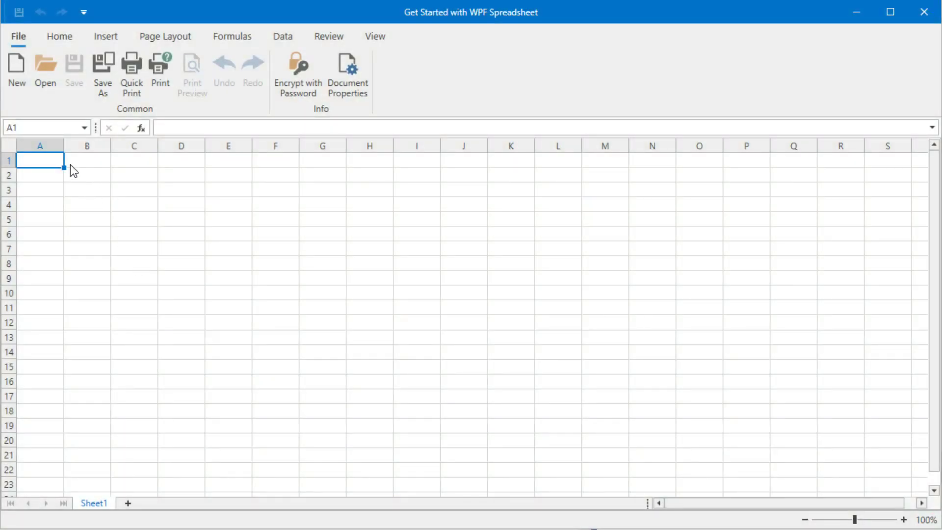
left_click(105, 36)
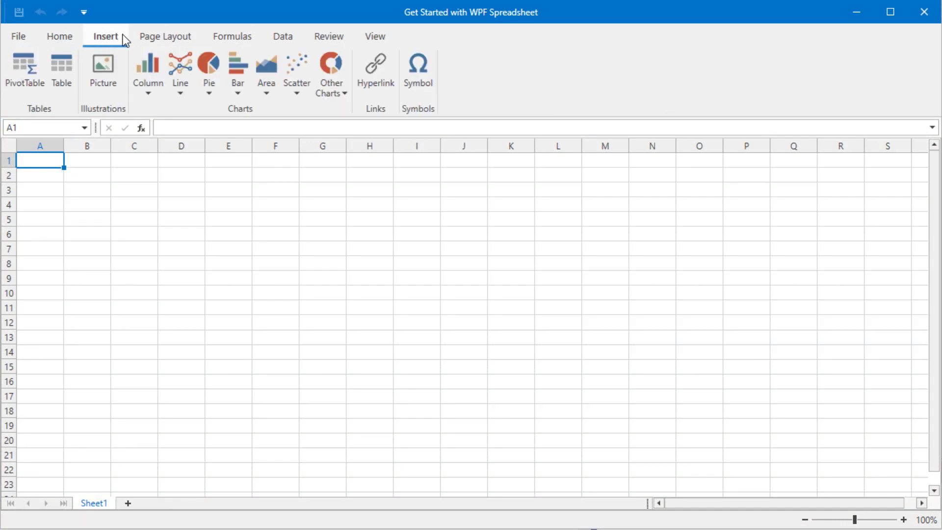
left_click(282, 37)
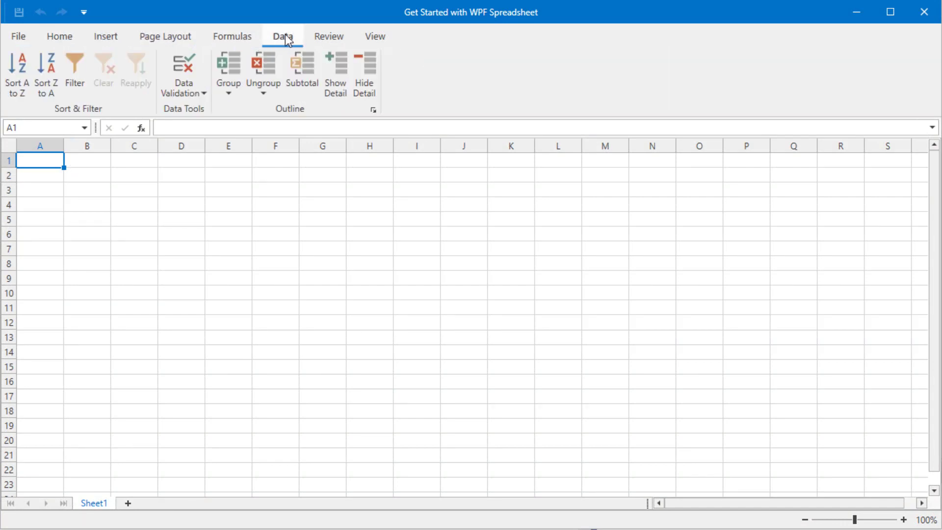
left_click(375, 36)
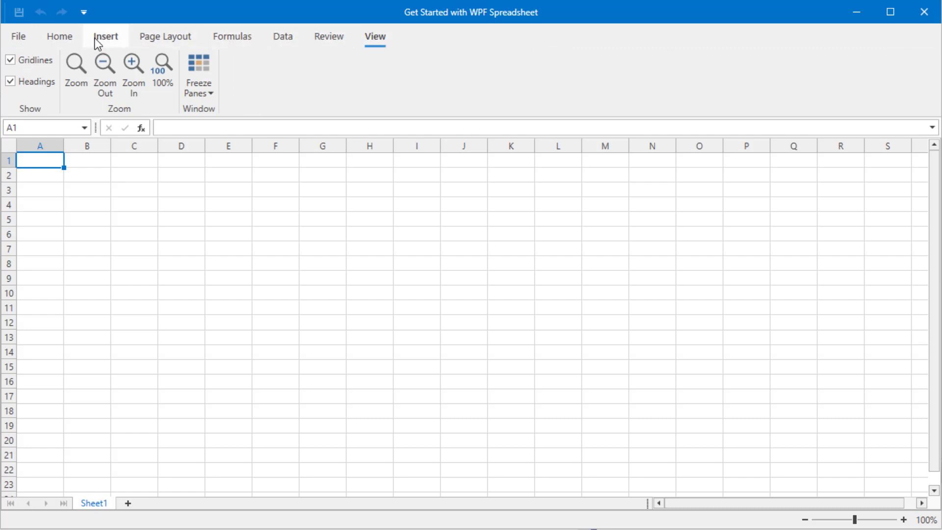
left_click(18, 36)
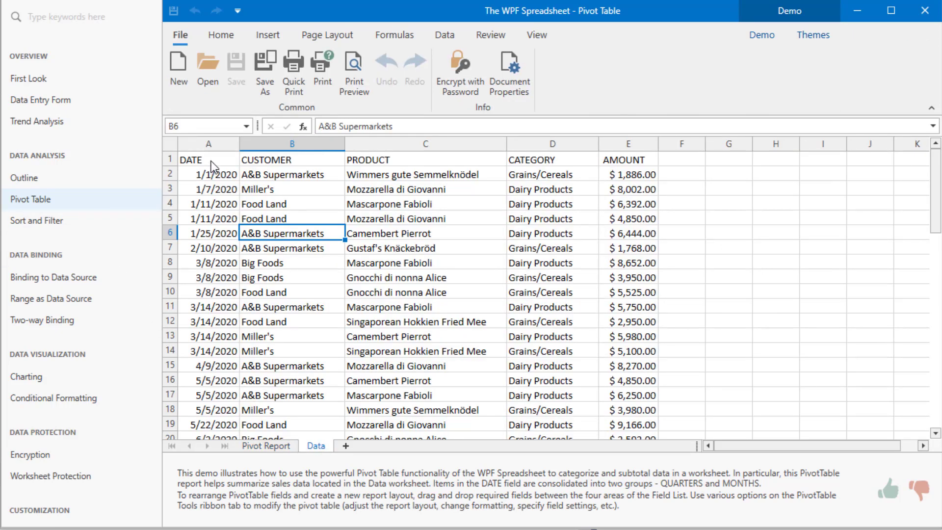
Step: Scroll through the Pivot Table demo's Data sheet of sales records
scroll("down", 3)
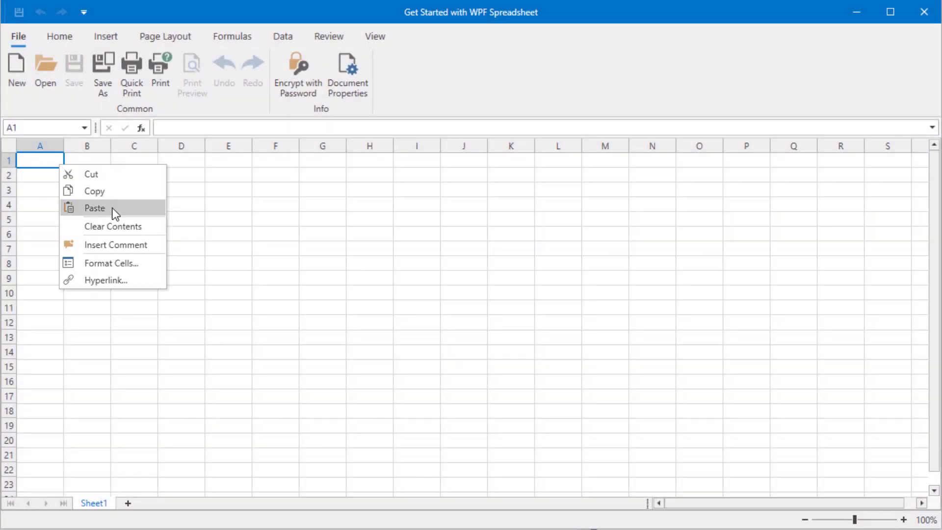
Step: Paste the copied sales data into A1 and widen the columns so categories and amounts show
left_click(94, 207)
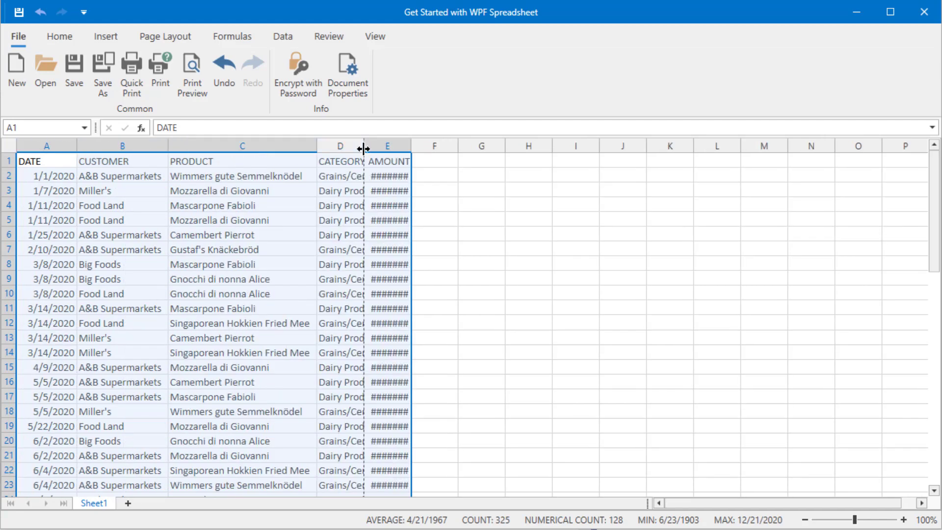
left_click_drag(364, 148, 441, 148)
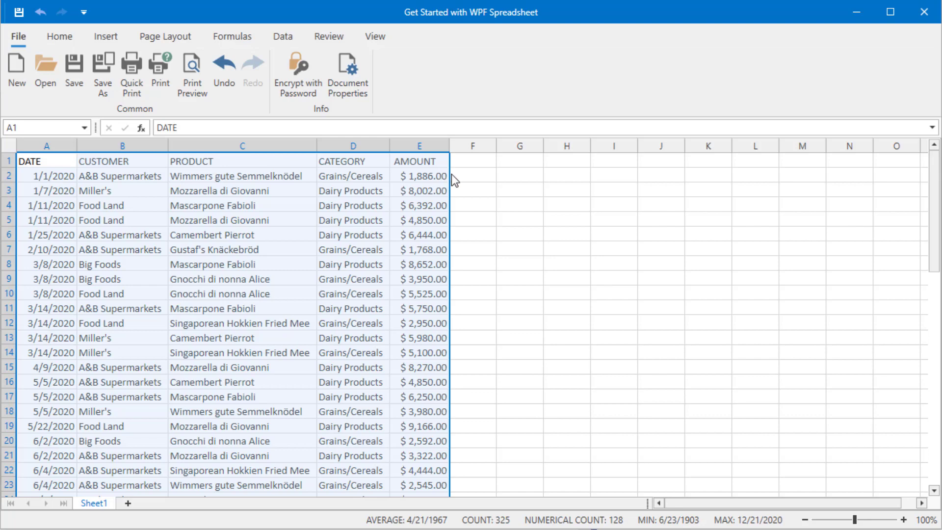
left_click(472, 176)
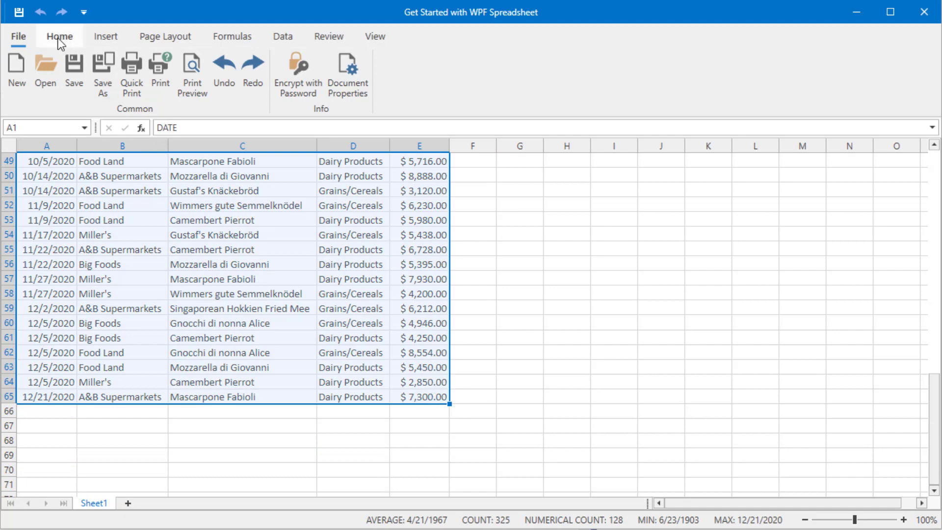
Step: Format the pasted data as a table with 'My table has headers' ticked
left_click(59, 36)
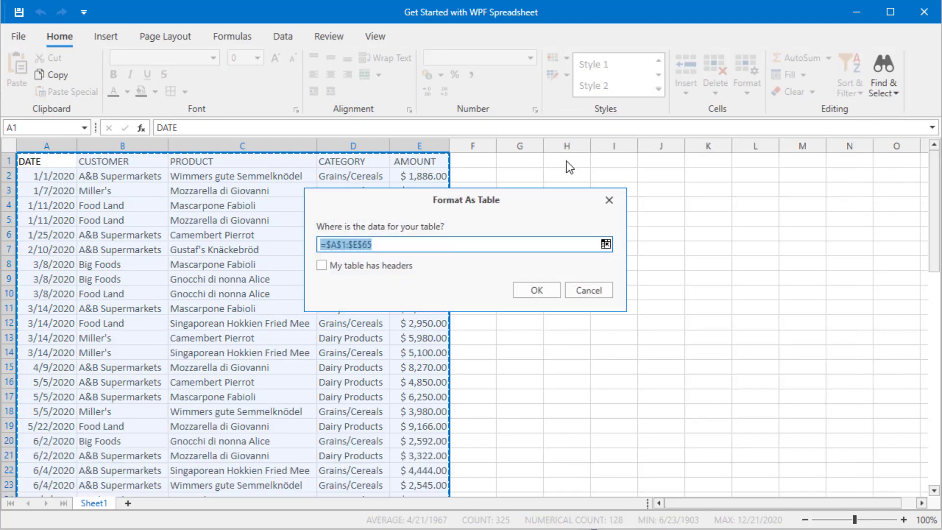
left_click(322, 265)
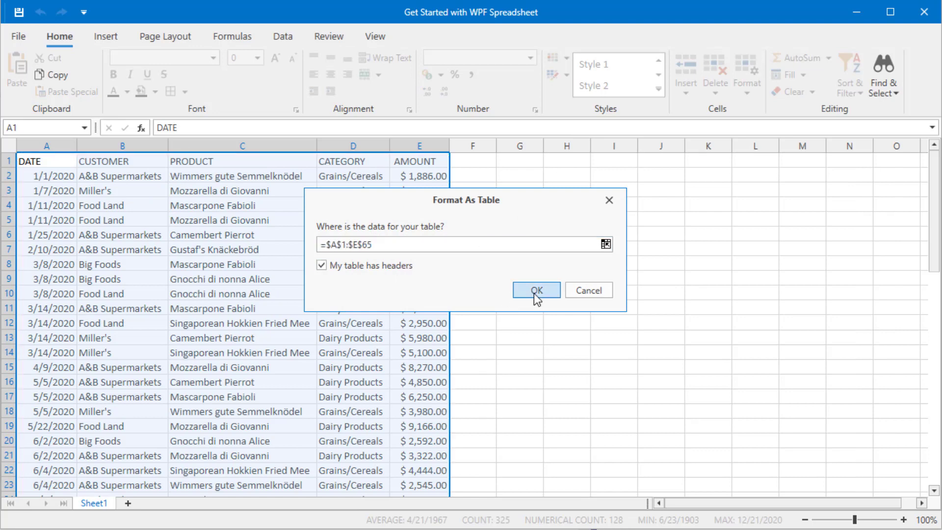
left_click(535, 290)
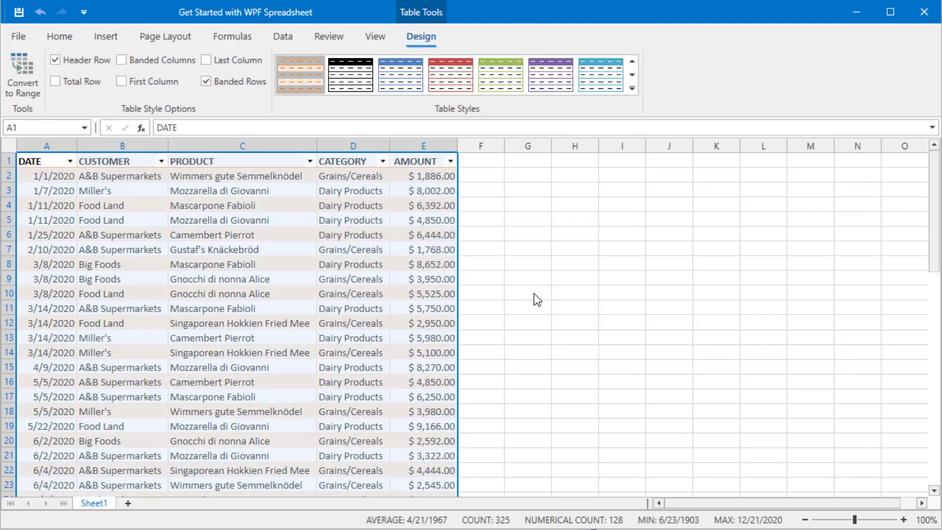
left_click(527, 293)
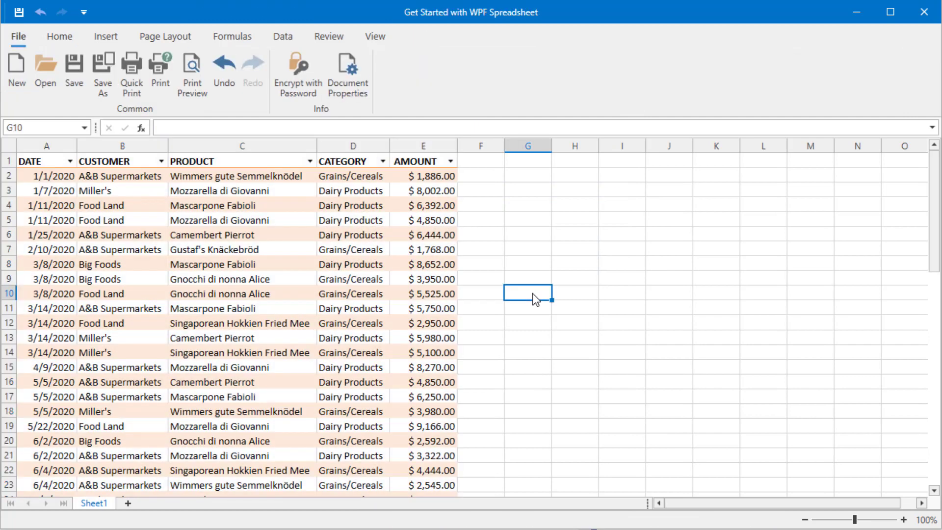
mouse_move(526, 294)
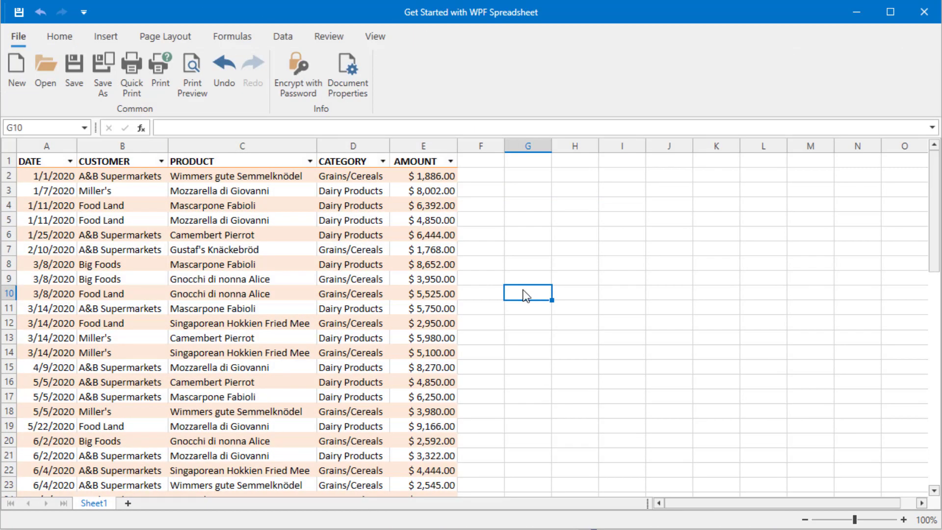
mouse_move(193, 72)
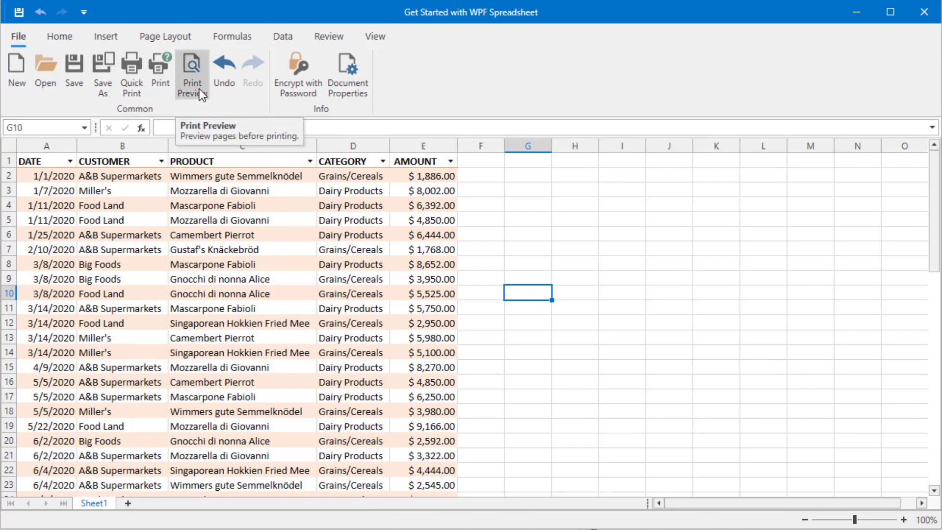
left_click(191, 72)
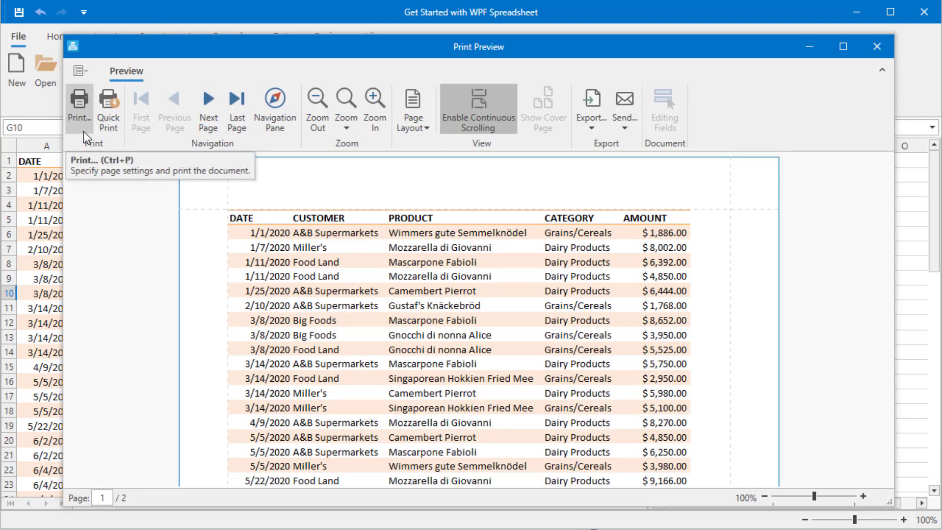
mouse_move(118, 203)
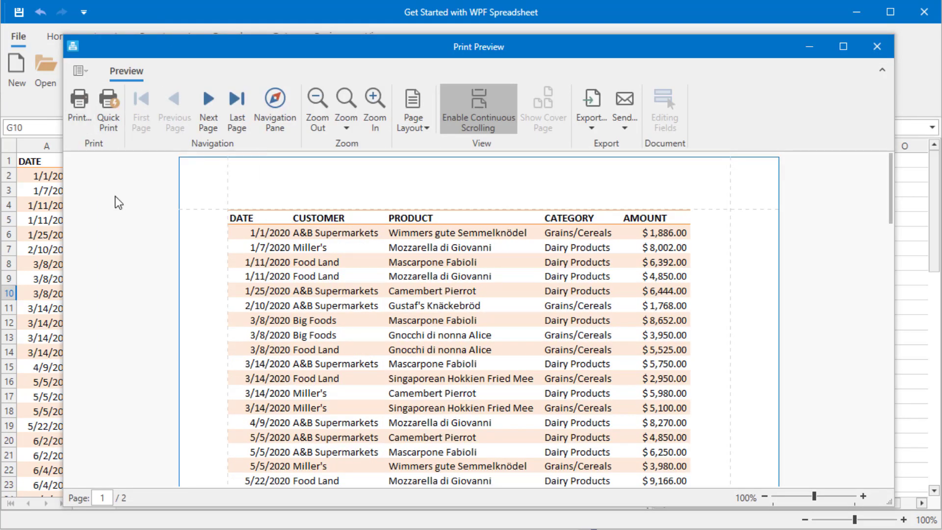
left_click(590, 108)
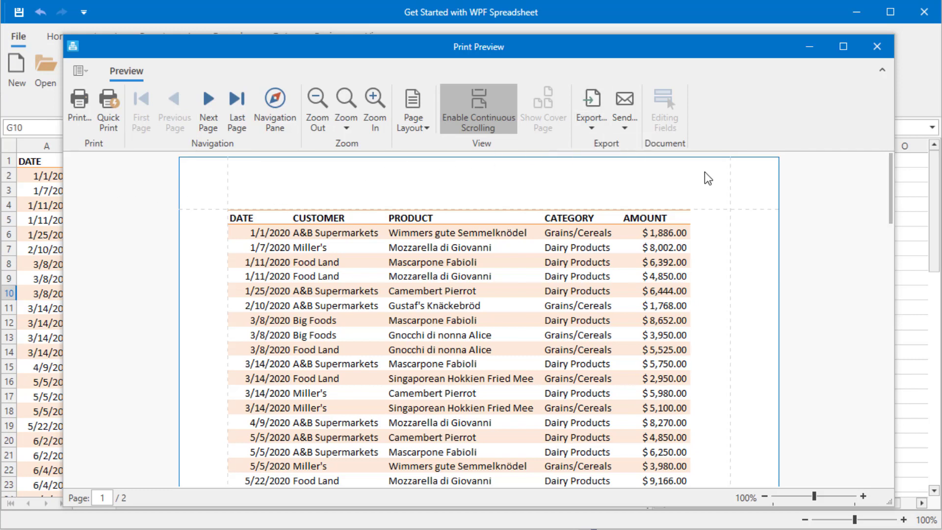
left_click(877, 46)
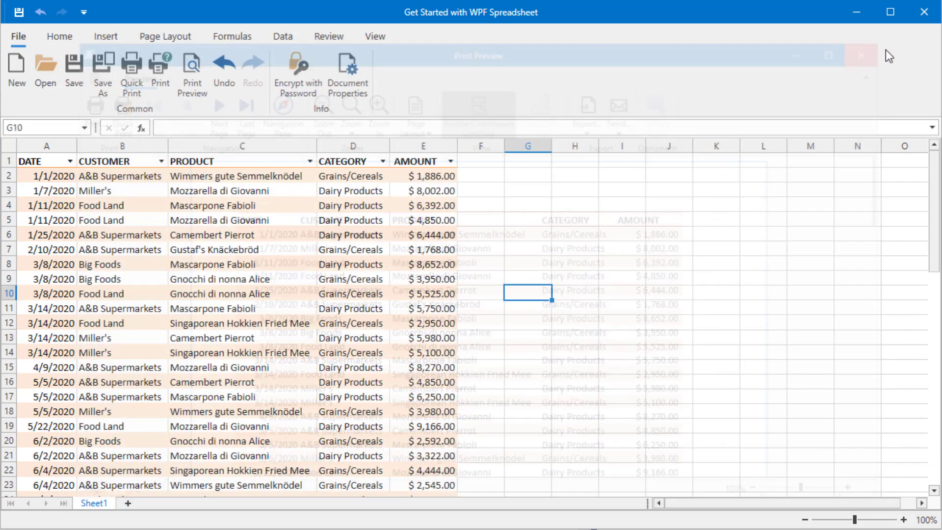
left_click(860, 55)
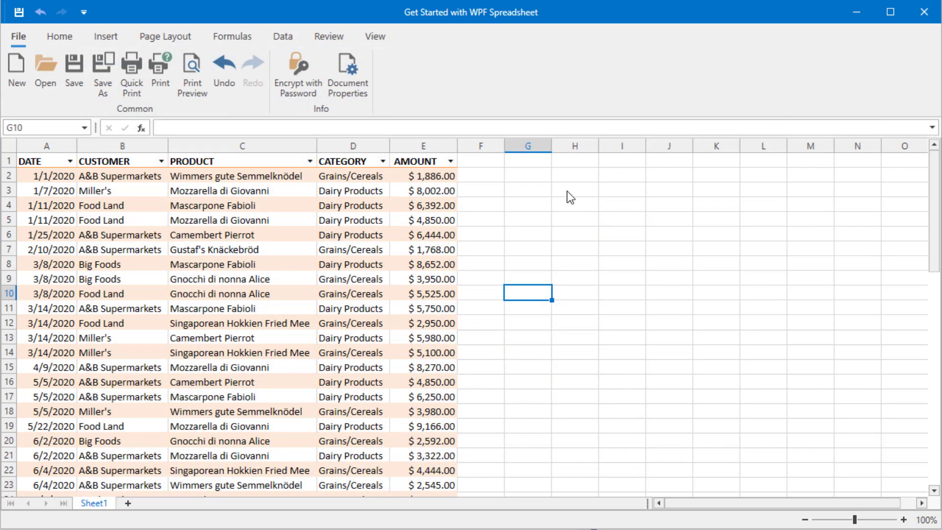
Step: Add MONTH and QUARTER headers in F1:G1 and enter =MONTH(A2) in F2
left_click(480, 161)
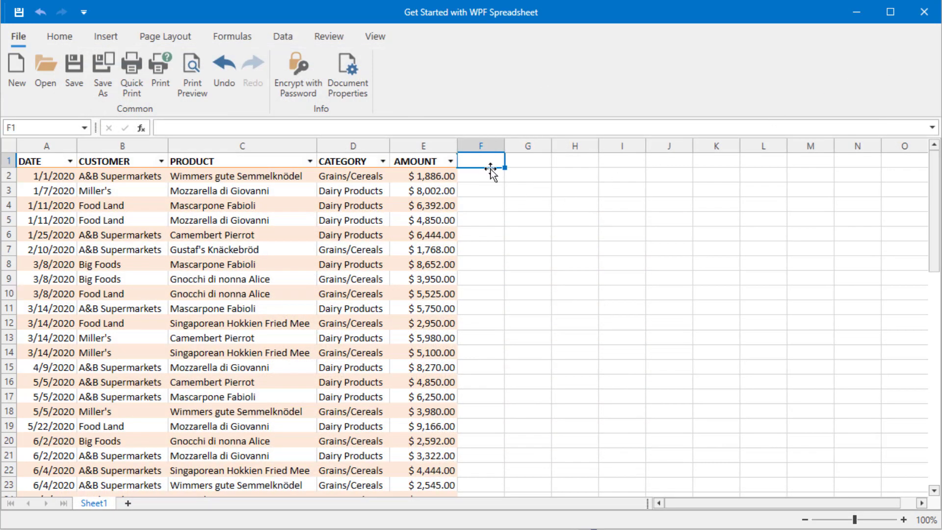
type("MONTH")
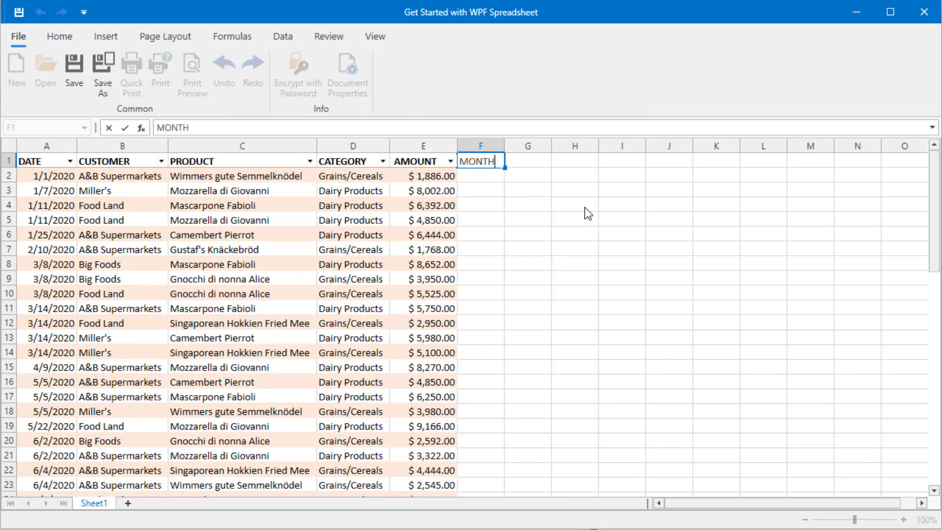
type("QU")
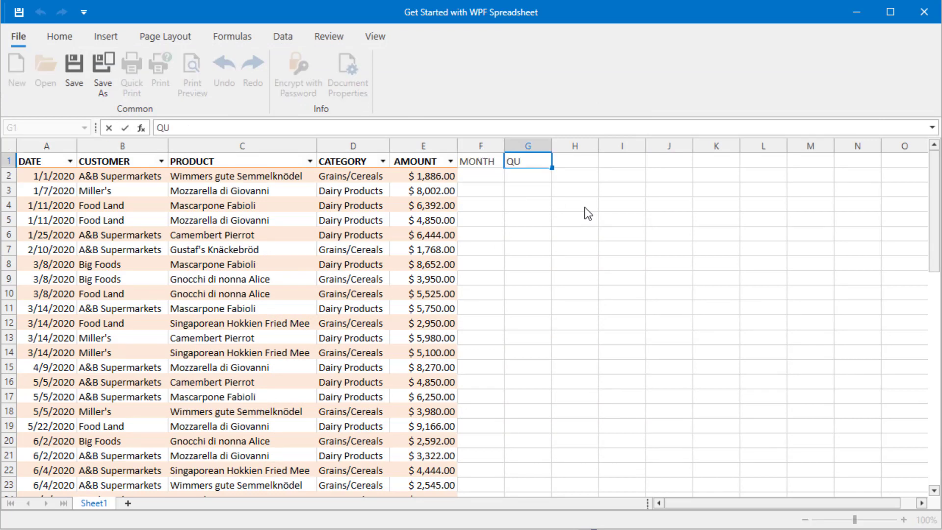
type("ARTER")
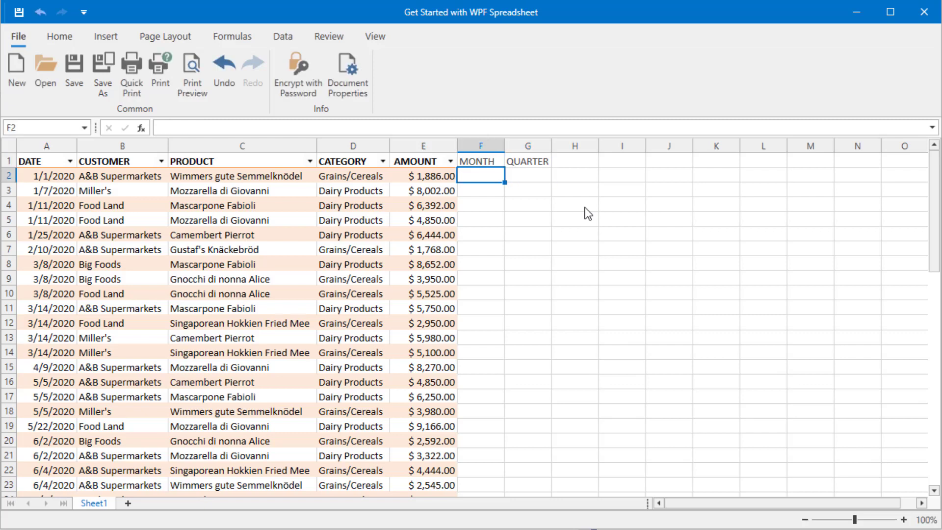
type("=MONTH")
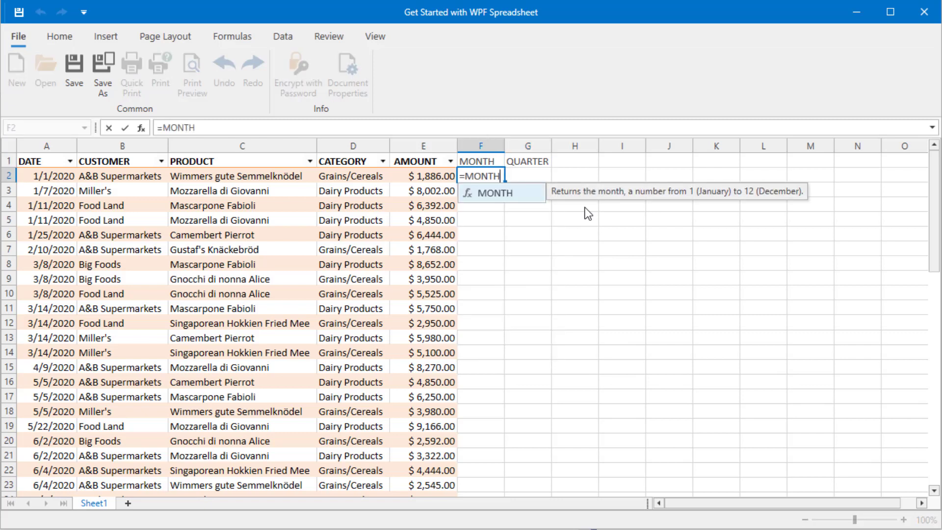
type("(")
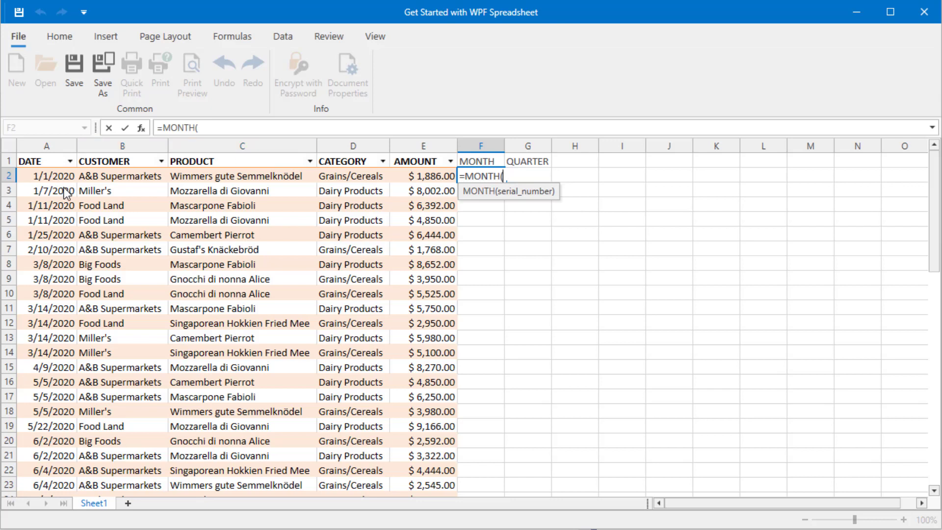
left_click(47, 175)
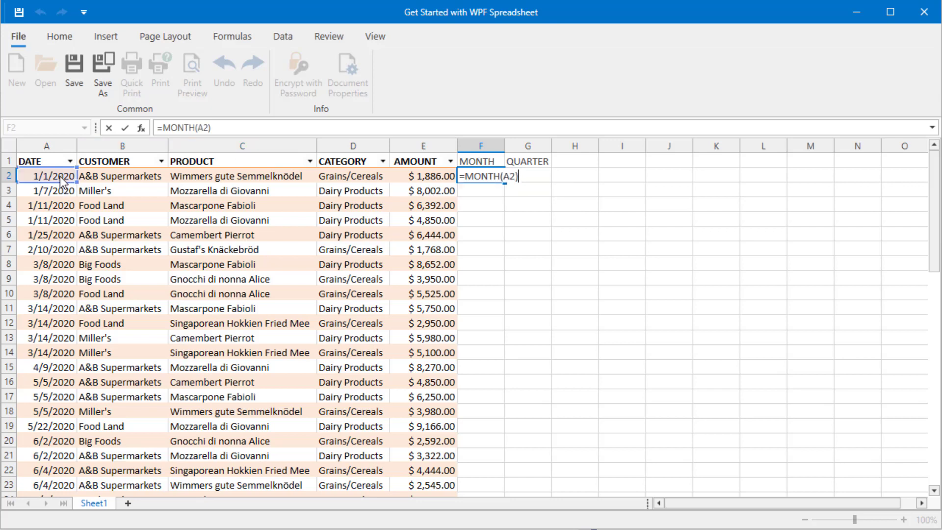
key("Return")
type("=")
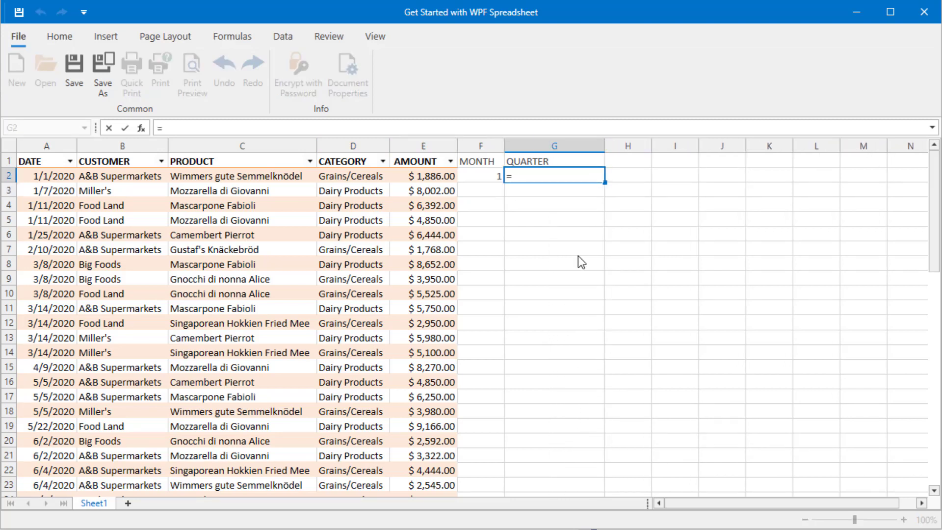
Step: Enter =ROUNDUP(MONTH(A2)/3, 0) in G2 to compute the quarter number
type("round")
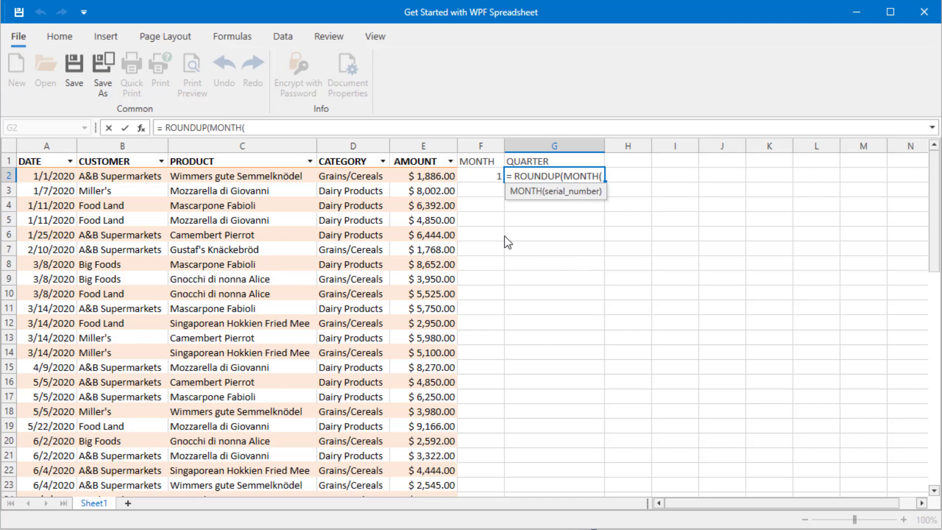
left_click(46, 176)
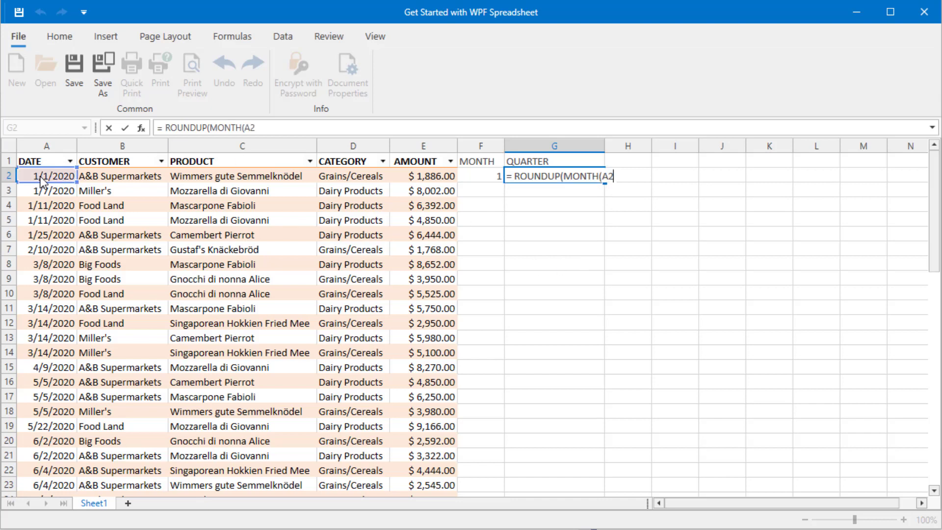
type("/")
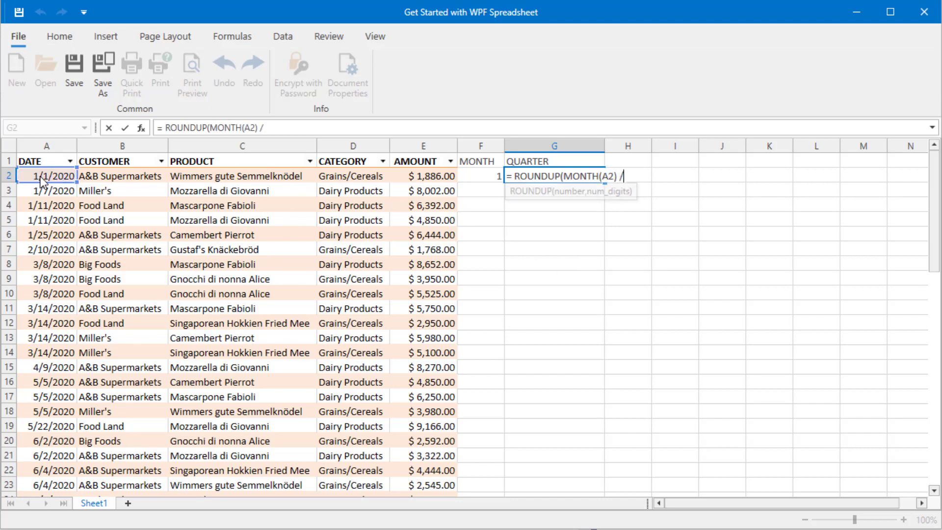
type("3")
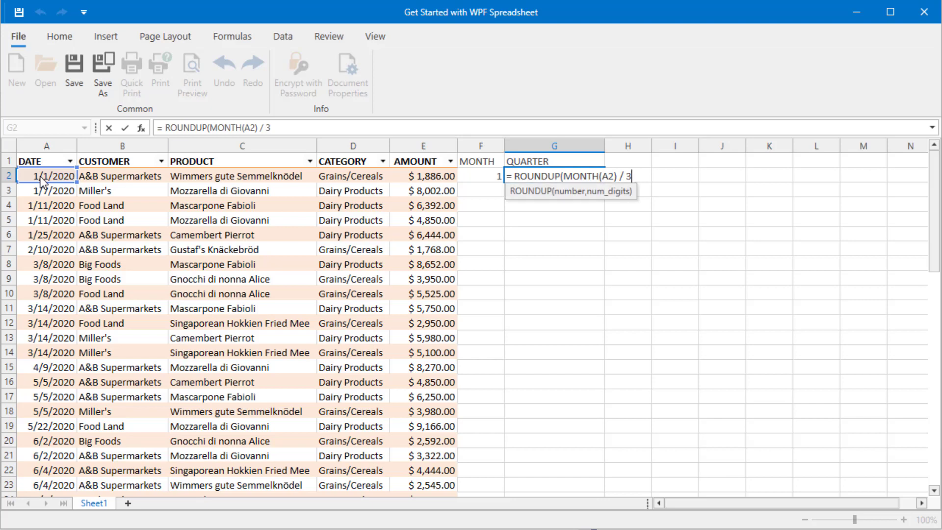
type(", 0")
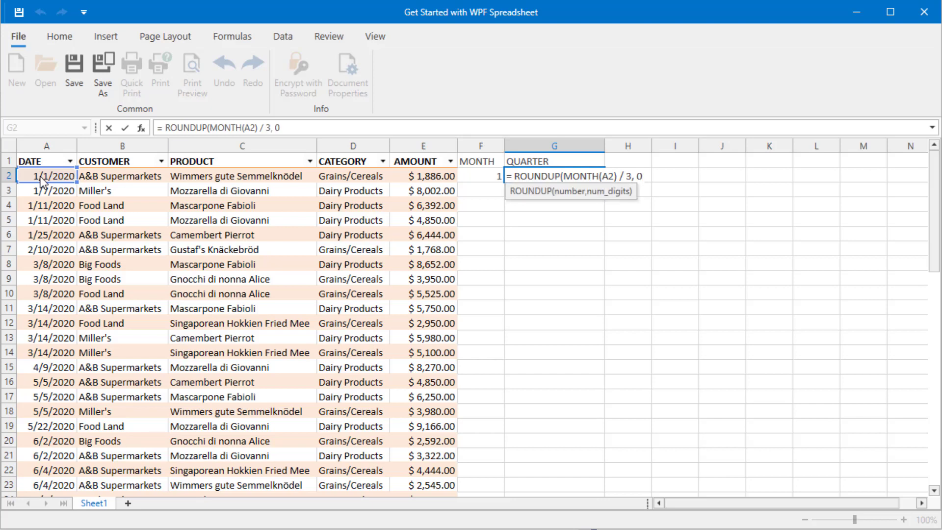
key("Return")
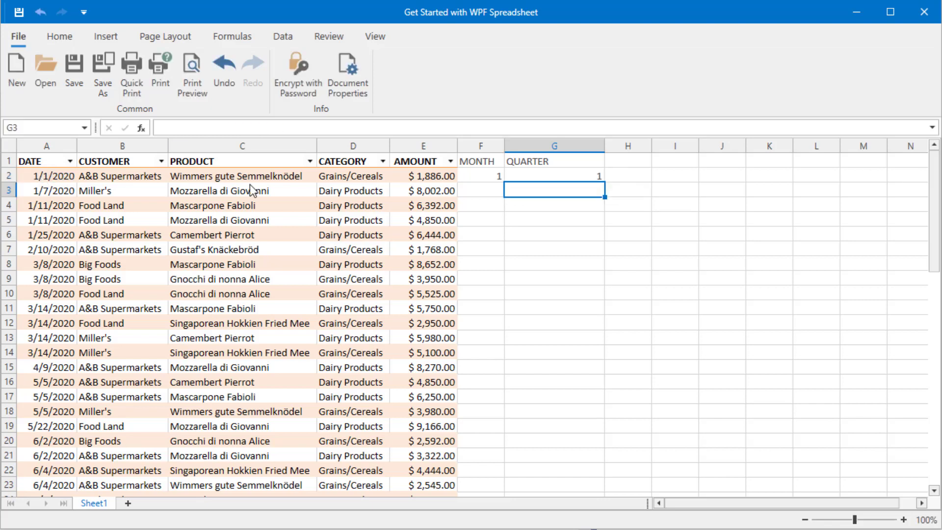
Step: Revise G2 to =CONCAT("Quarter ", ROUNDUP(MONTH(A2)/3, 0)) so it reads 'Quarter 1'
left_click(554, 176)
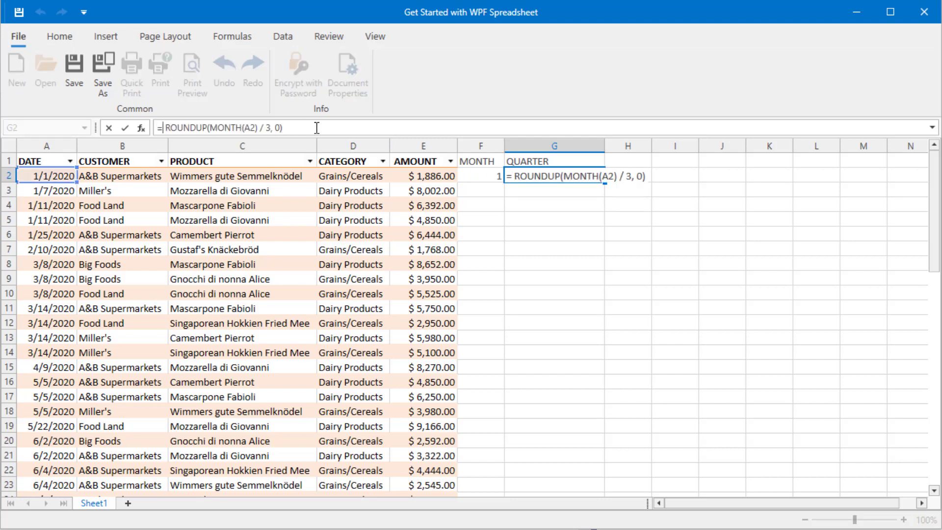
type("conca")
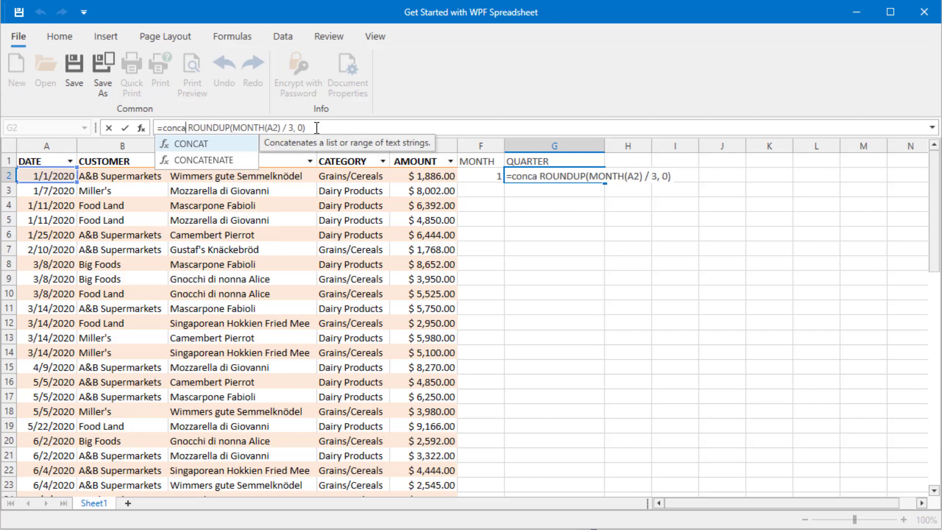
left_click(190, 143)
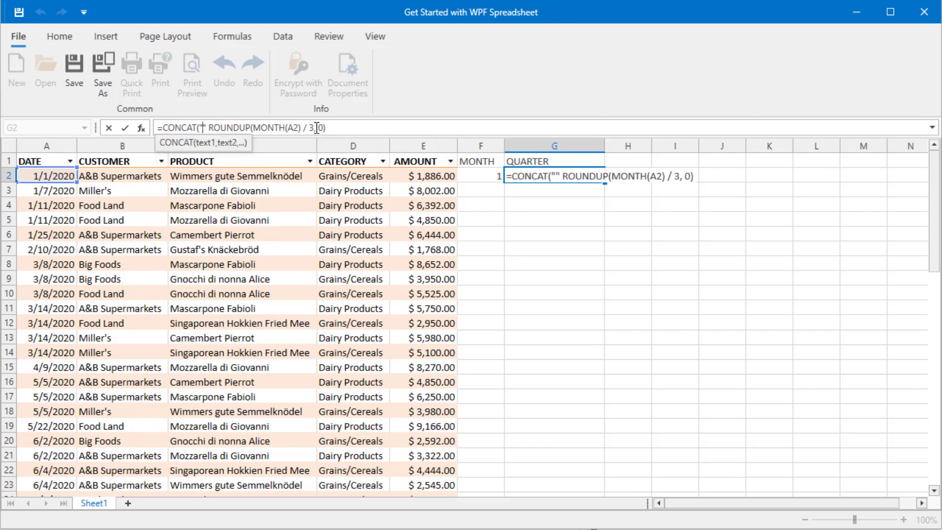
type("Quarter")
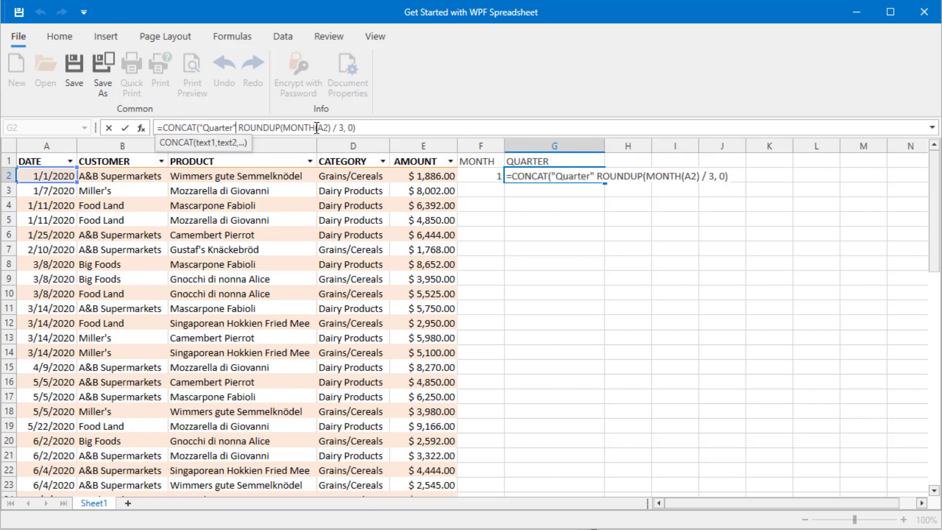
type(",")
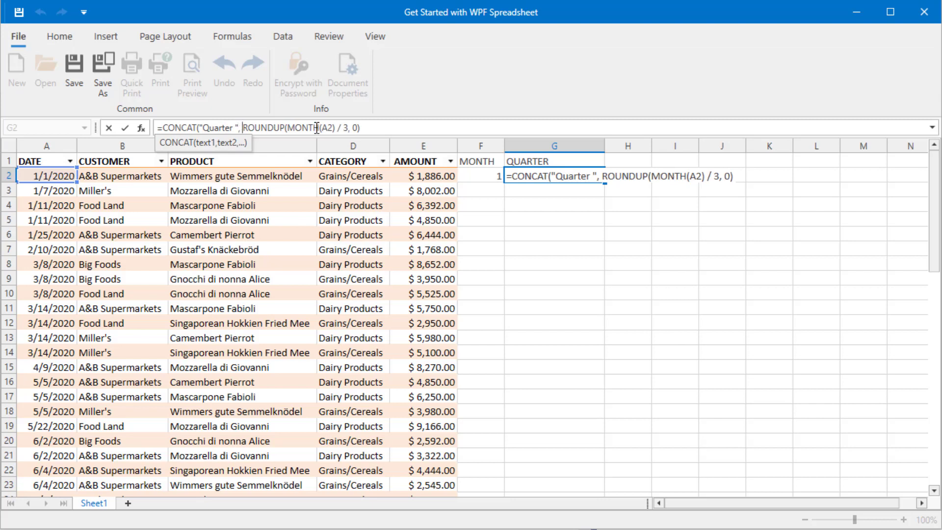
key("Return")
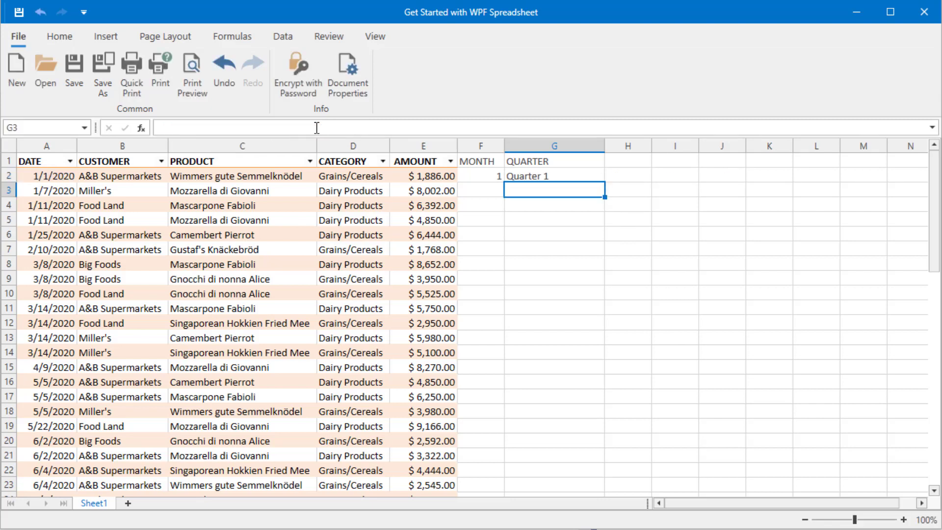
mouse_move(492, 182)
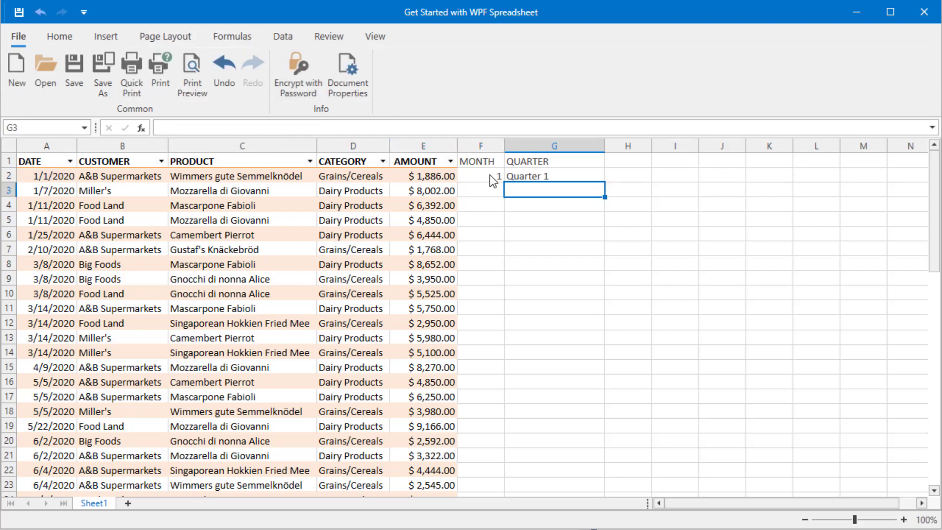
Step: Fill the MONTH and QUARTER formulas from row 2 down to row 65, then return to the DATE header
left_click(480, 176)
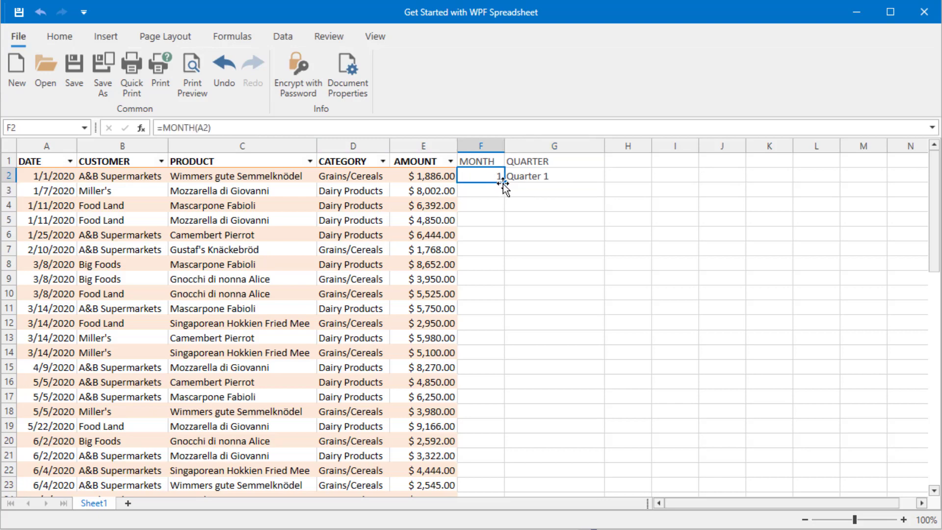
scroll("down", 3)
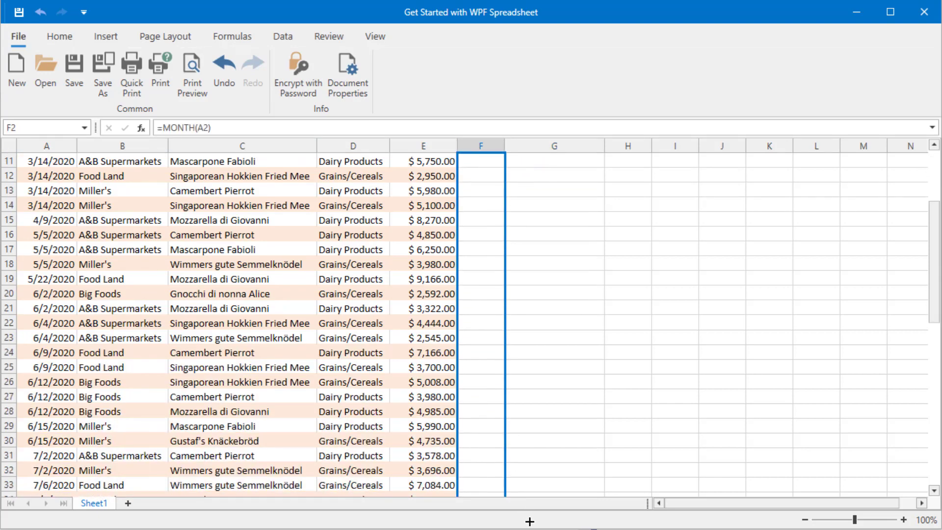
scroll("down", 3)
type("=CONCAT(\"Quarter \", ROUNDUP(MONTH(A2) / 3, 0))")
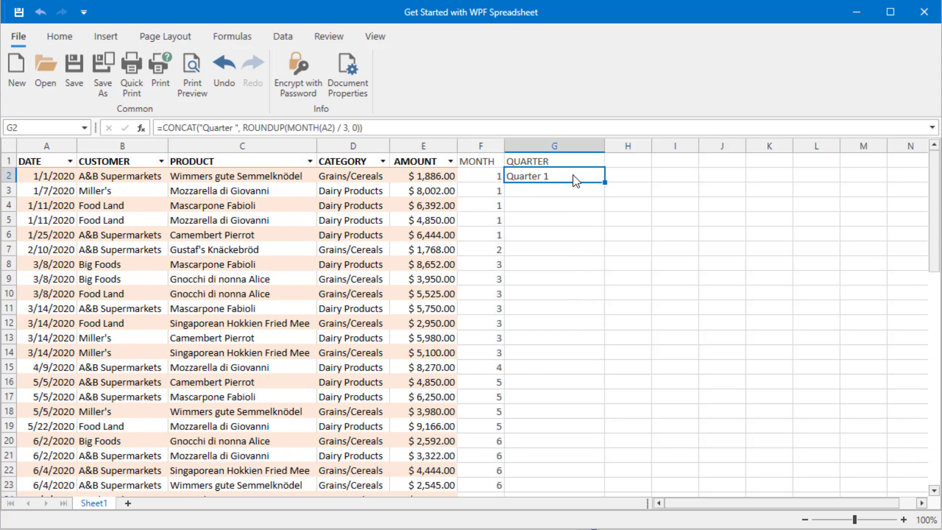
scroll("down", 3)
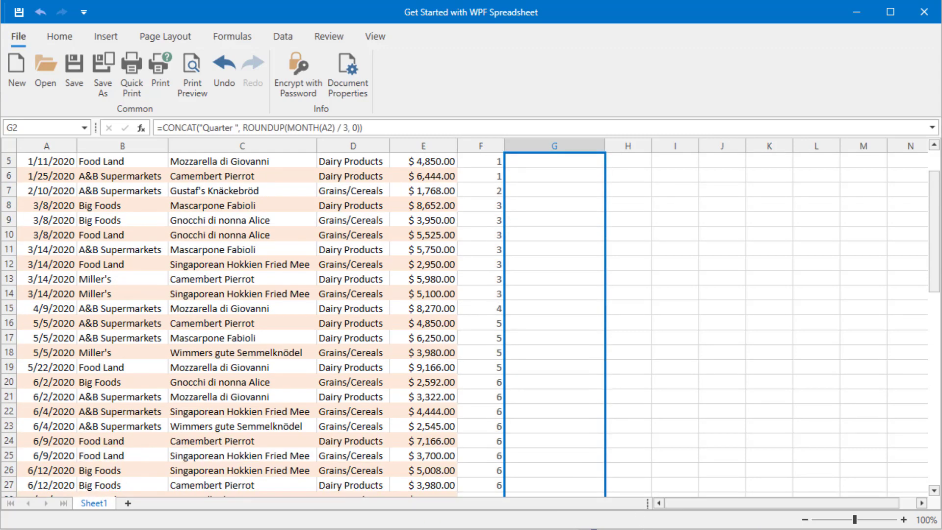
scroll("down", 3)
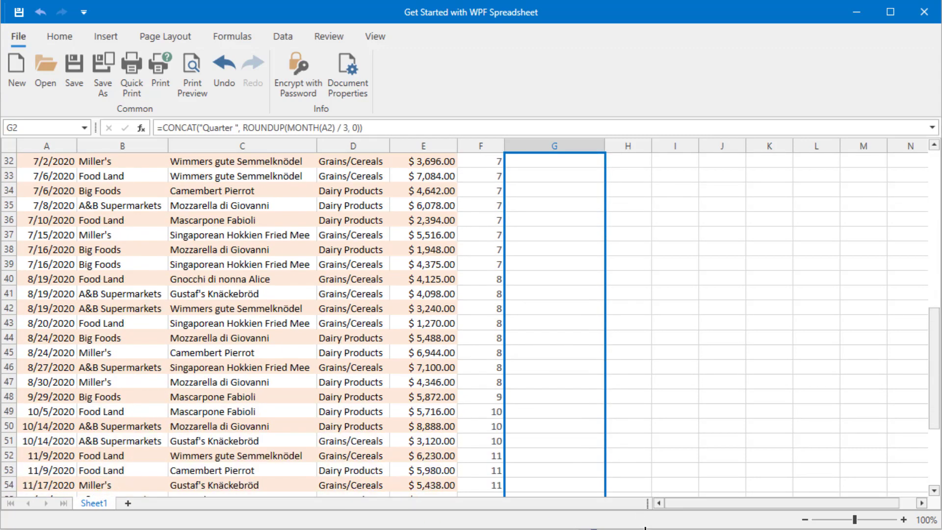
scroll("down", 3)
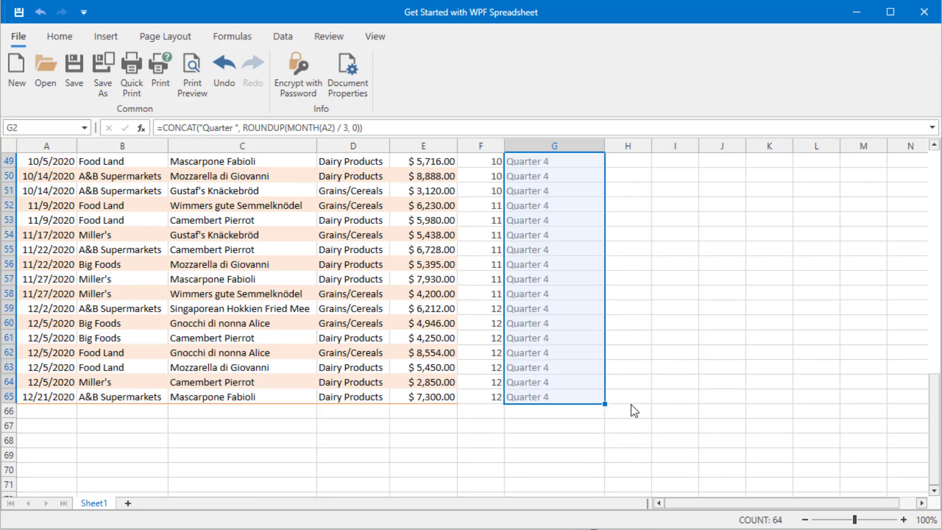
left_click(628, 412)
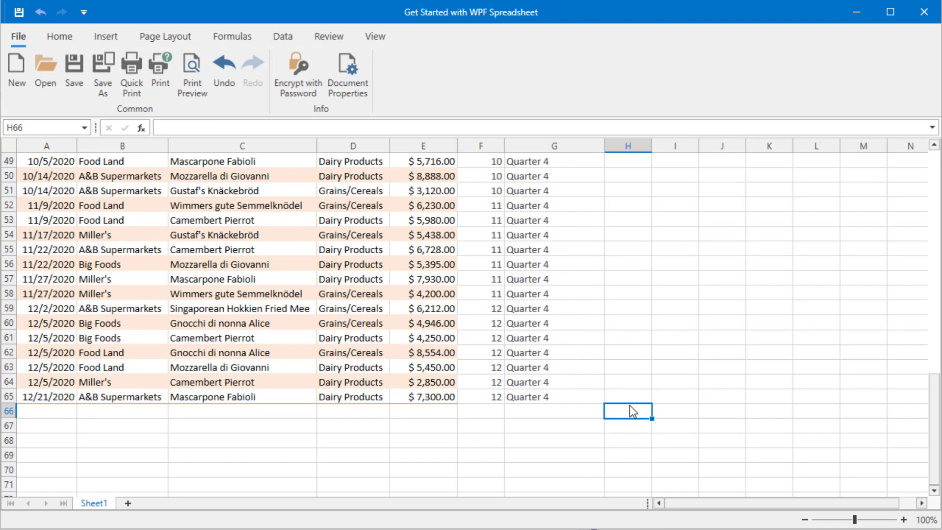
scroll("up", 3)
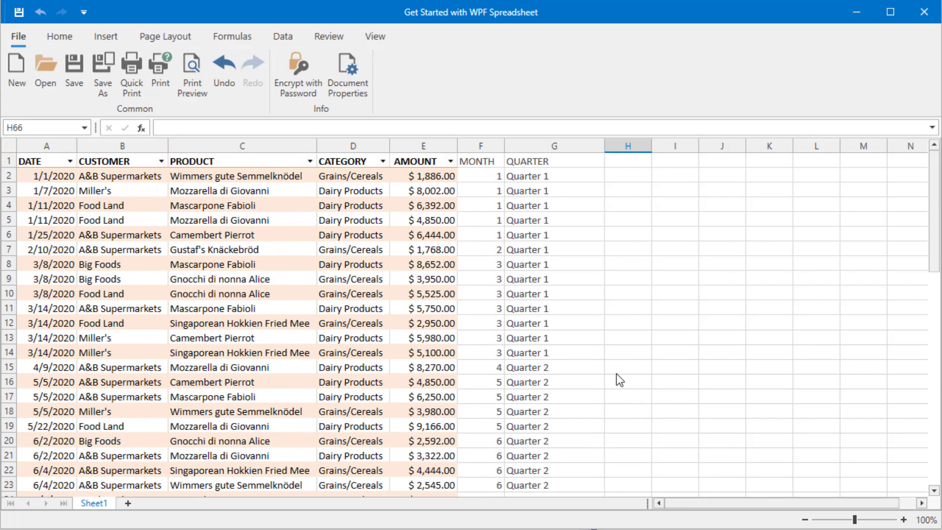
left_click(46, 161)
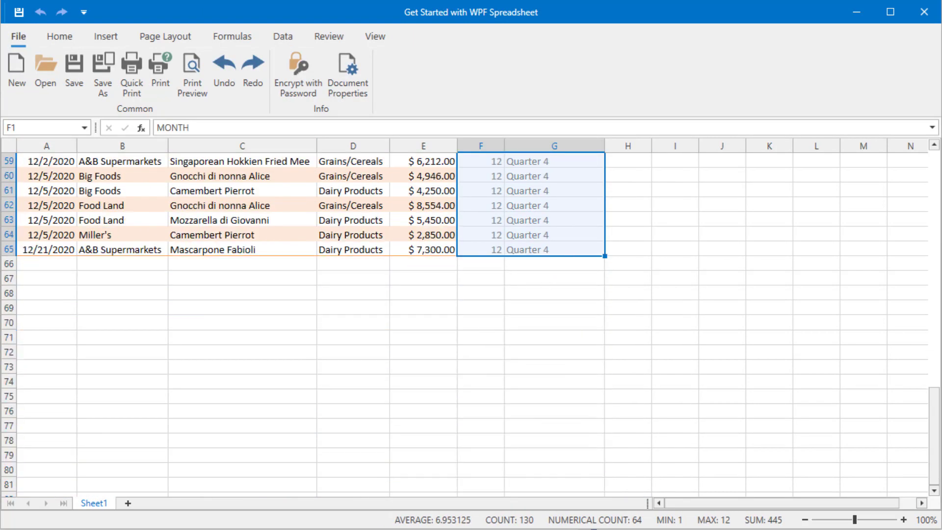
Step: Format F1:G65 as a table with headers so the sales table spans A1:G65, then select its DATE header
left_click(59, 36)
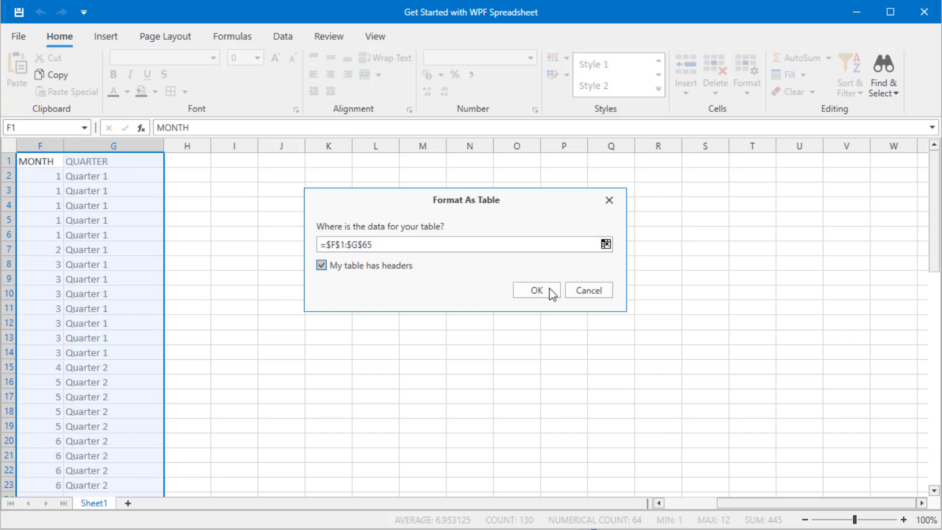
left_click(536, 291)
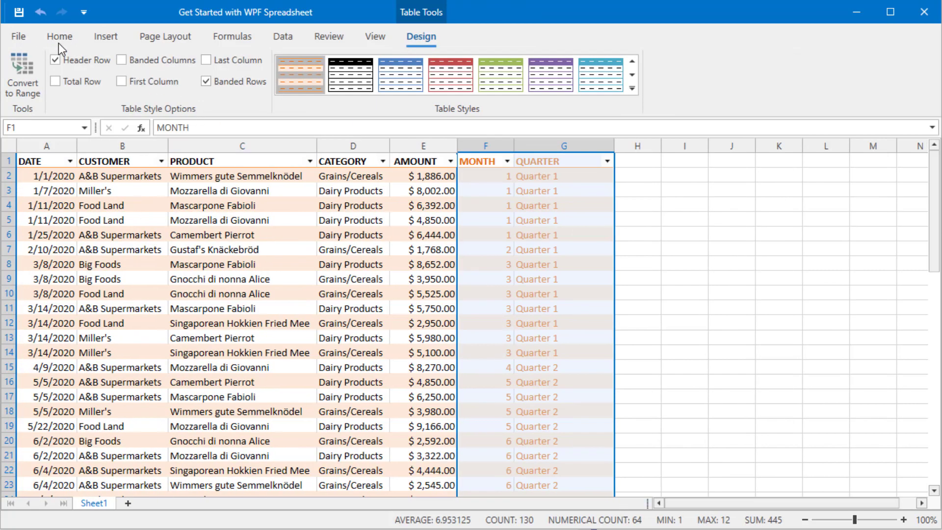
left_click(59, 37)
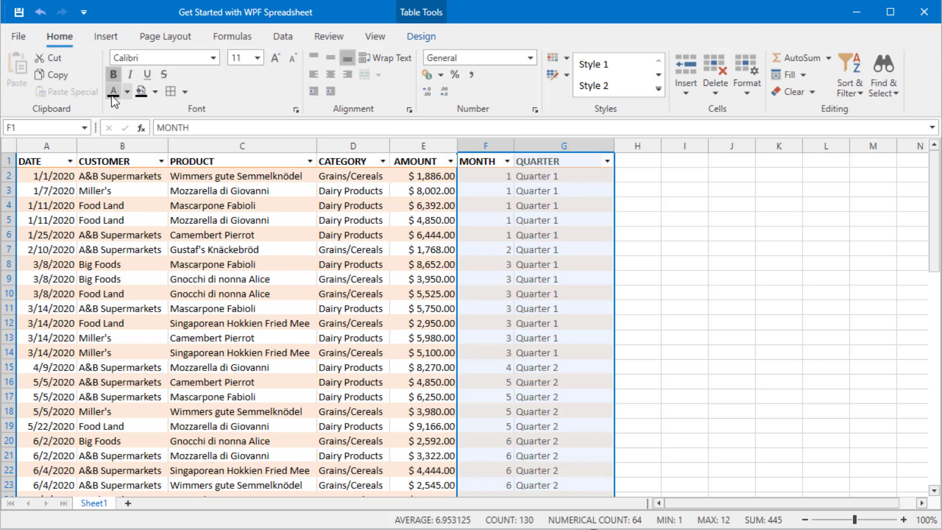
left_click(639, 264)
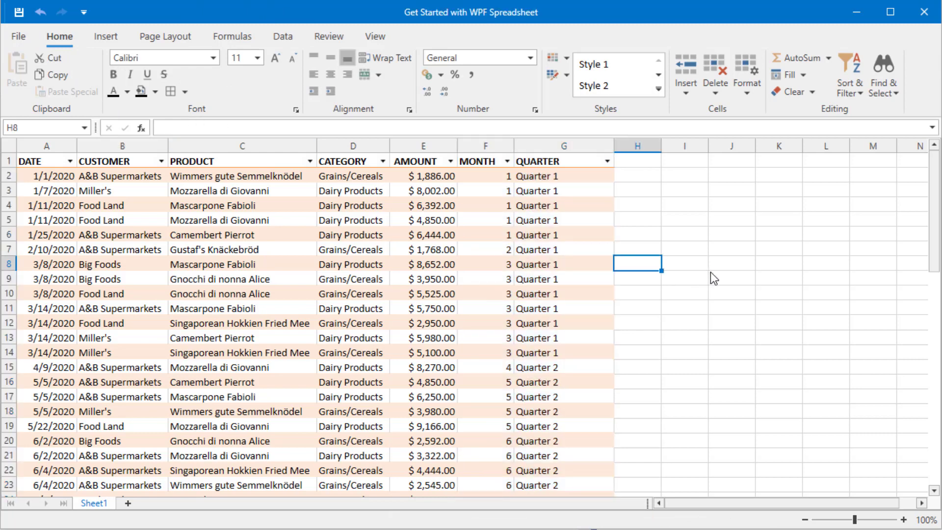
mouse_move(720, 274)
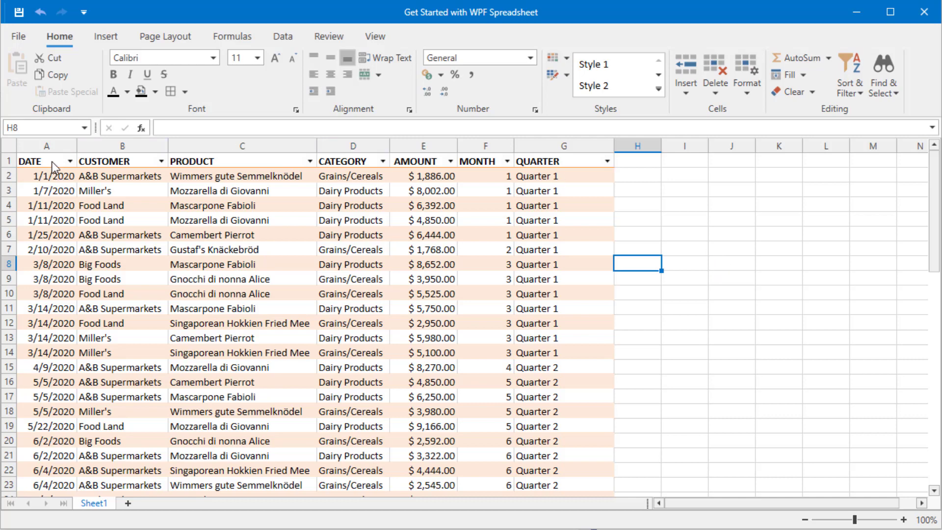
left_click(46, 160)
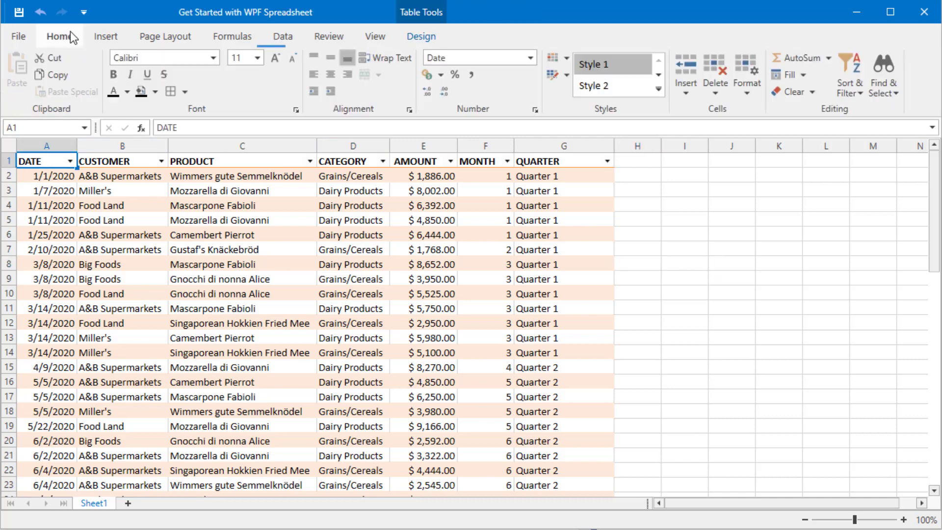
scroll("down", 3)
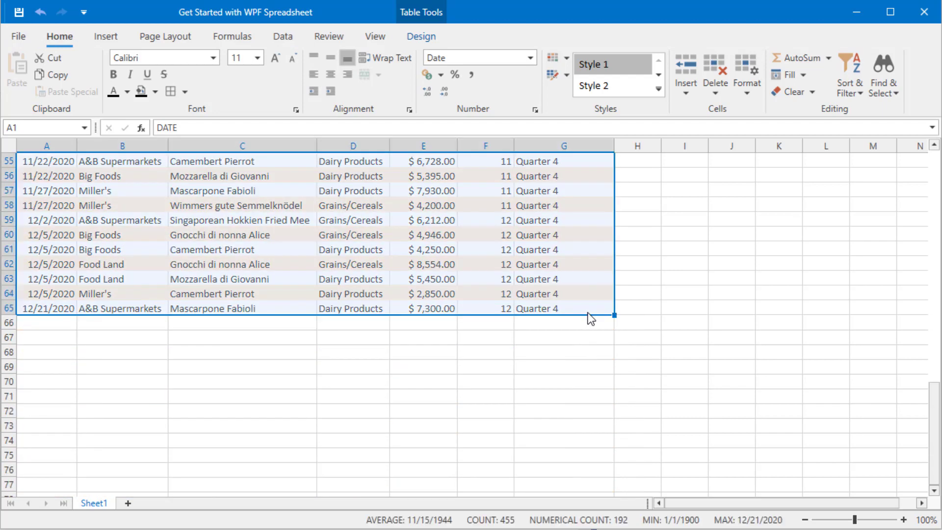
Step: Start a PivotTable from Sheet1!$A$1:$G$65 via the Insert ribbon
left_click(105, 36)
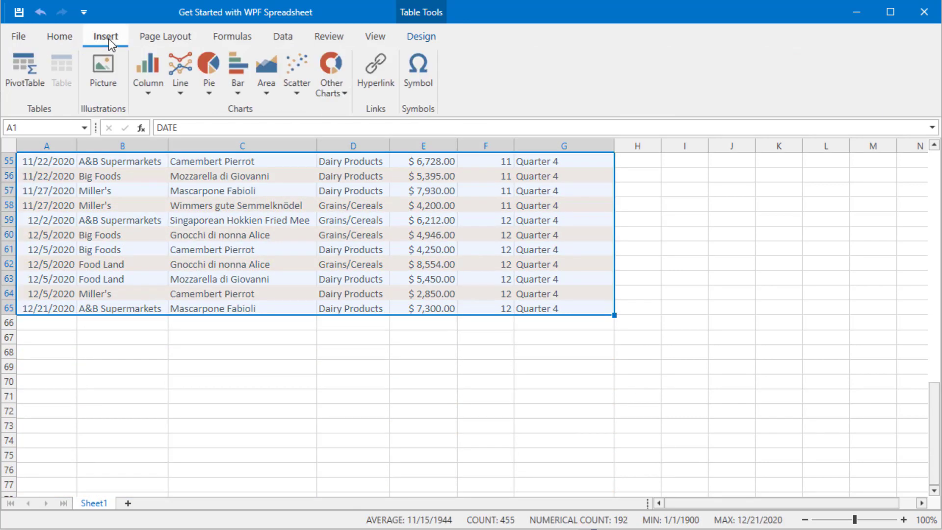
mouse_move(101, 47)
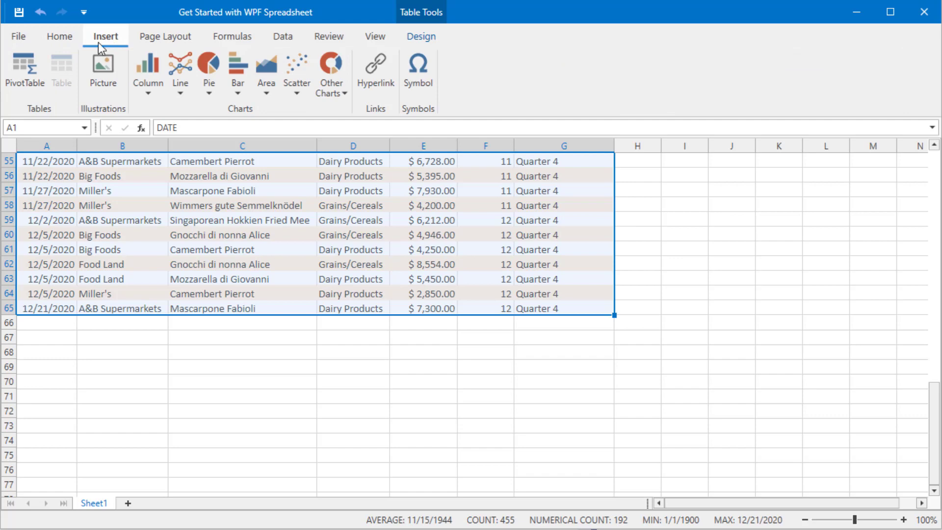
left_click(24, 71)
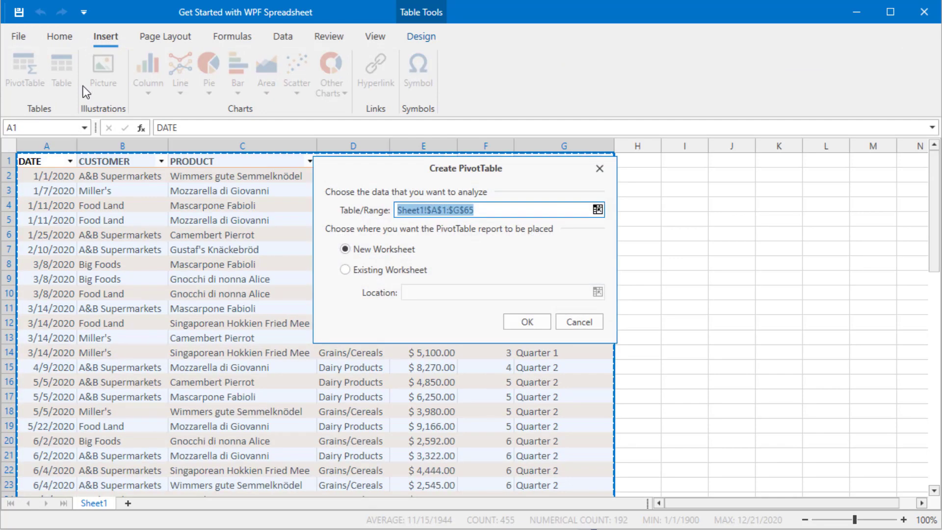
mouse_move(527, 242)
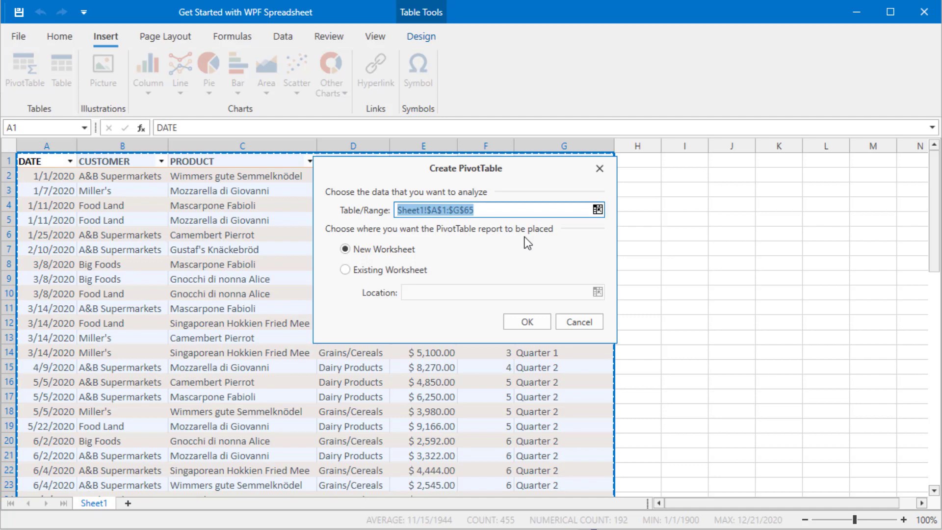
Step: Create the pivot on a new sheet, add AMOUNT to Values, and close the field list
left_click(526, 322)
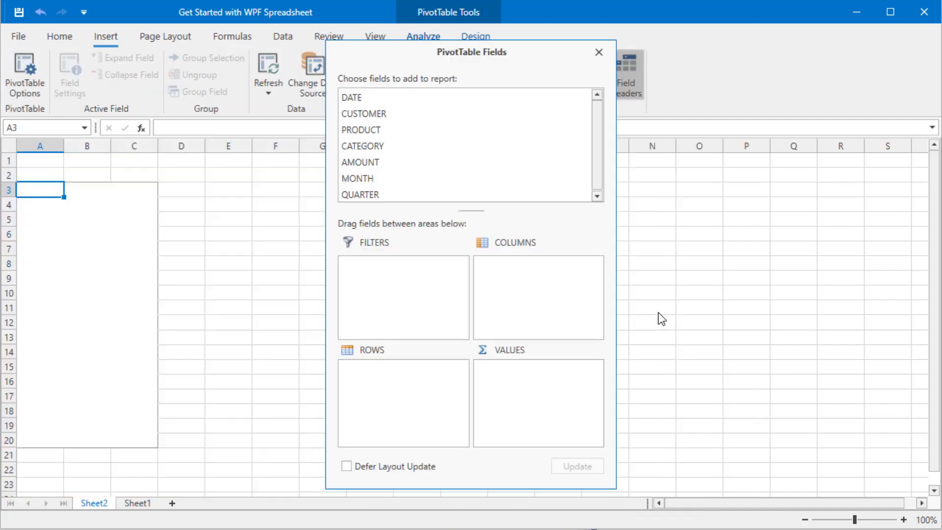
mouse_move(700, 300)
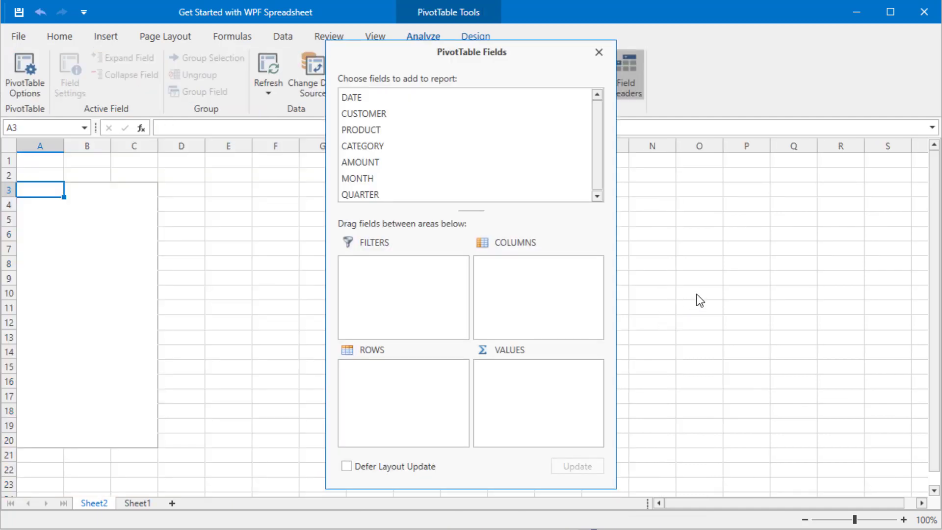
mouse_move(360, 115)
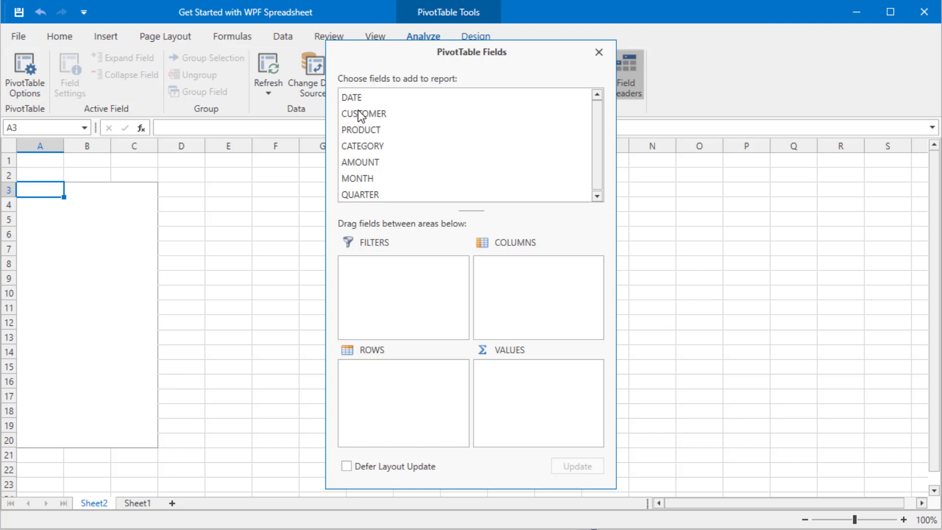
mouse_move(368, 149)
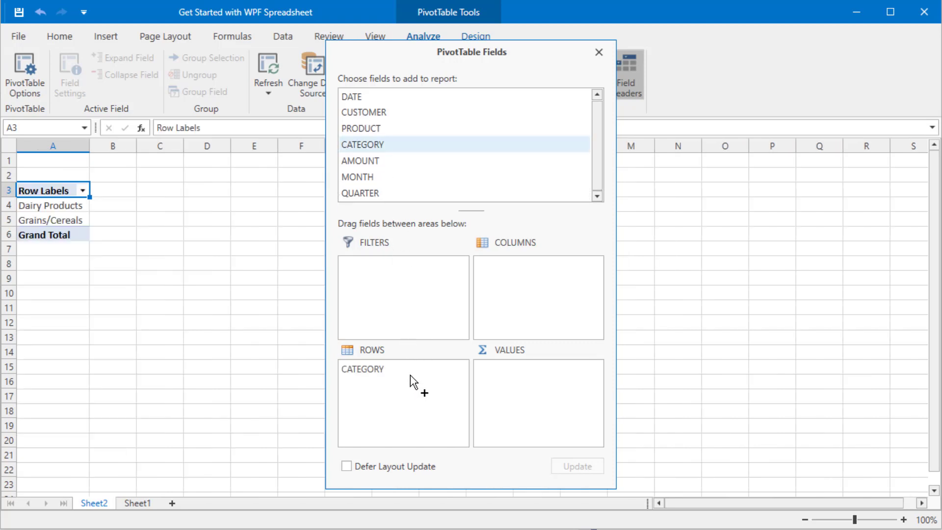
mouse_move(373, 135)
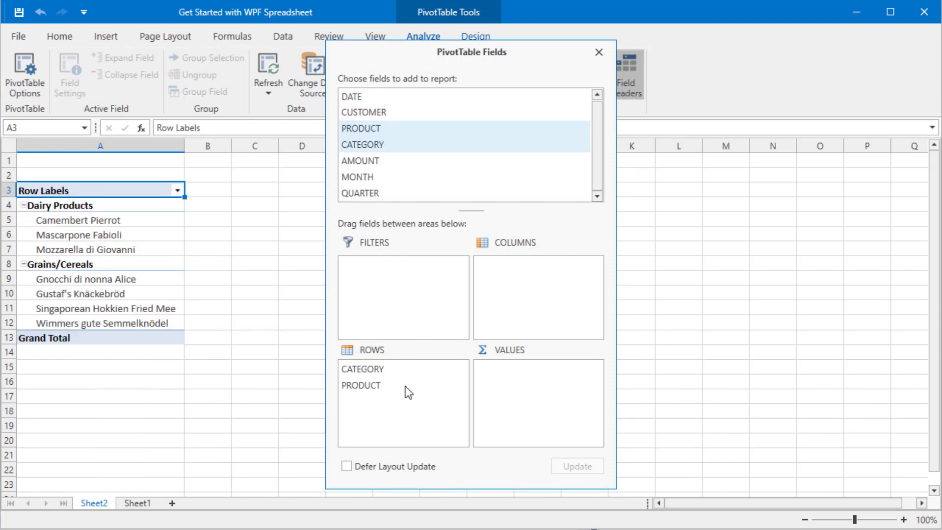
mouse_move(391, 204)
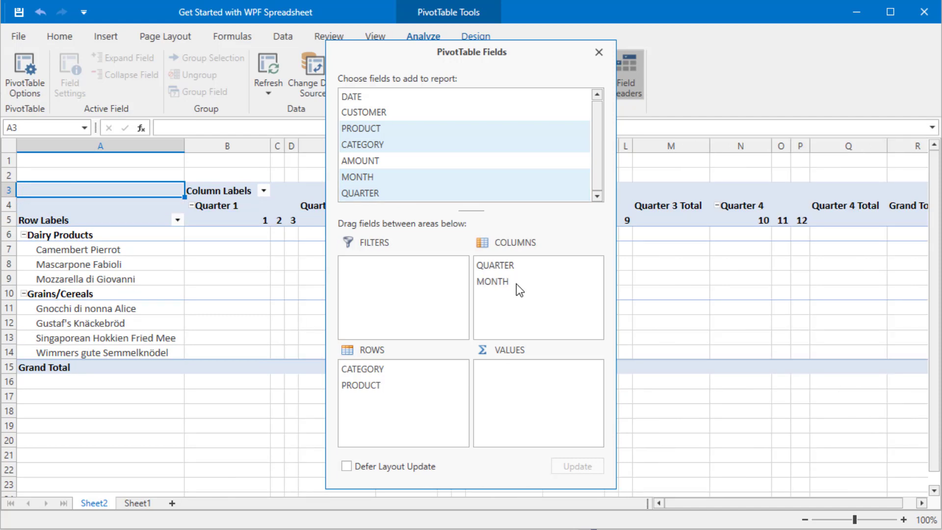
mouse_move(362, 167)
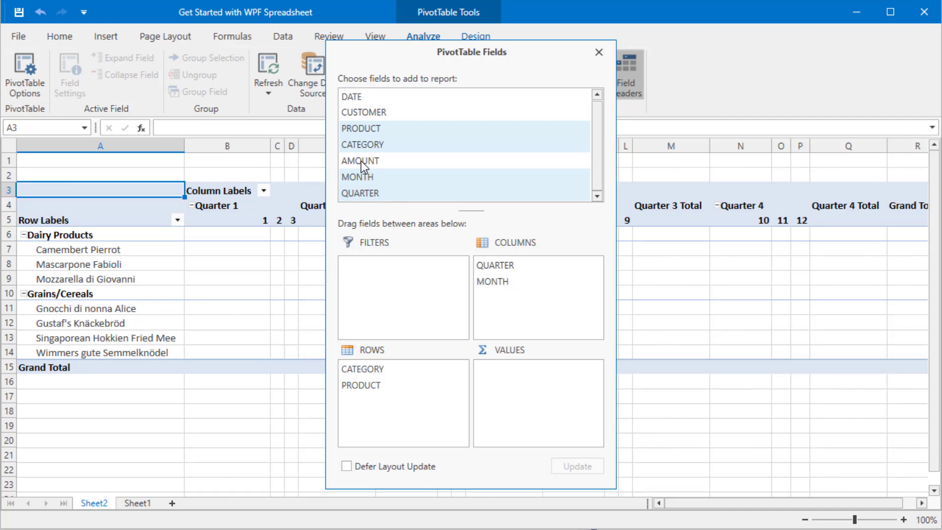
left_click(360, 160)
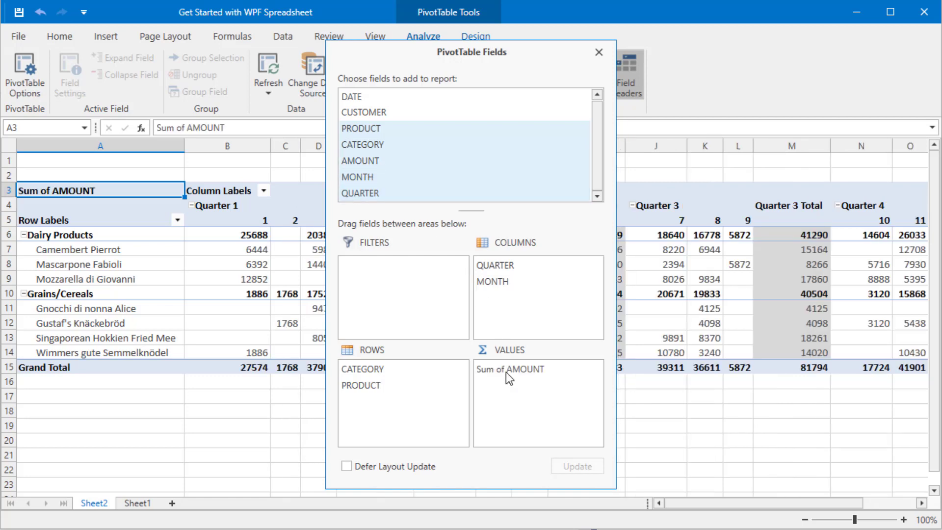
mouse_move(558, 350)
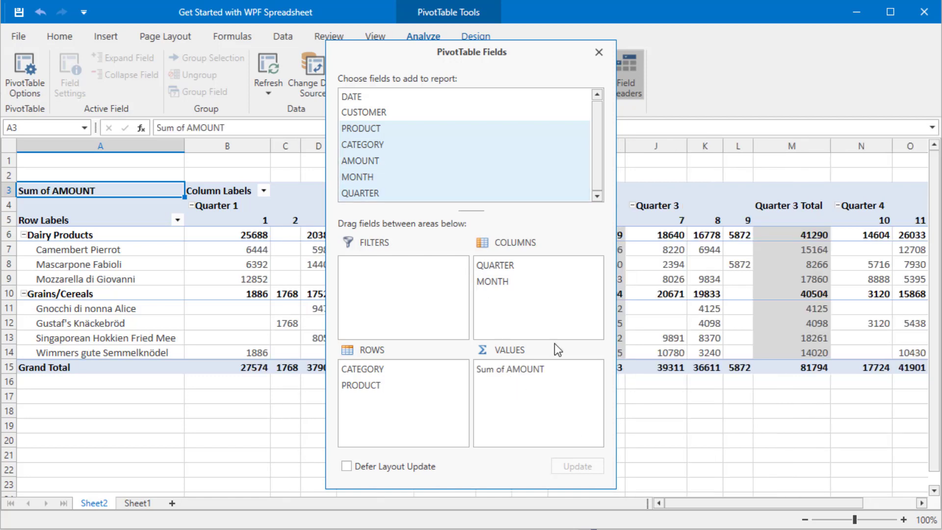
left_click(598, 52)
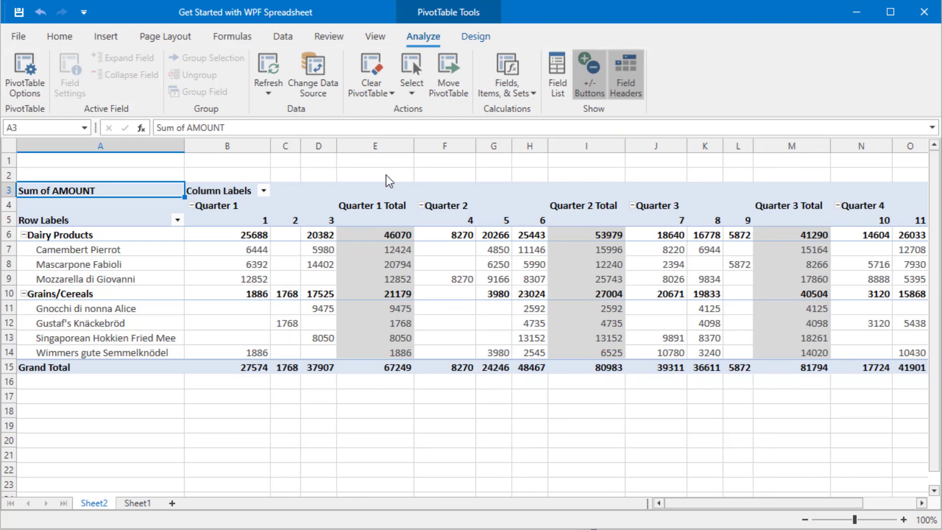
Step: Format the Sum of AMOUNT value field as Currency with two decimal places via Value Field Settings
right_click(264, 234)
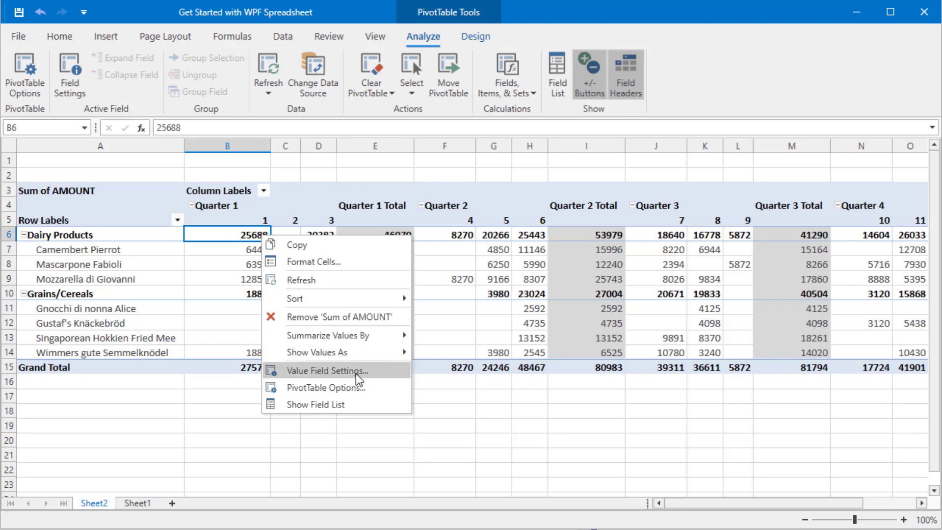
left_click(330, 371)
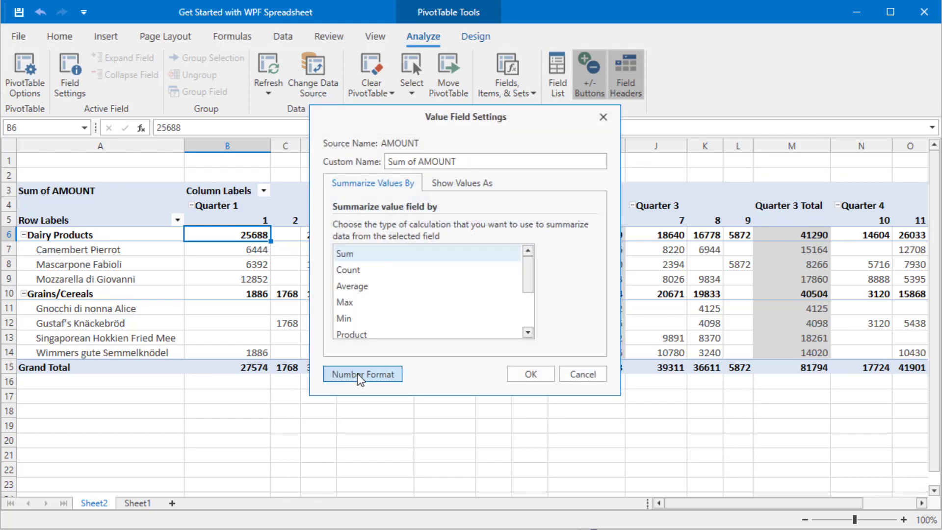
left_click(362, 374)
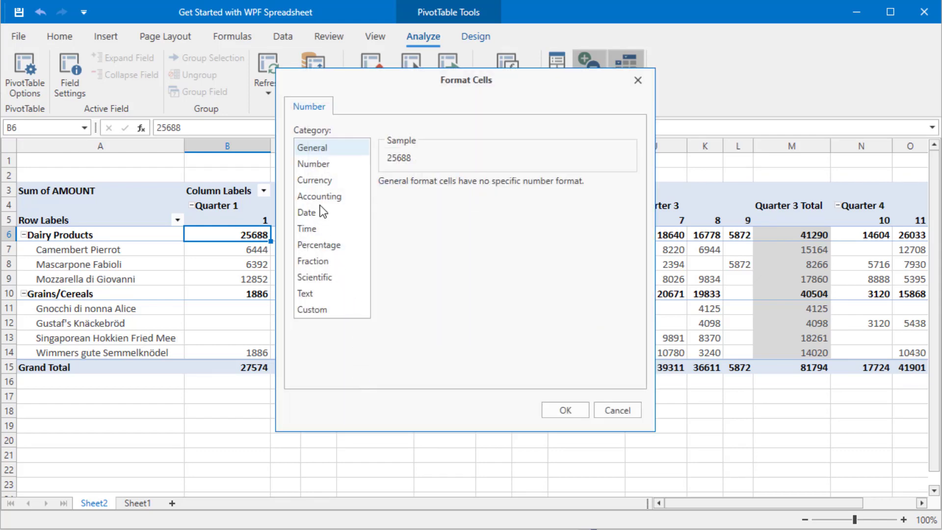
left_click(565, 410)
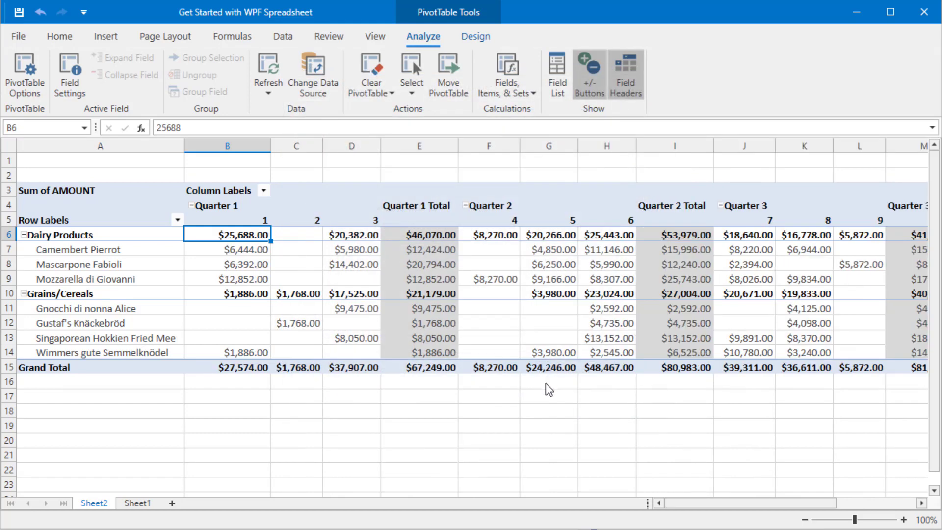
mouse_move(558, 396)
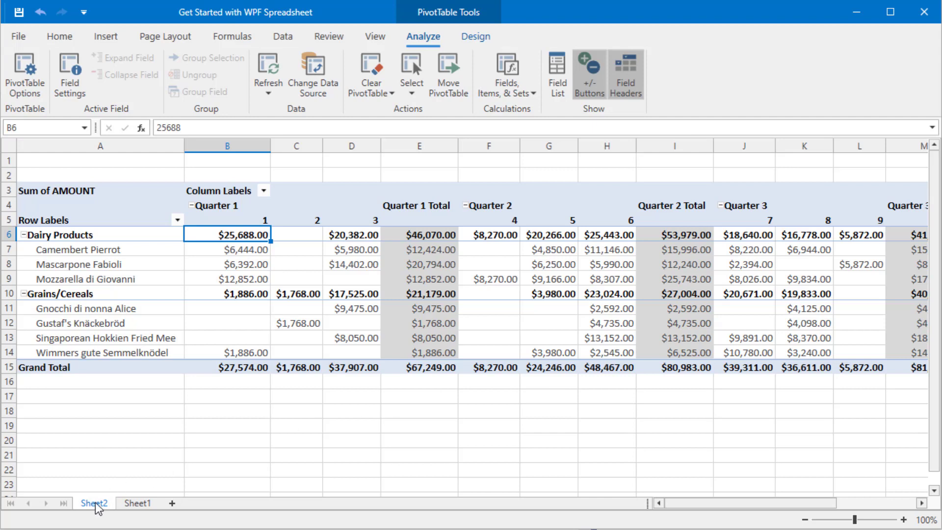
Step: Rename the first sheet to 'Pivot Table'
double_click(92, 502)
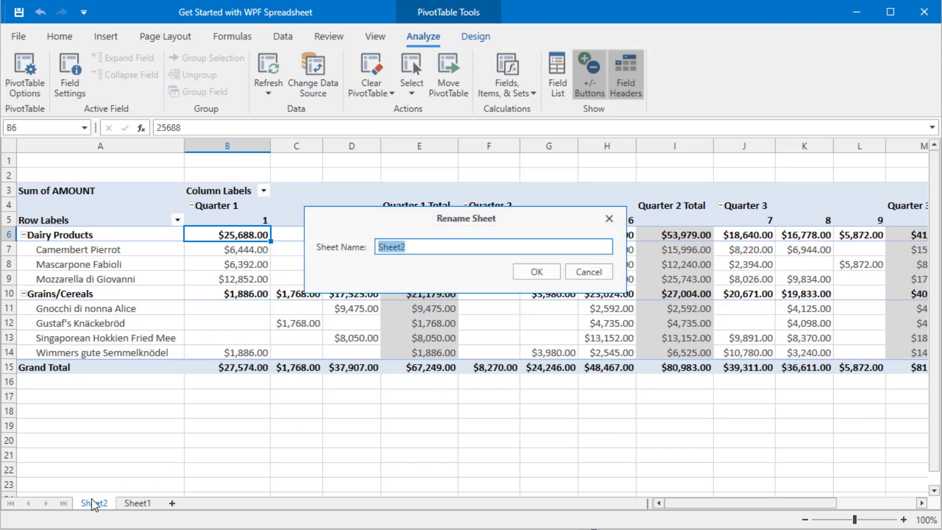
type("Pivot Ta")
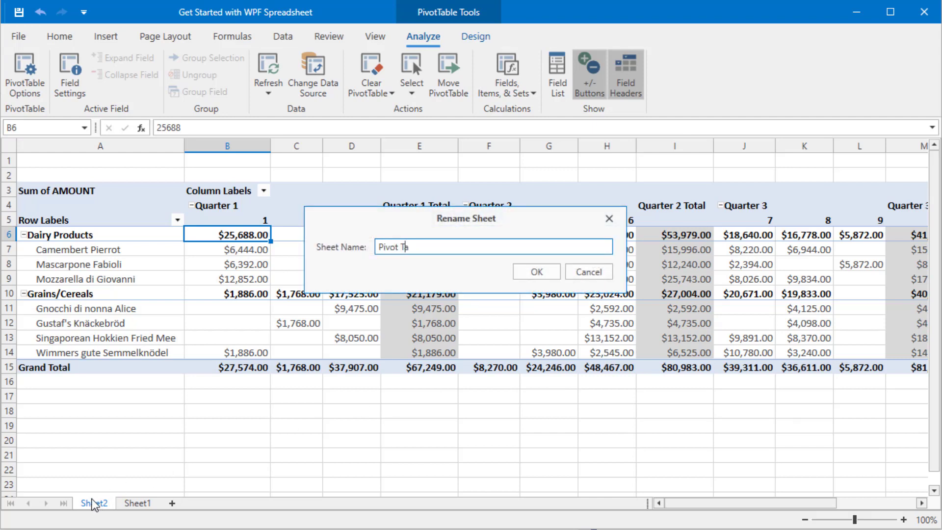
type("able")
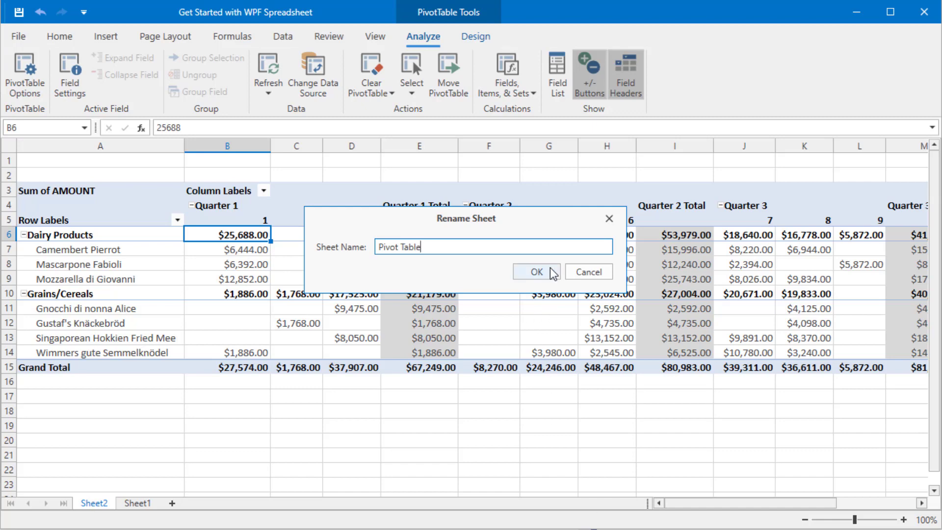
left_click(534, 272)
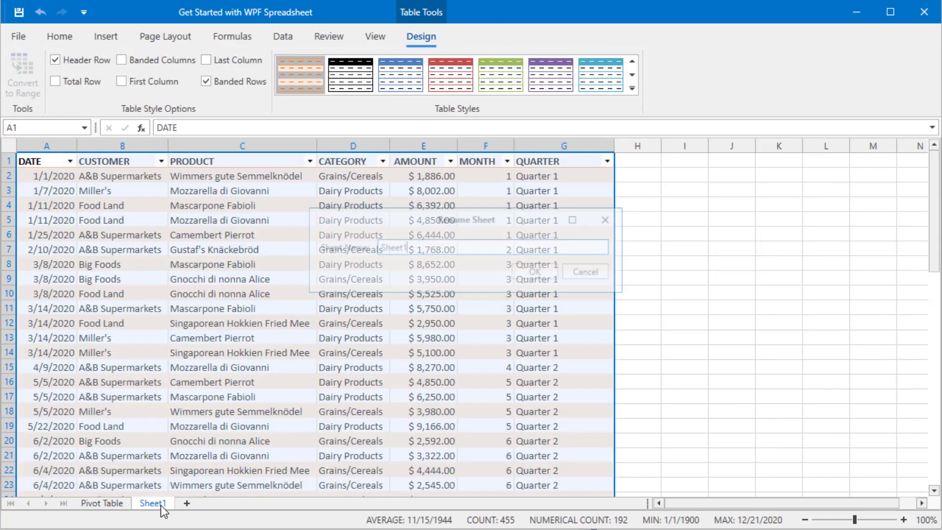
Step: Rename the sales data sheet to 'Data' and return to the Pivot Table sheet
double_click(153, 503)
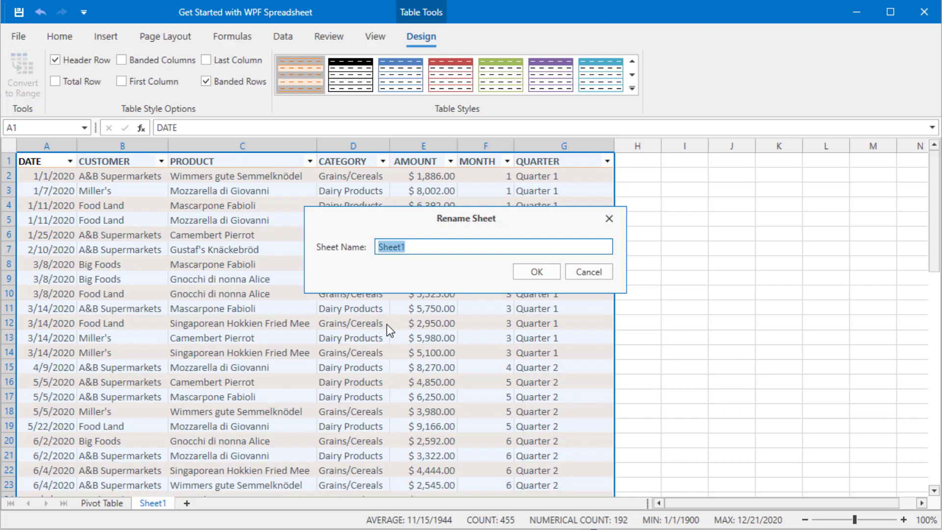
type("Data")
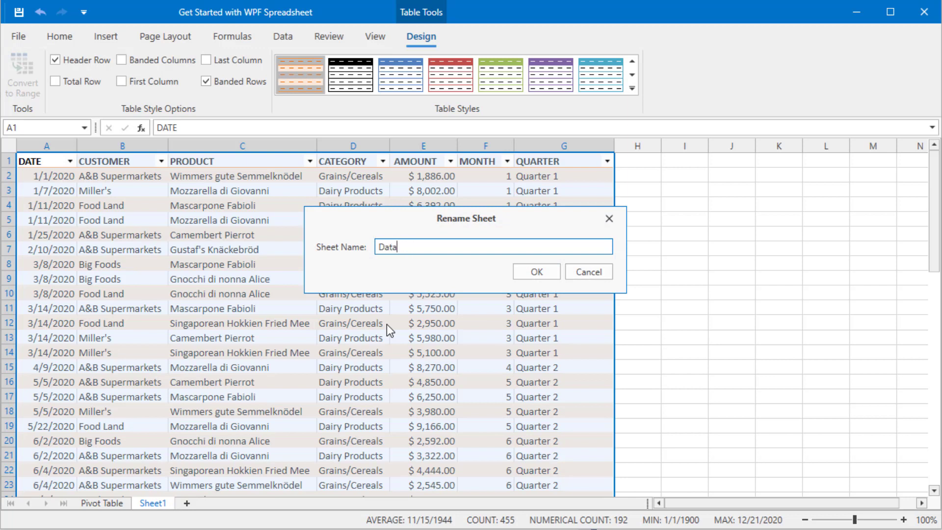
left_click(535, 271)
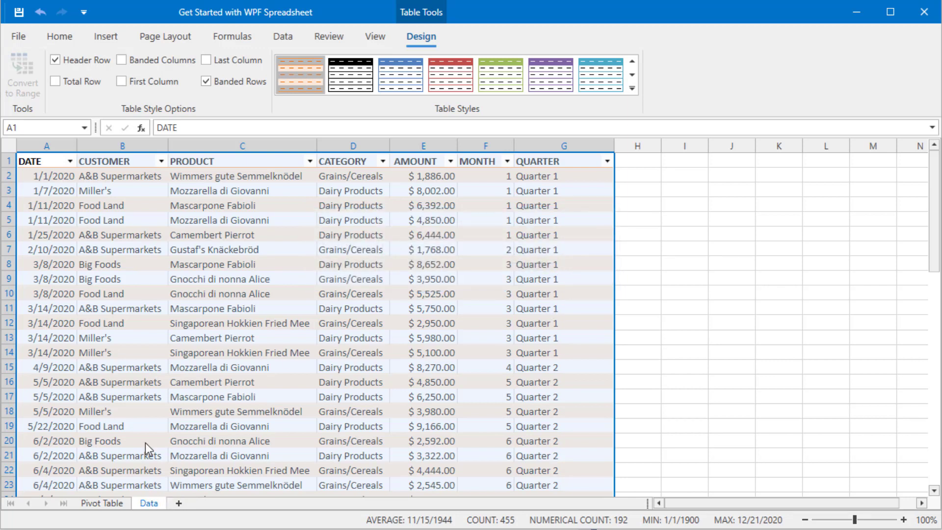
left_click(101, 502)
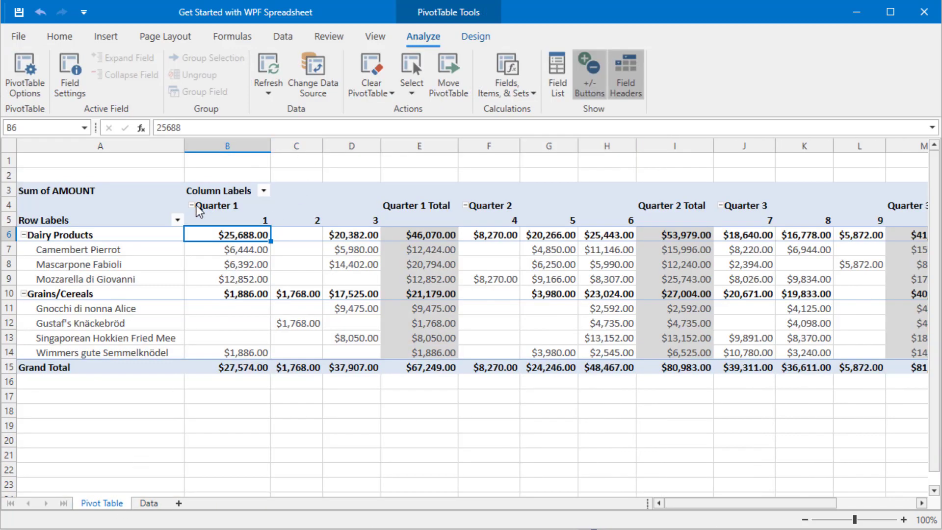
Step: Collapse Quarters 1–4 to single totals and fold the Grains/Cereals product rows
left_click(193, 208)
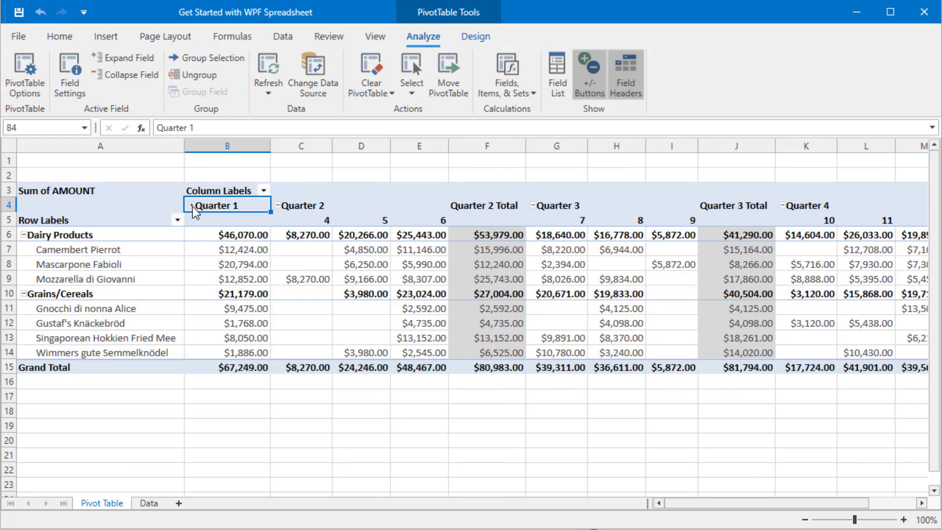
left_click(280, 205)
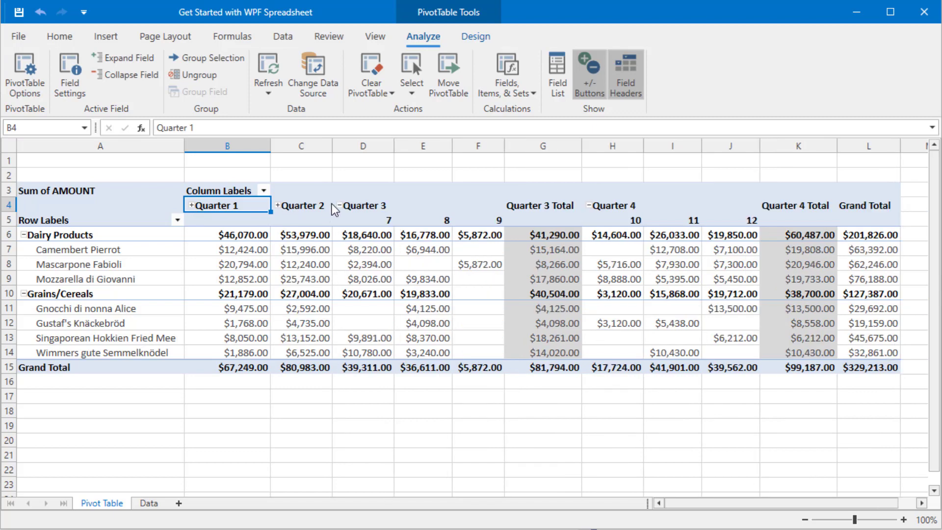
left_click(338, 205)
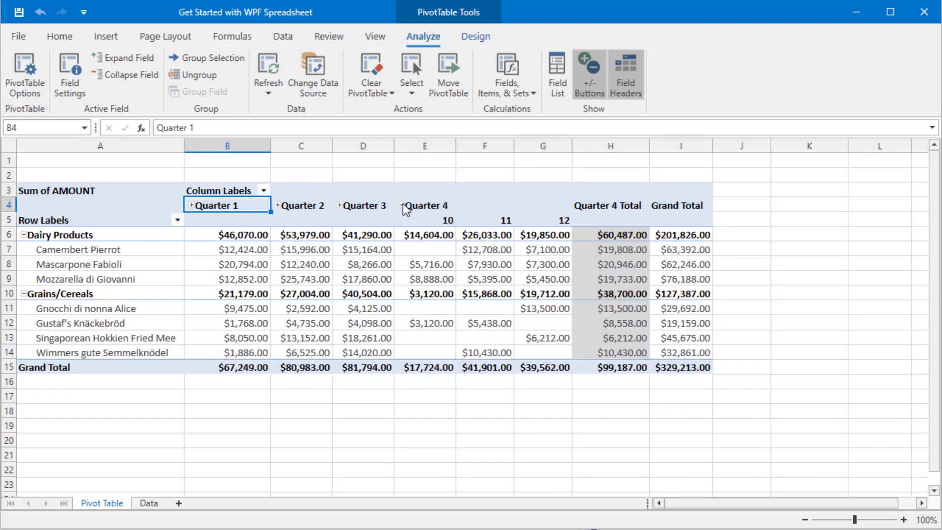
left_click(404, 205)
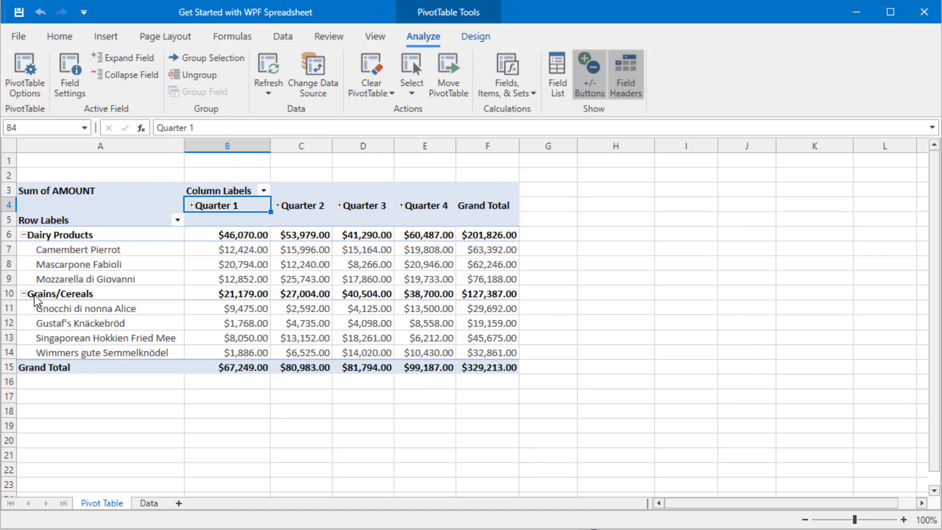
left_click(23, 295)
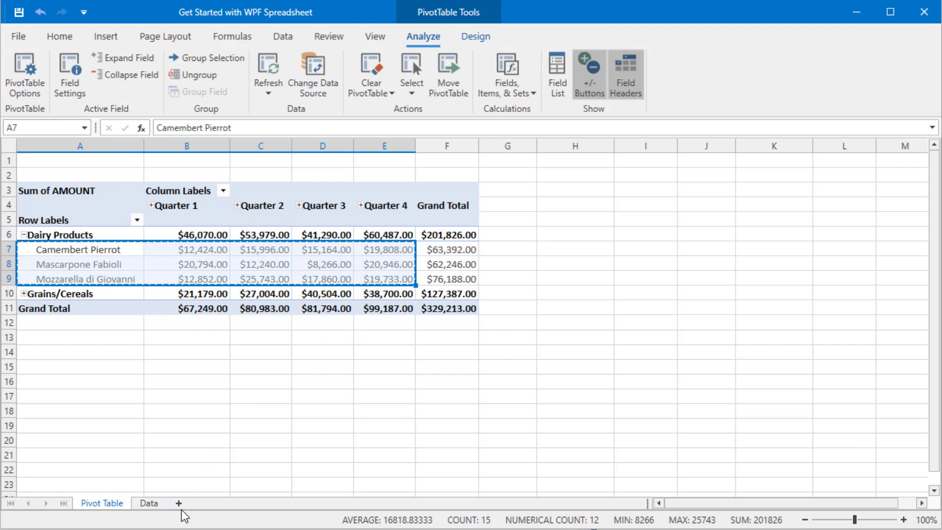
Step: Rename the newly added sheet to 'Chart'
left_click(179, 504)
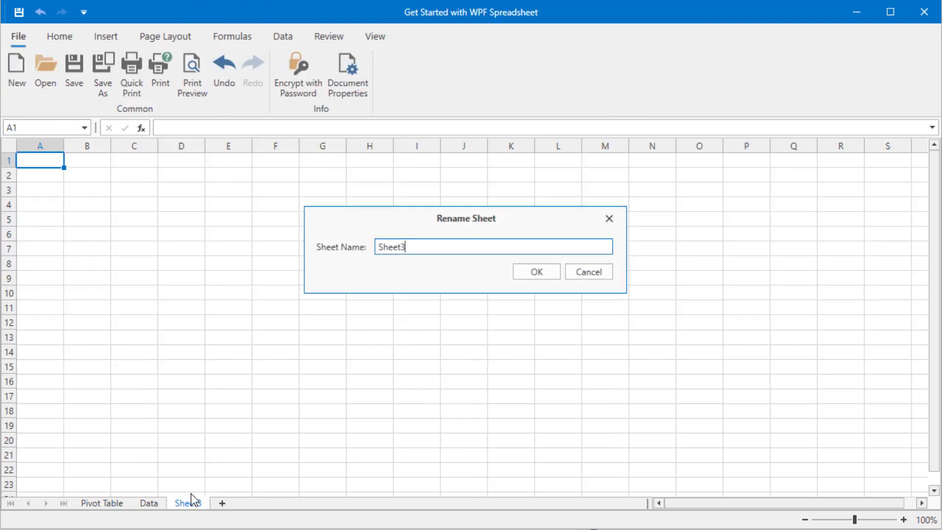
type("Cha")
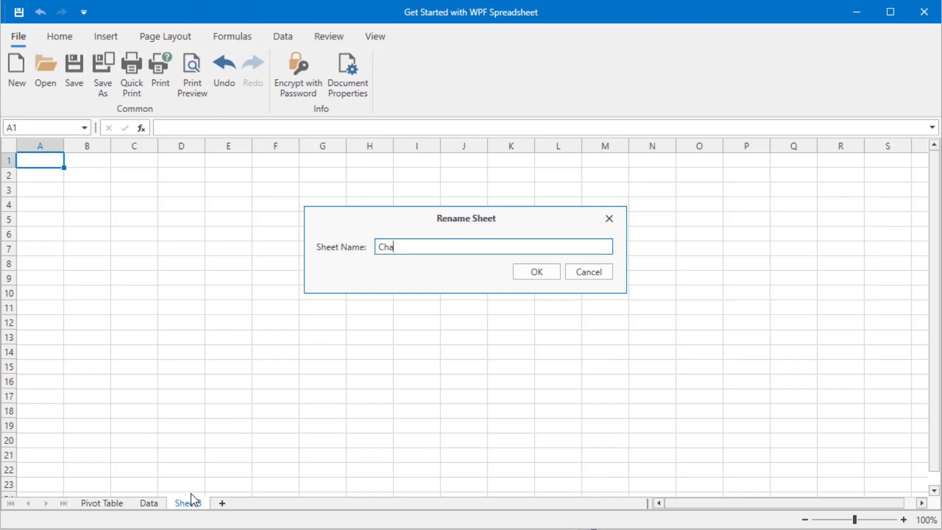
type("rt")
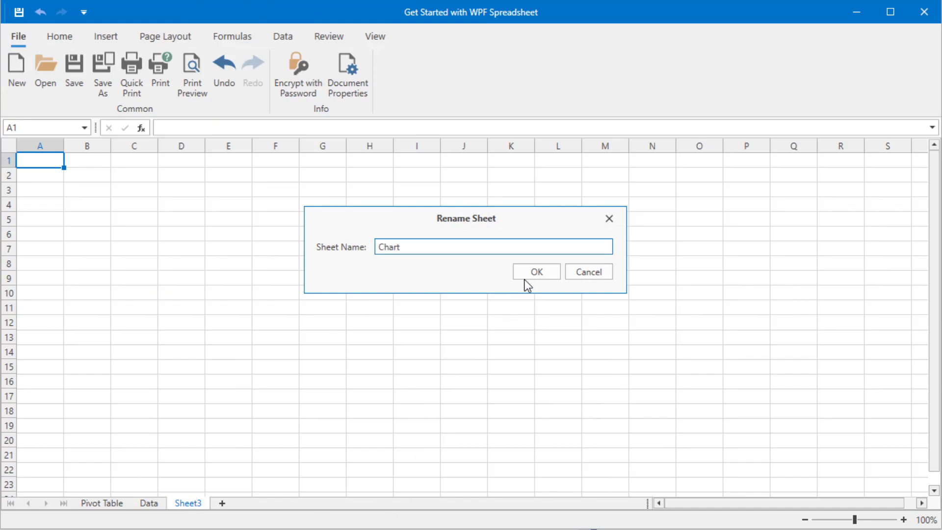
left_click(534, 271)
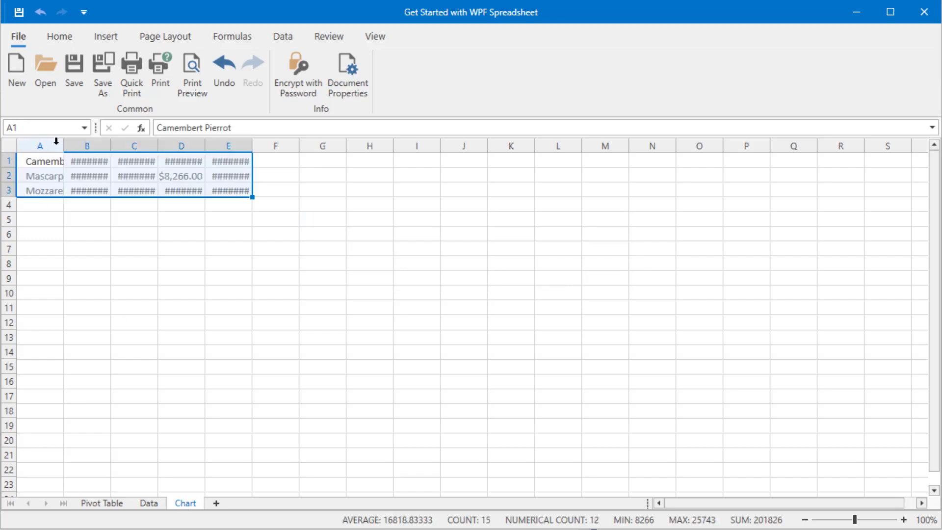
Step: Widen columns A and D so product names and amounts show fully
left_click_drag(63, 145, 141, 145)
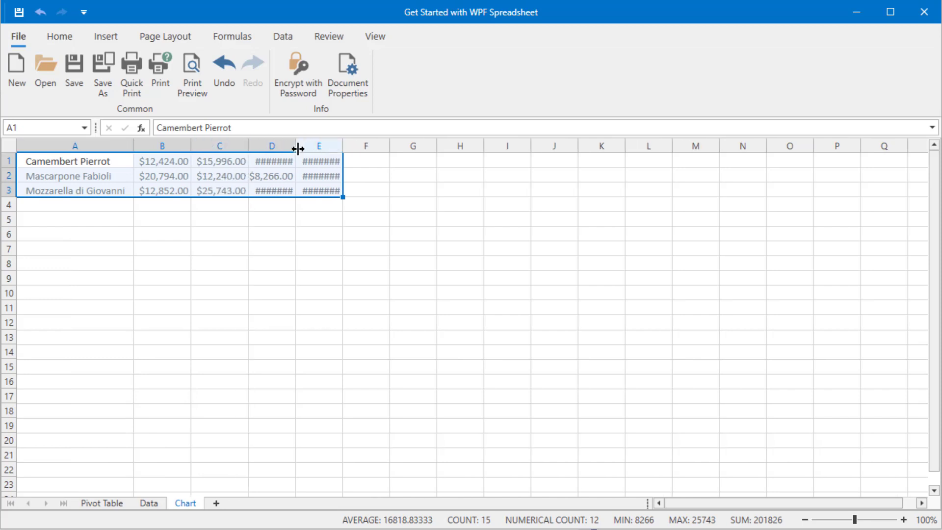
left_click_drag(296, 146, 336, 145)
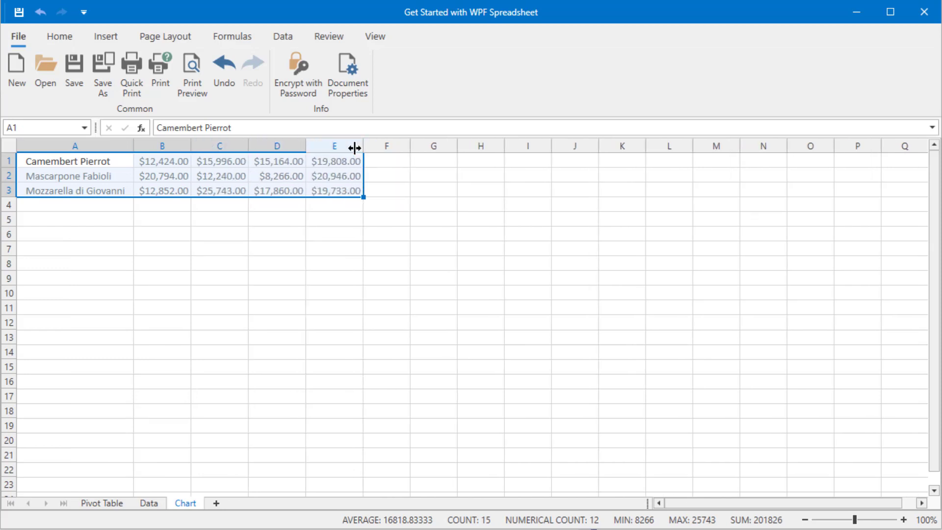
left_click(105, 36)
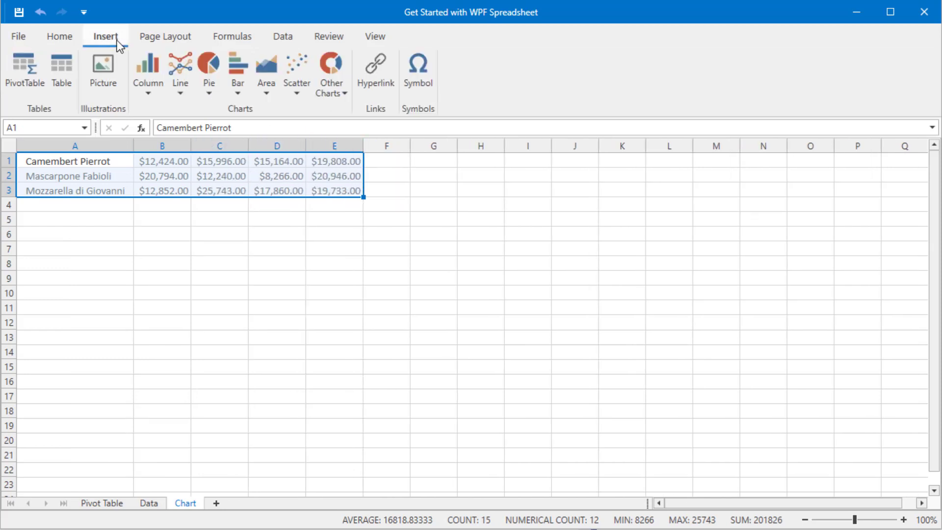
Step: Insert a Clustered Column chart of the three cheeses' quarterly amounts
left_click(147, 71)
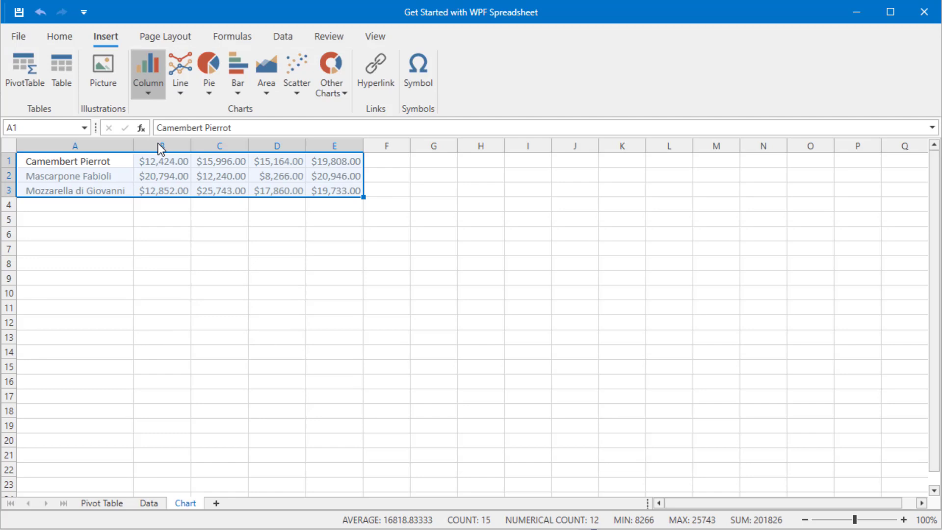
left_click(148, 71)
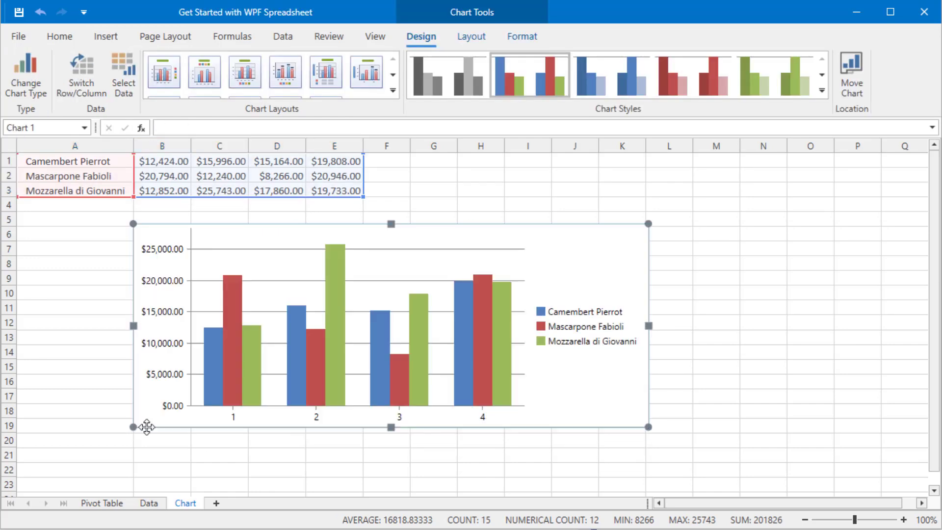
mouse_move(654, 444)
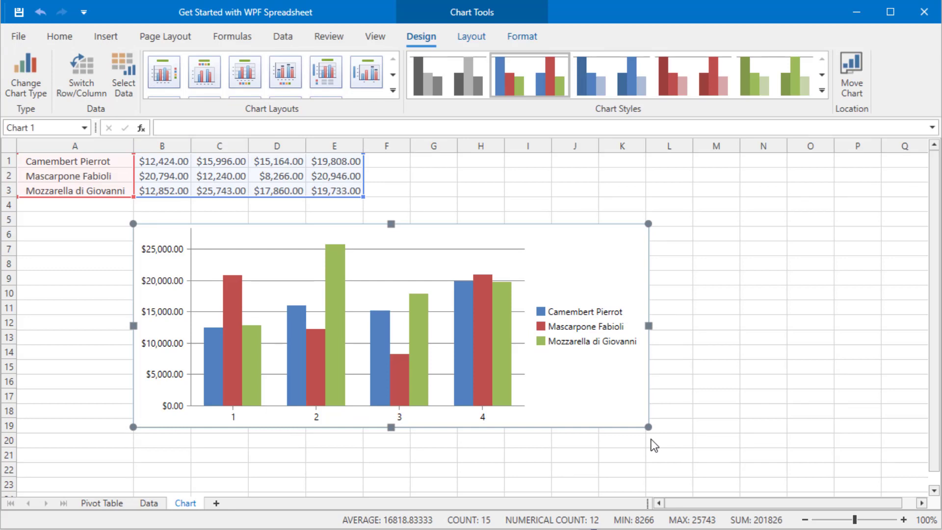
mouse_move(645, 442)
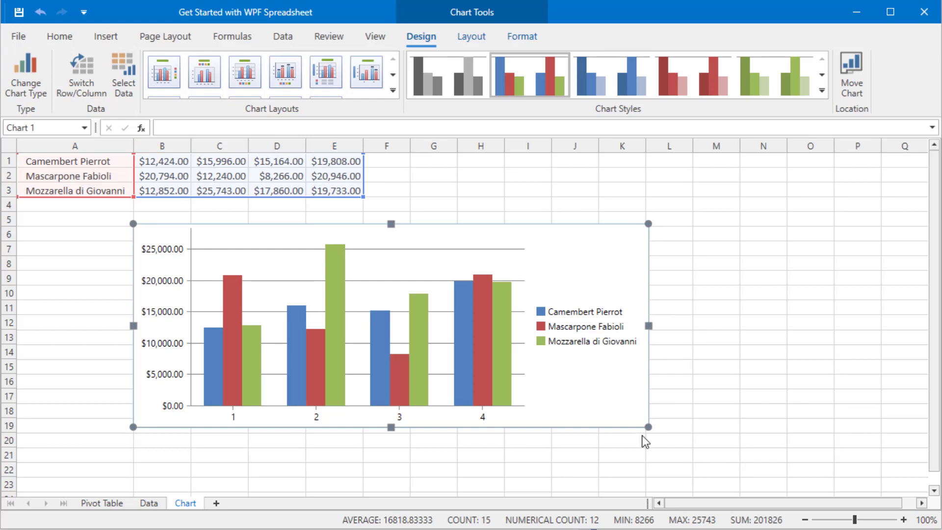
Step: Save the workbook as MyWorksheet in the GetStartedWpfSpreadsheet project folder
left_click(60, 37)
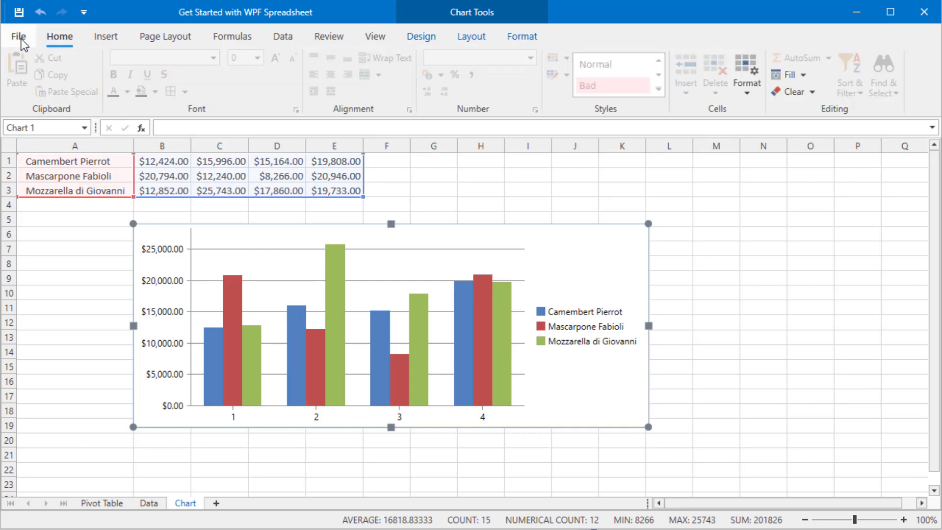
left_click(19, 36)
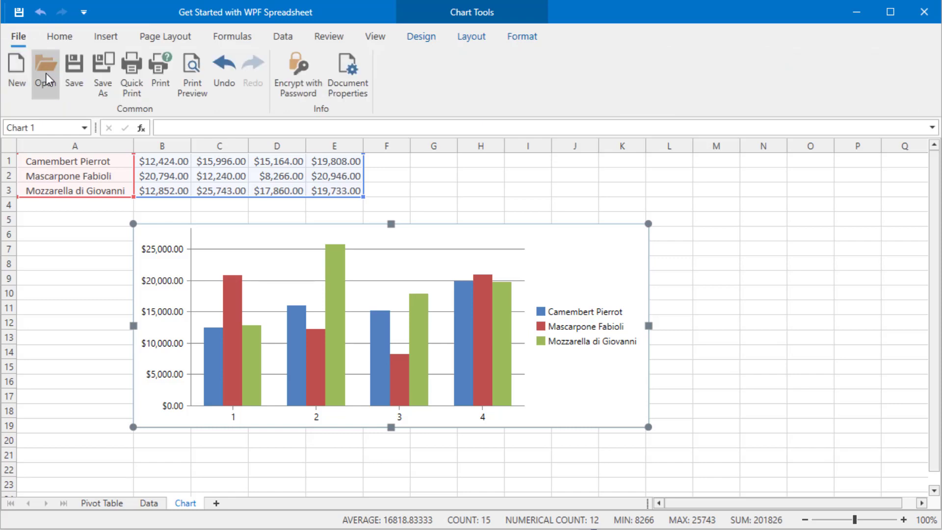
left_click(103, 72)
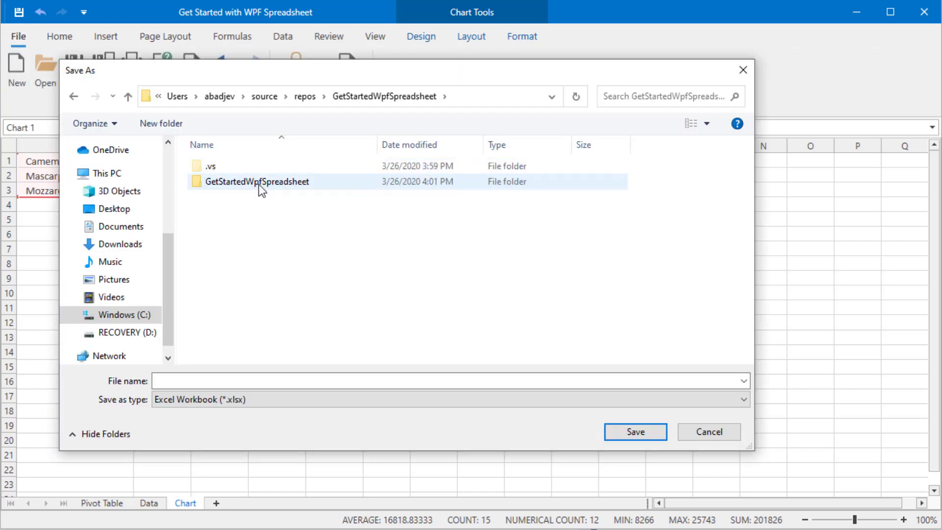
double_click(256, 181)
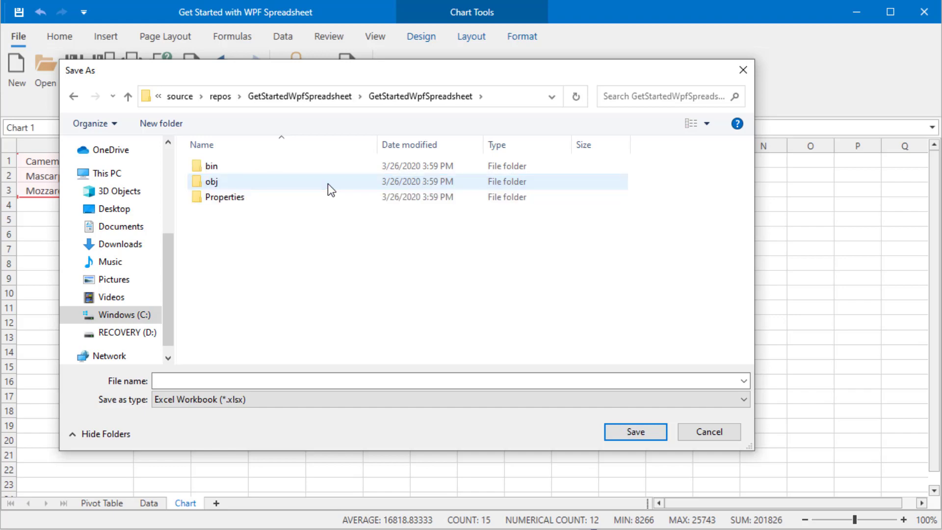
type("MyWorksheet")
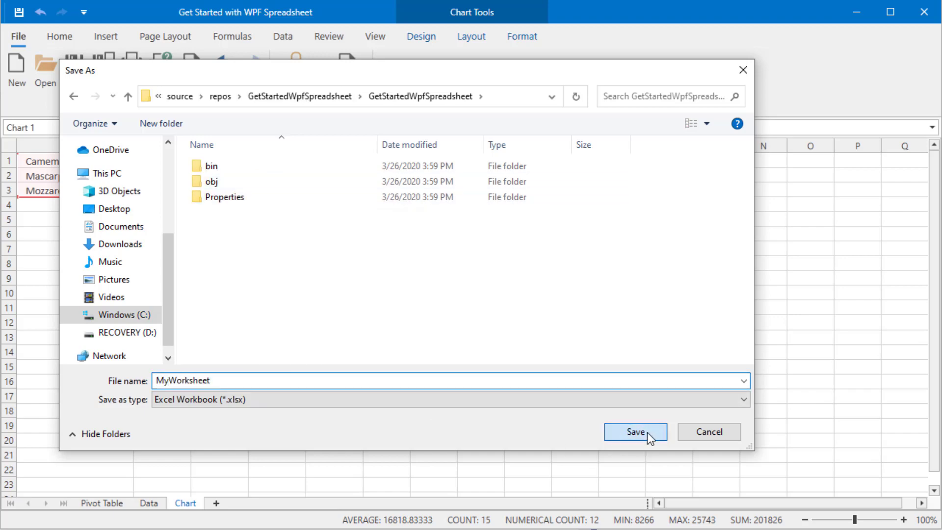
left_click(635, 432)
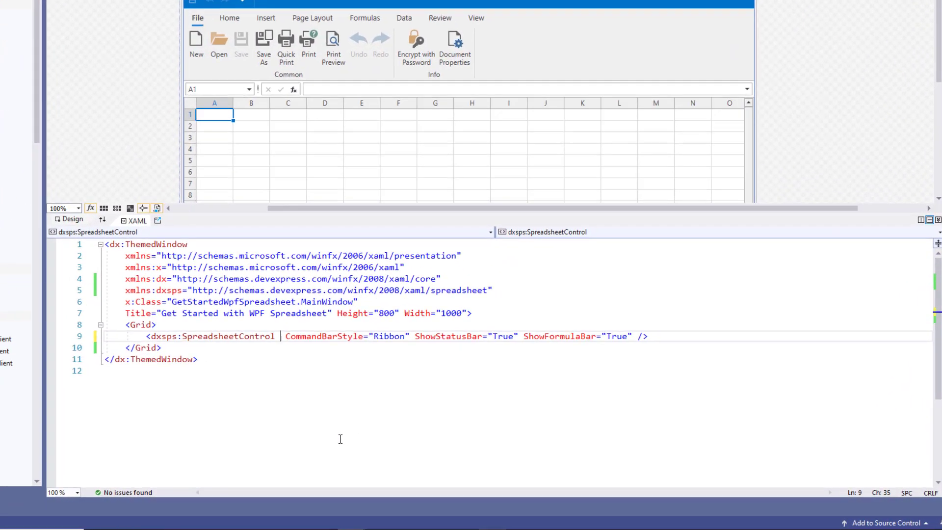
Step: Set the SpreadsheetControl's DocumentSource to c:\tmp\myworksheet.xlsx
type("DocumentSource=\"")
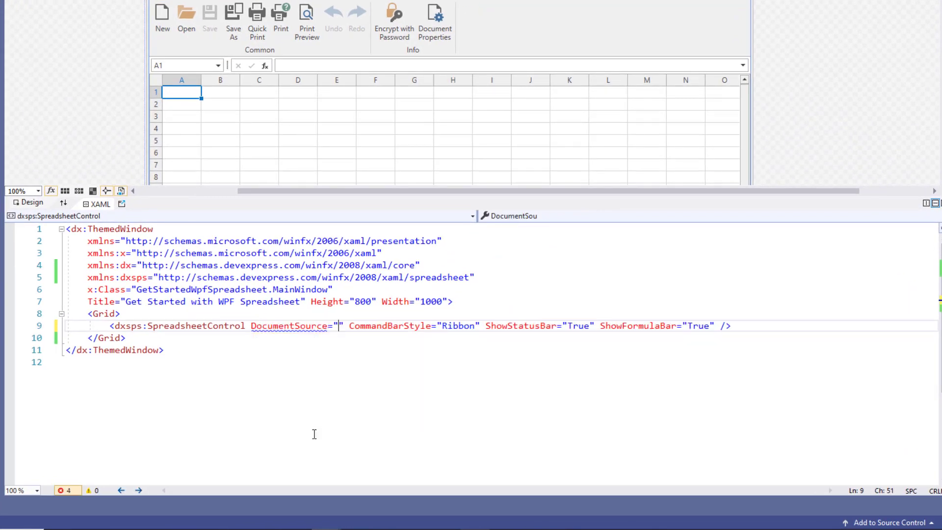
type("c:\\tmp\\myw")
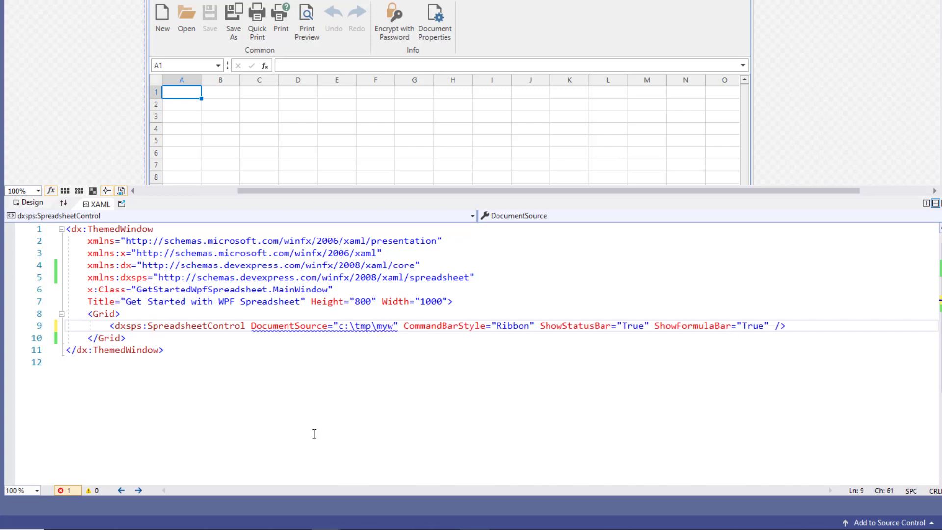
type("orksheet")
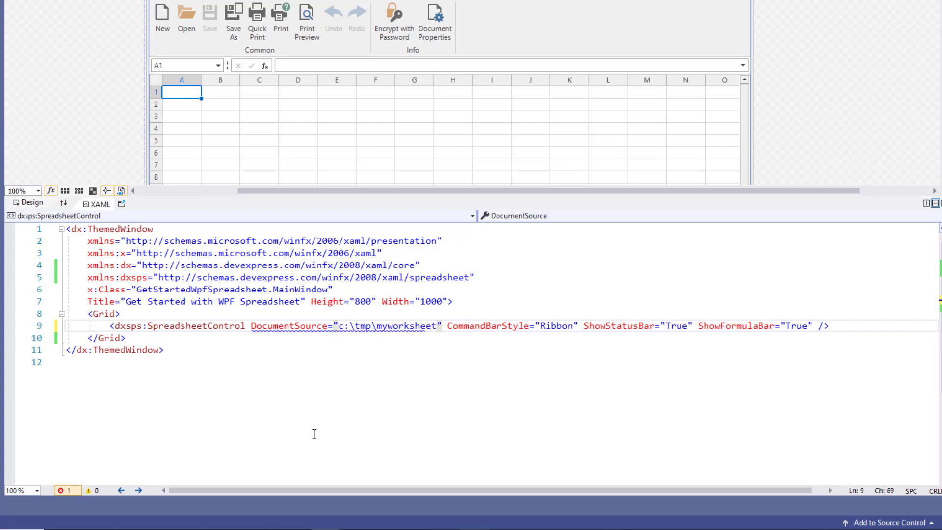
type(".xlsx")
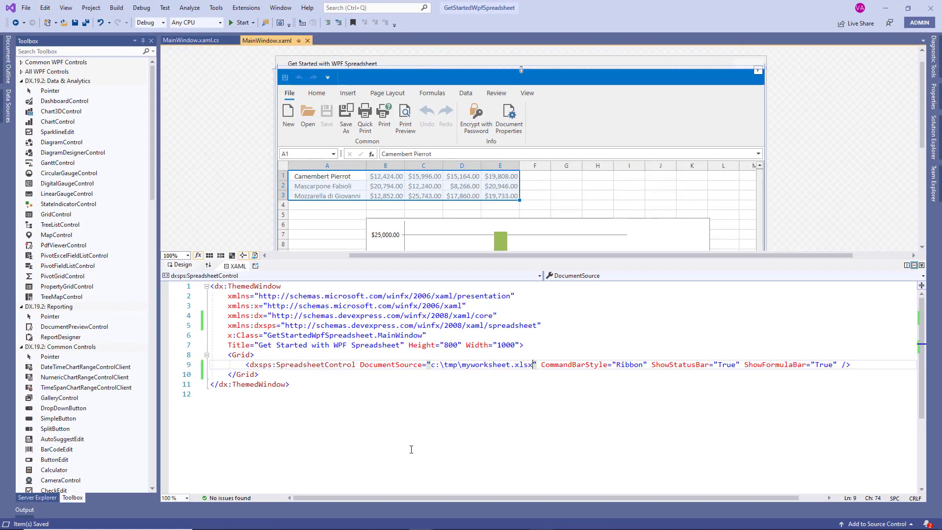
left_click(240, 22)
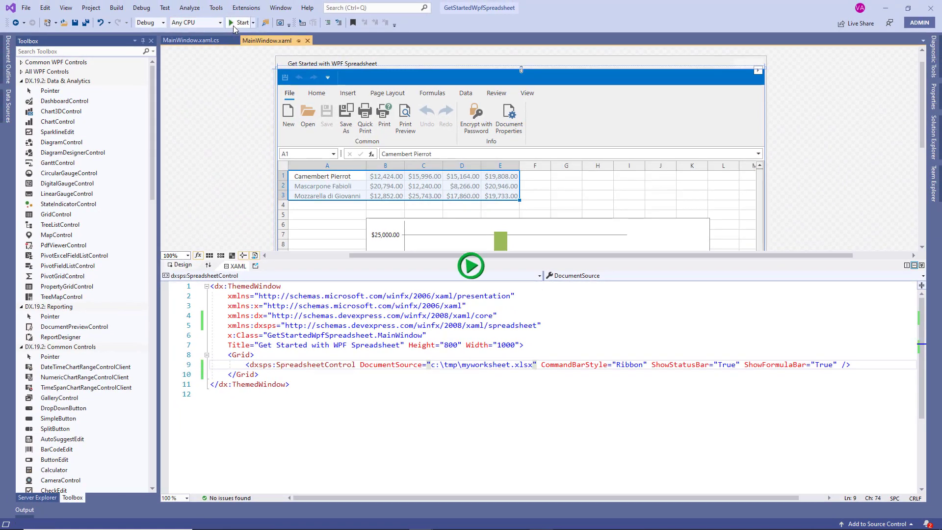
left_click(239, 23)
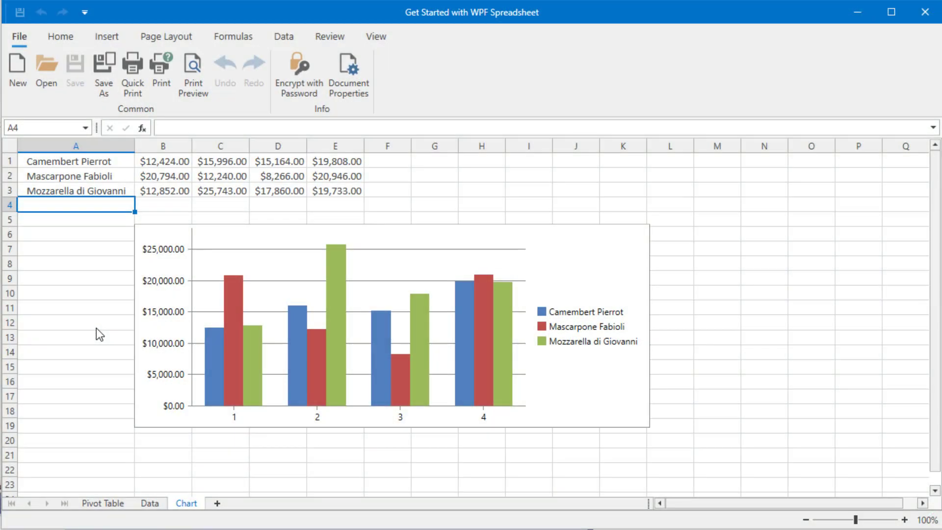
left_click(149, 502)
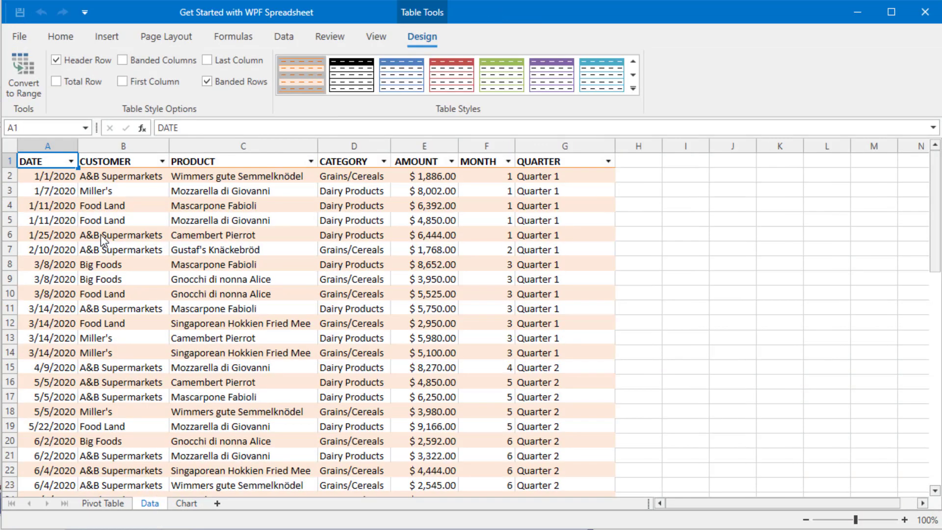
left_click(102, 504)
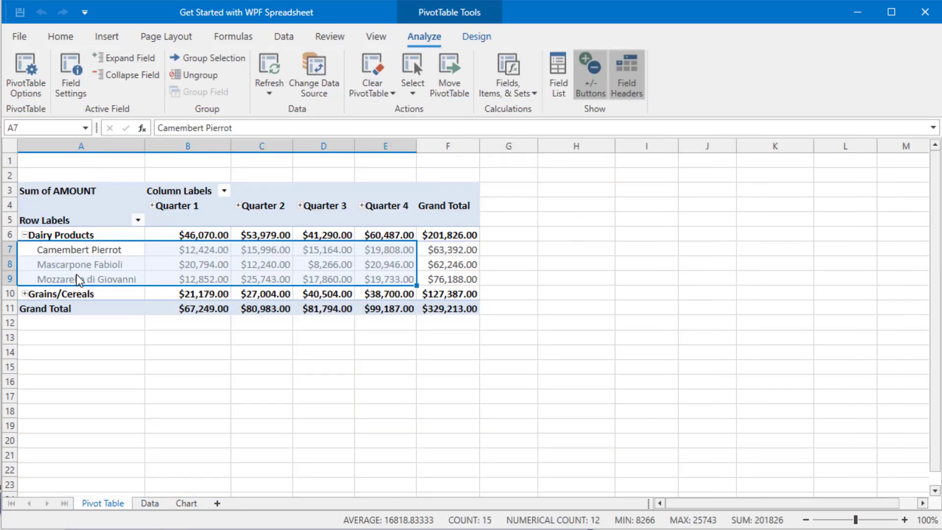
left_click(19, 37)
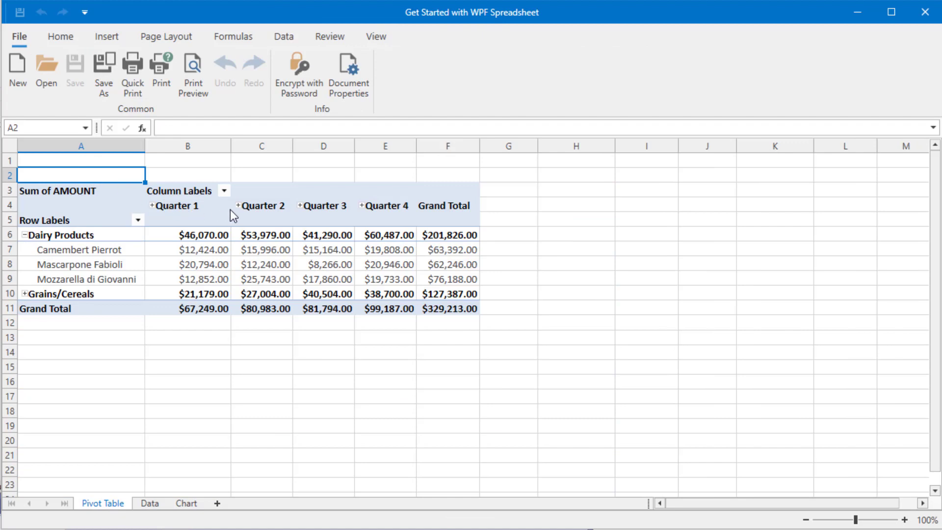
left_click(240, 205)
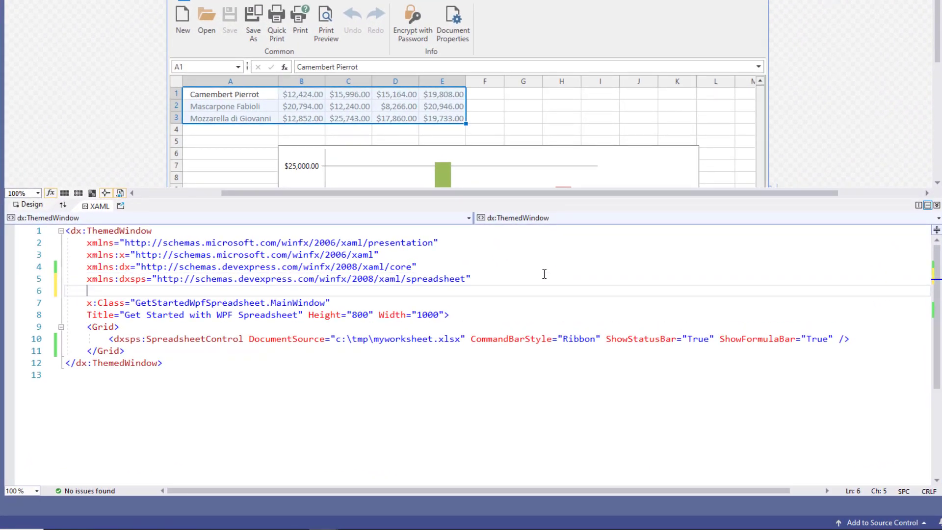
mouse_move(882, 232)
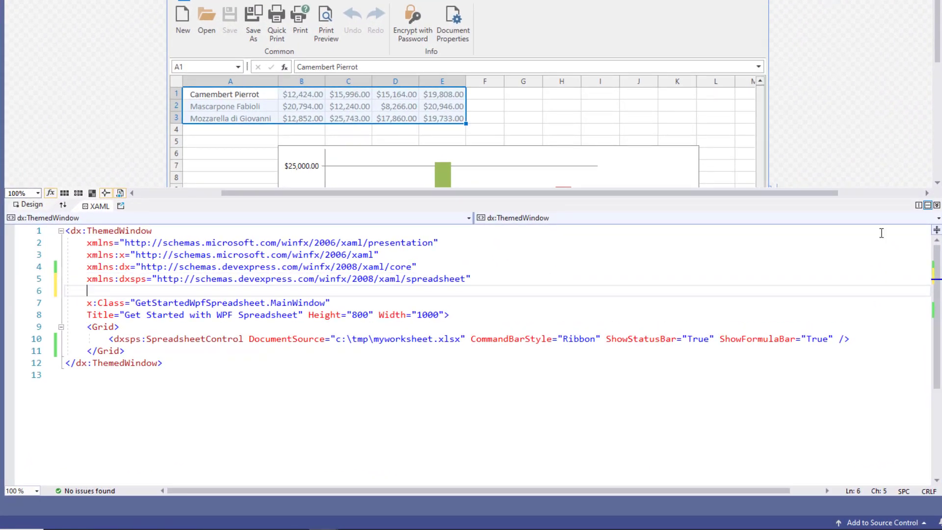
Step: Add the xmlns:dxr ribbon namespace and a SpreadsheetControl.RibbonActions element
type("xmlns:dxr=\"http://schemas.devexpress.com/winfx/2008/xaml/ribbon\"")
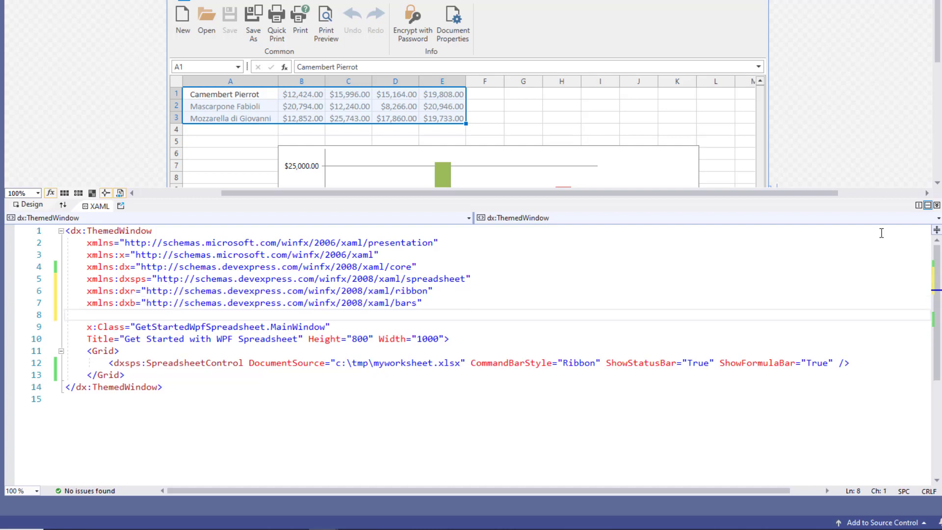
key("Delete")
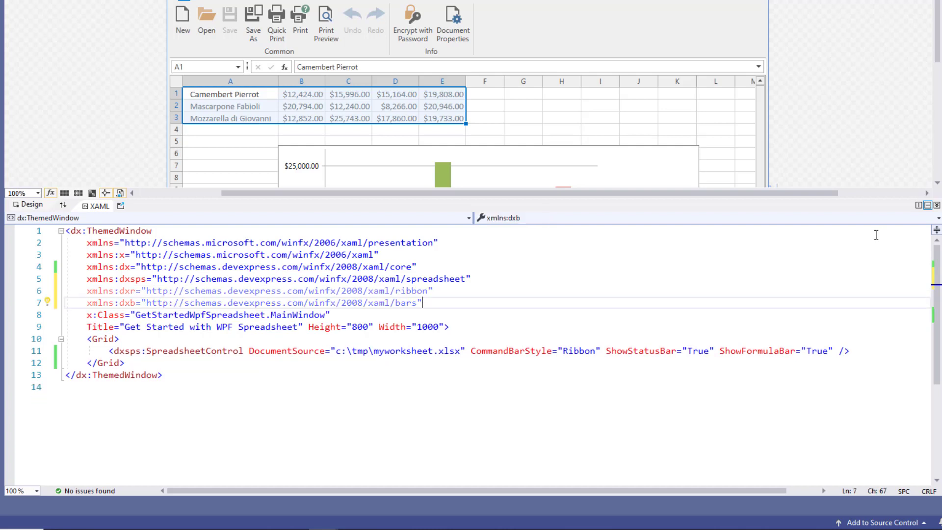
left_click(119, 338)
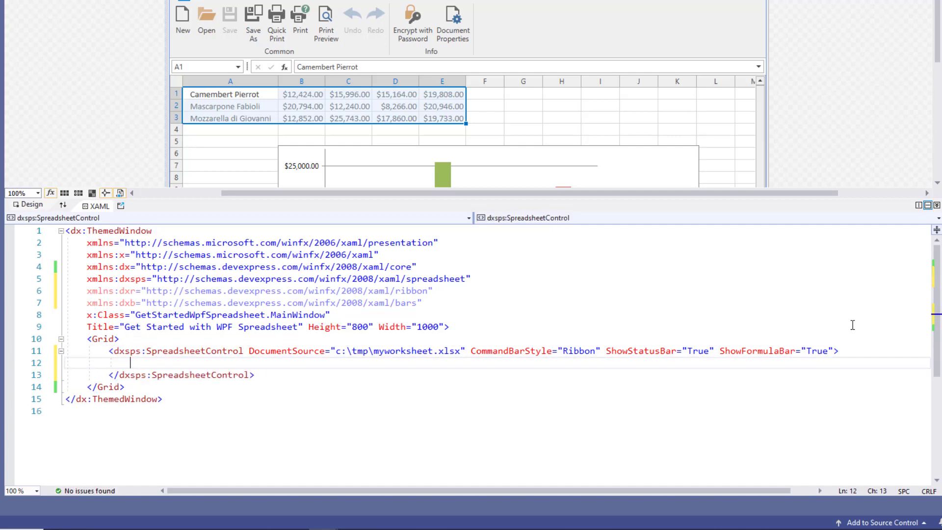
type("<")
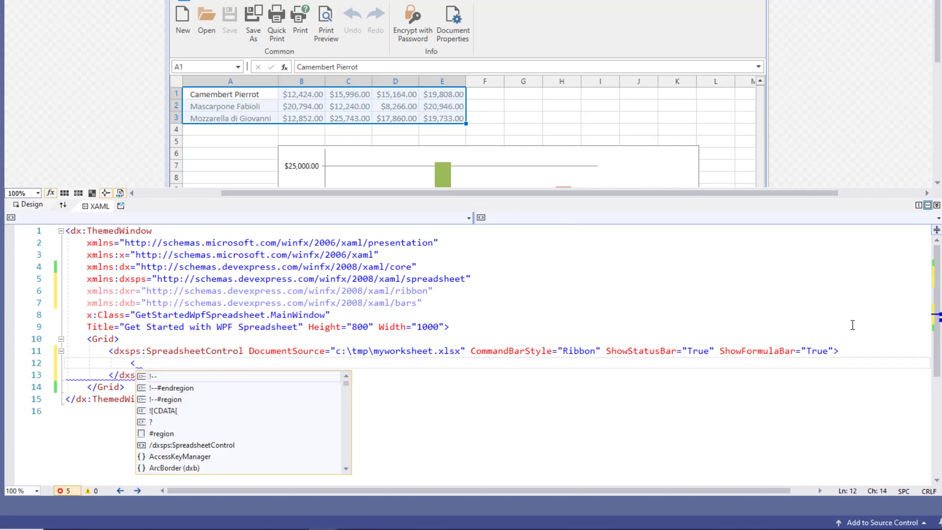
type("dxsps:")
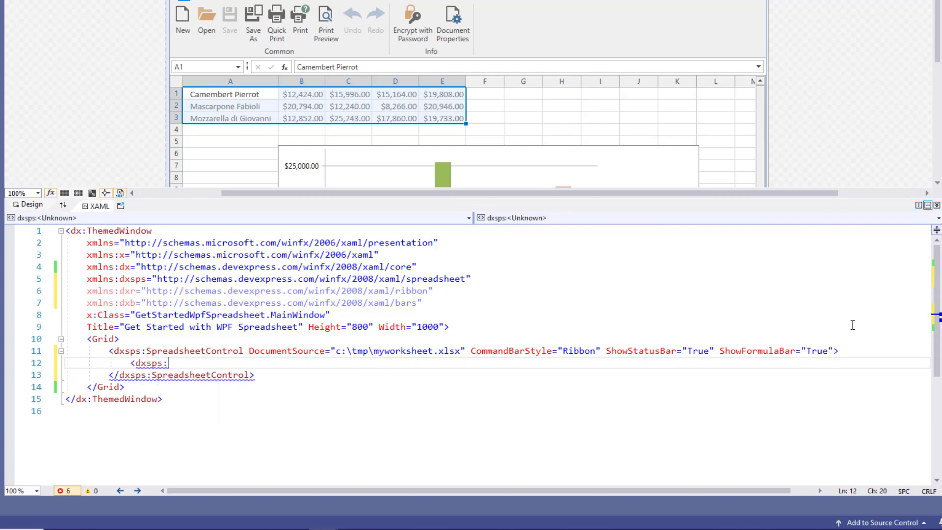
type("SpreadsheetControl.RibbonActions></dxsps:SpreadsheetControl.RibbonActions>")
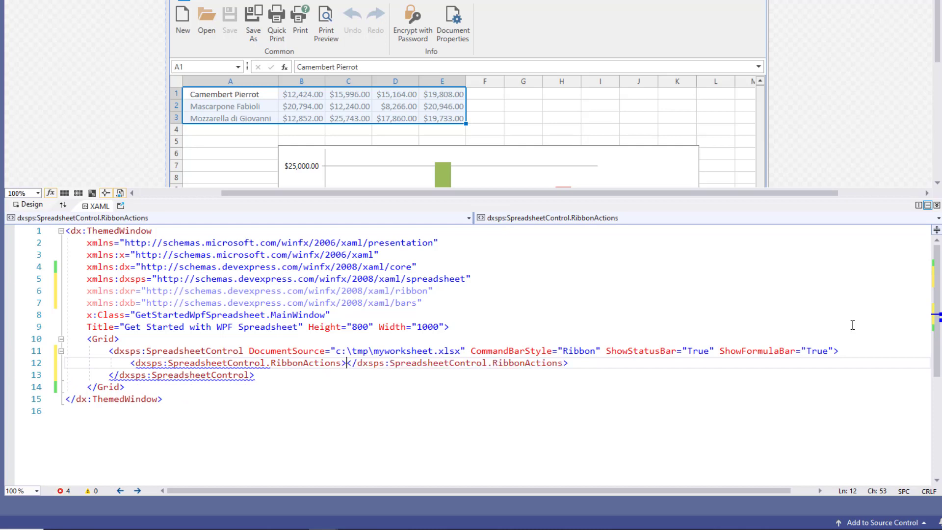
key("Enter")
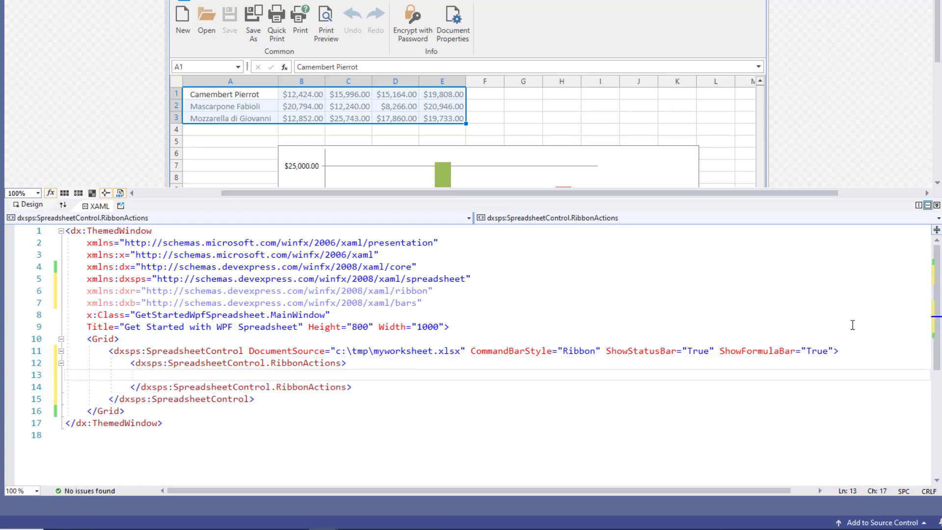
Step: Add dxb:RemoveAction entries for RibbonItem_File_Common_New and RibbonItem_File_Common_Open
type("<dxb:RemoveAction")
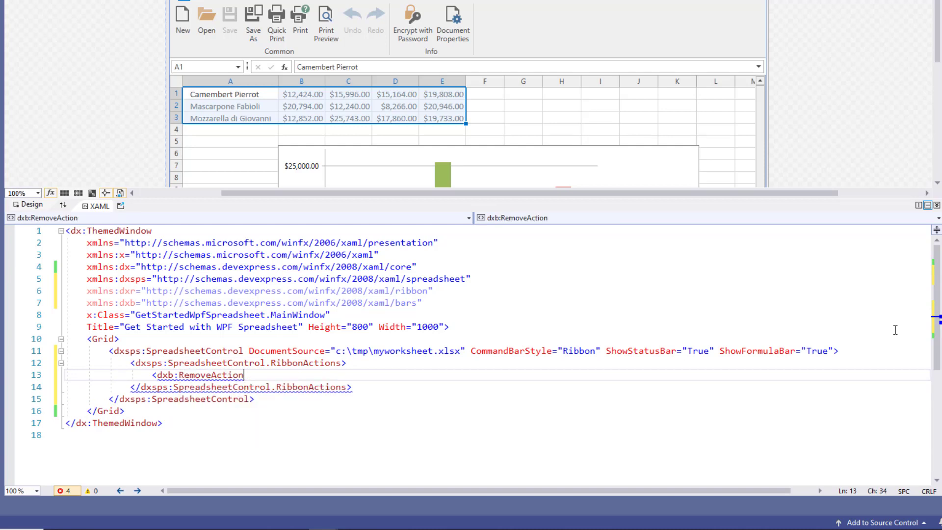
type("ElementName=\"")
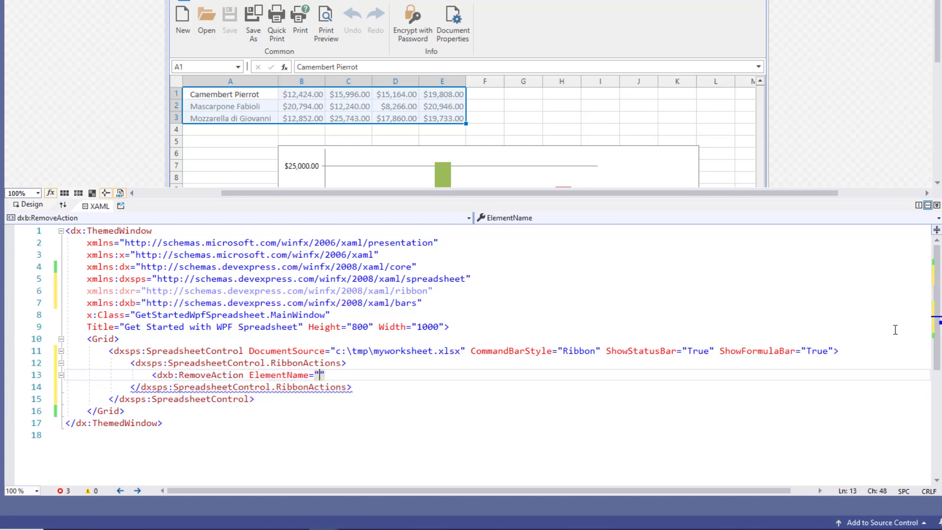
type("{x:Static dxsps:DefaultBarItemNames.")
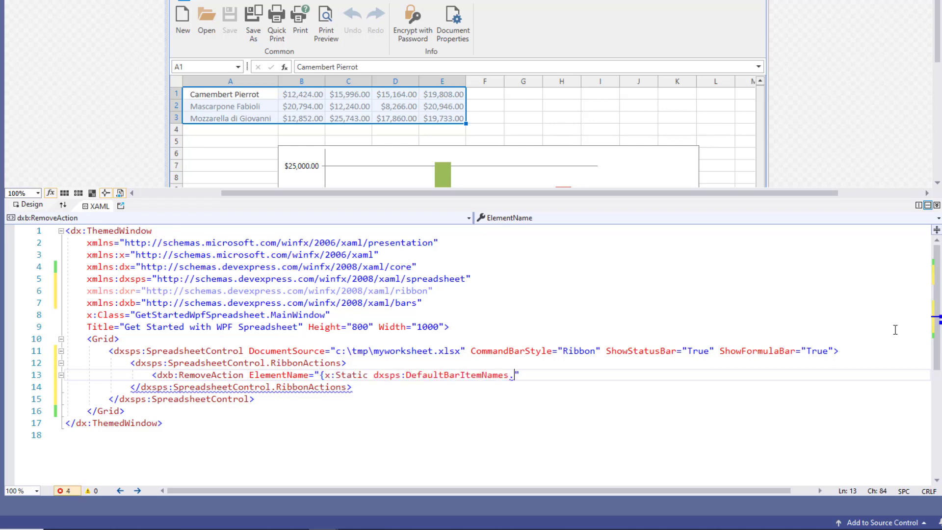
type("RibbonItem_")
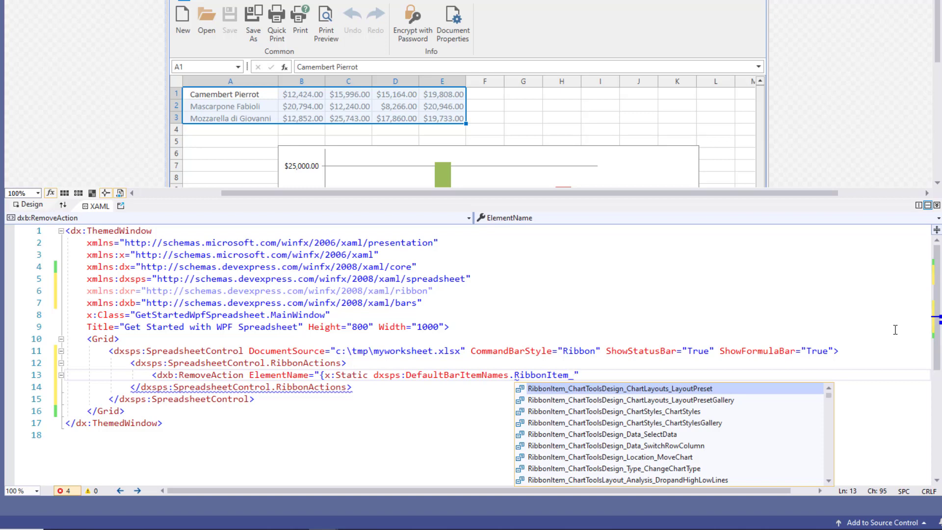
type("File_Common_New")
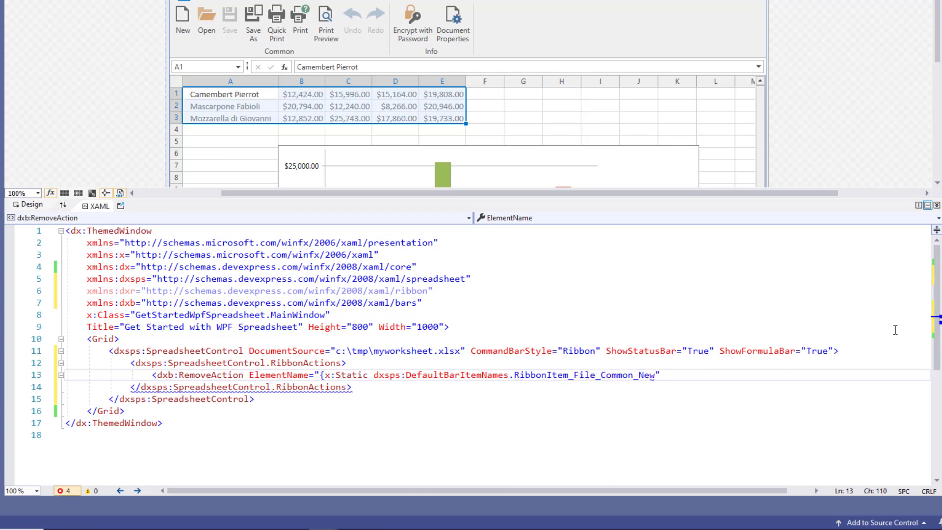
type("}\"")
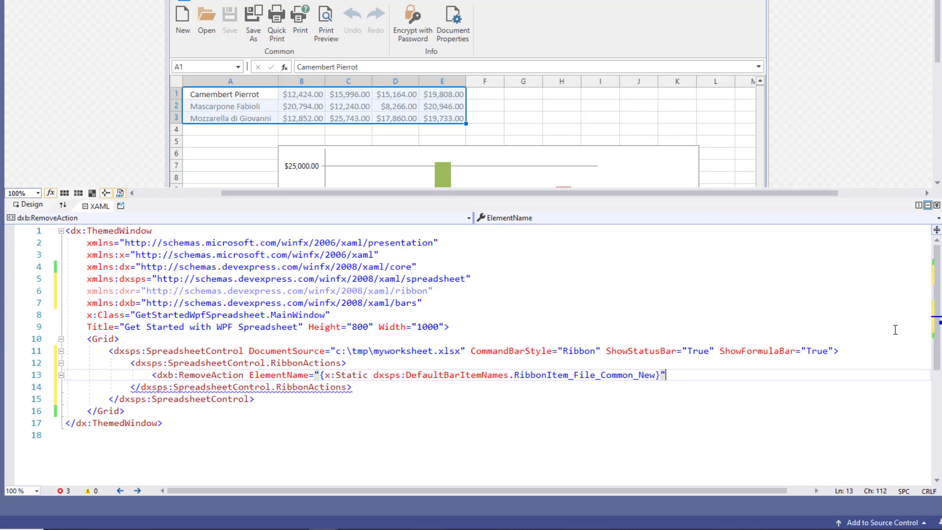
type("/>")
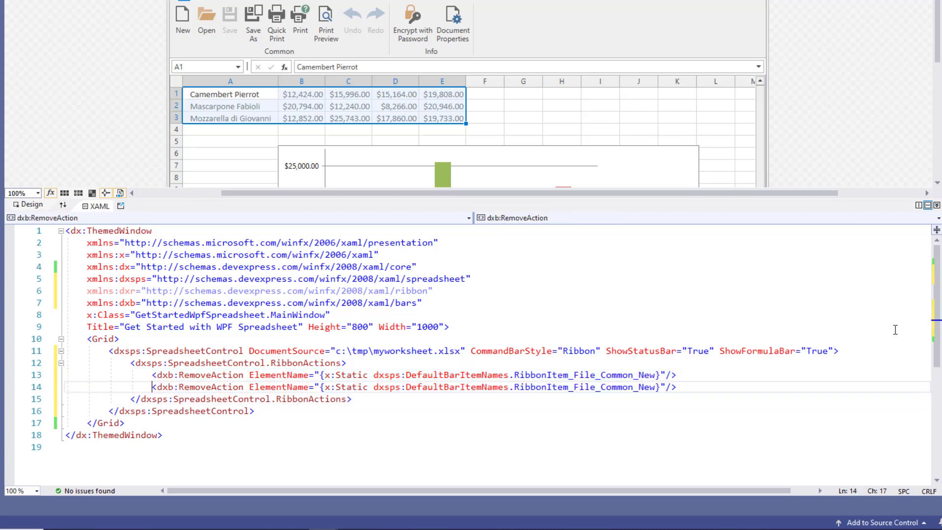
left_click(657, 386)
type("Open")
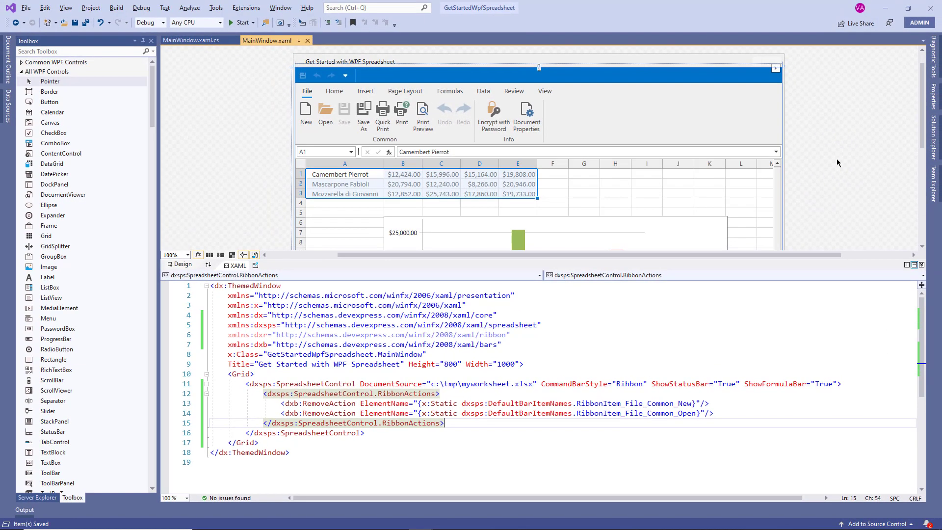
mouse_move(242, 22)
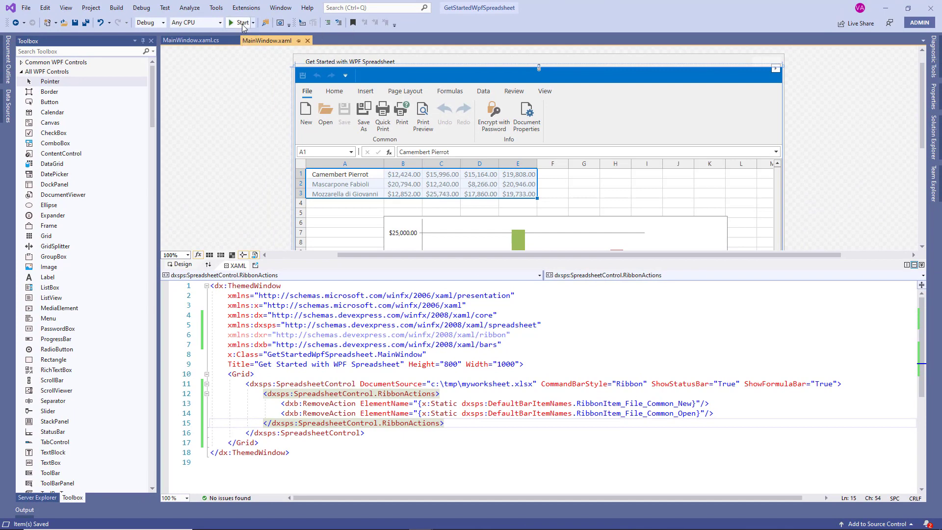
left_click(239, 23)
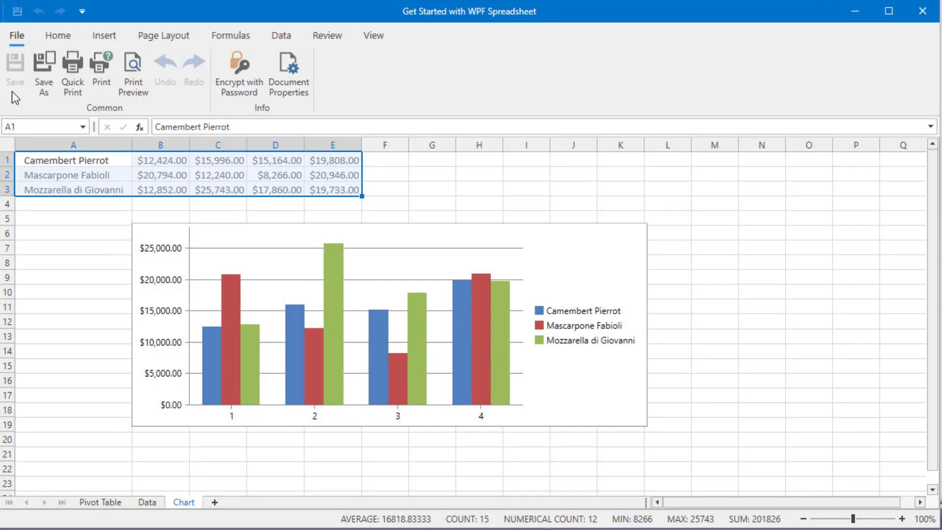
mouse_move(72, 72)
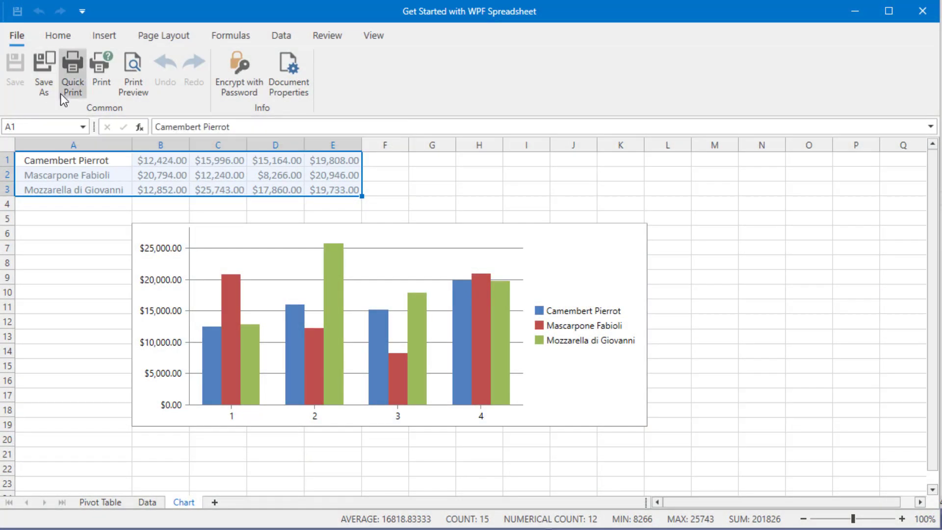
mouse_move(354, 99)
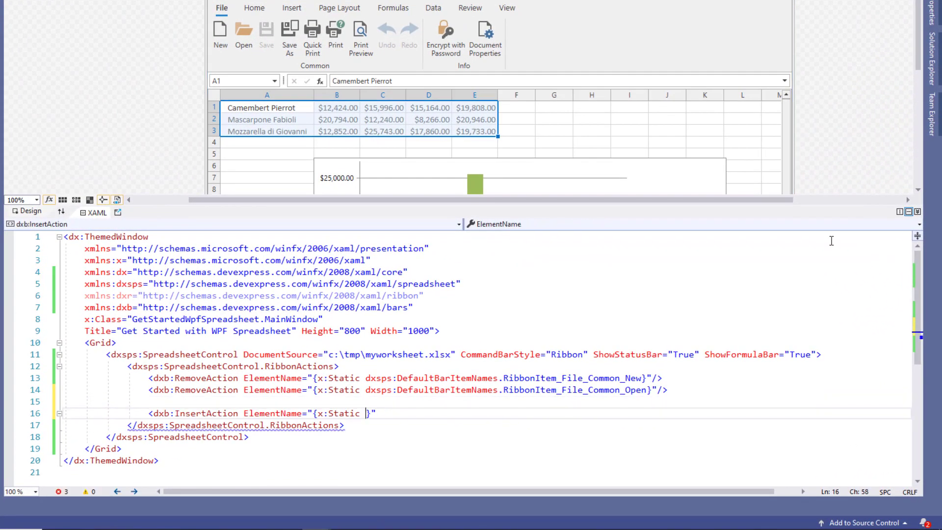
Step: Add a dxr:RibbonPageGroup with Caption 'Custom Group' to the File ribbon page
type("dxsps:DefaultBarItemNames.")
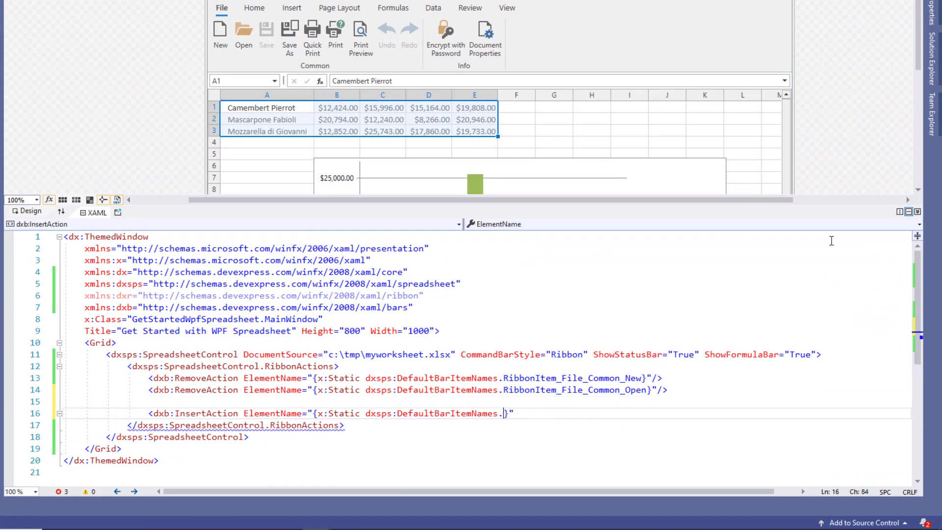
type("RibbonPage_File")
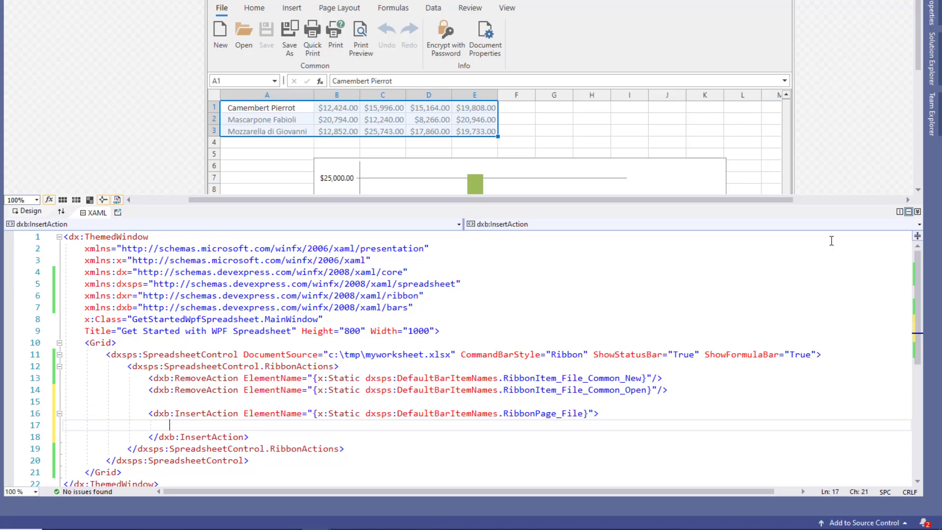
type("<dxr")
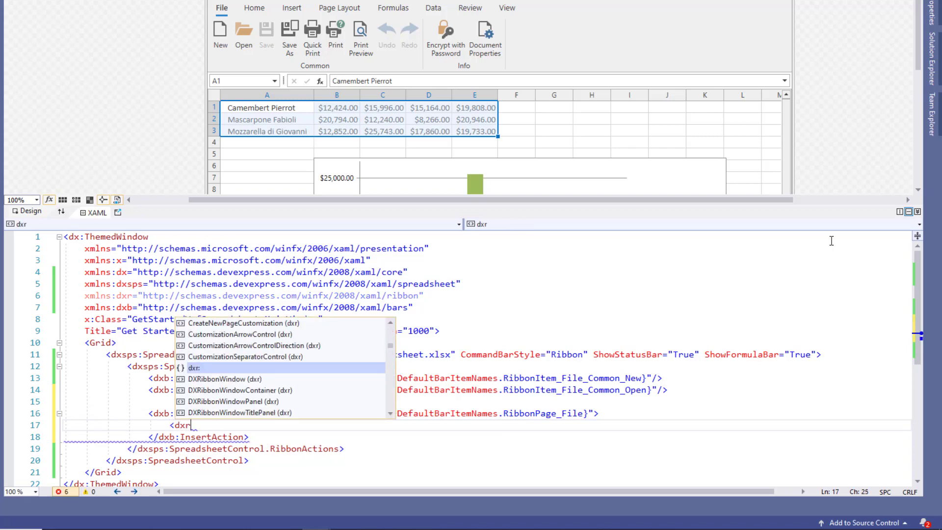
type(":RibbonPageGroup")
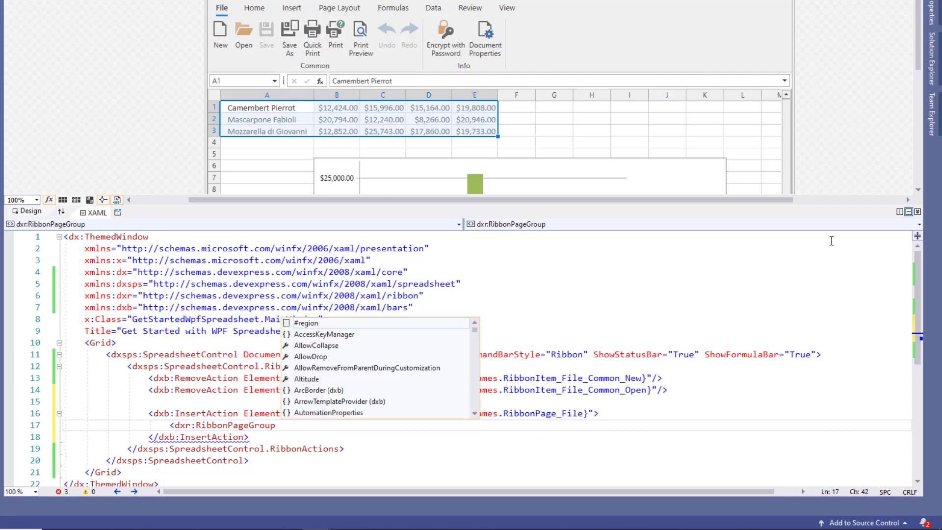
type("Caption")
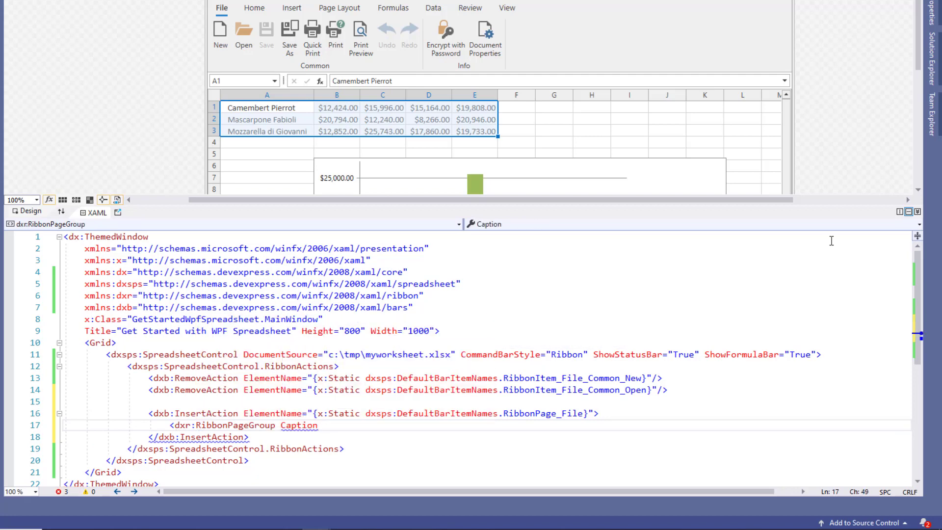
type("=\"\"")
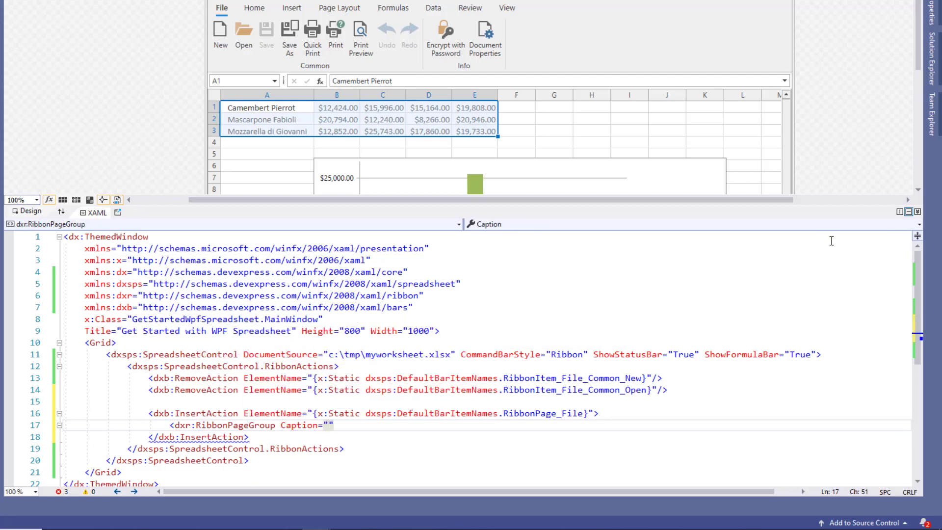
type("Custom Group")
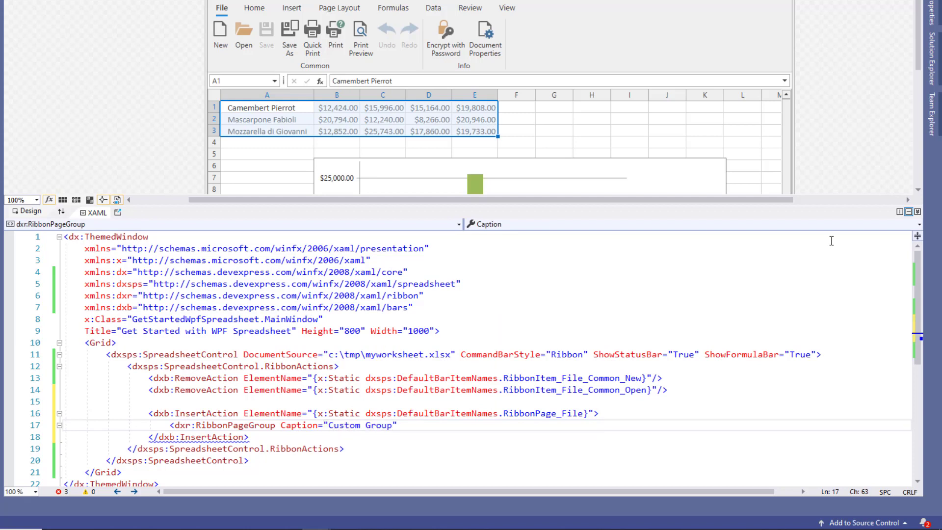
type("</dxr:RibbonPageGroup>")
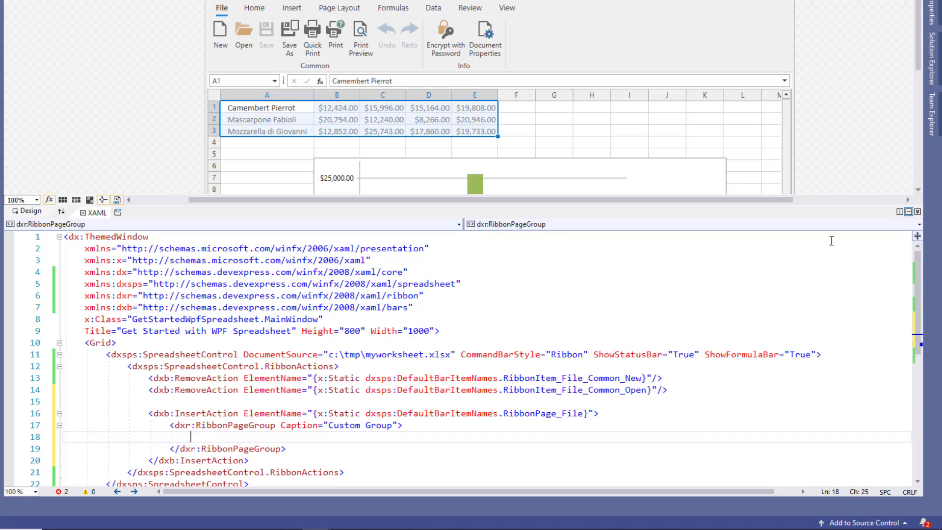
Step: Add a dxb:BarButtonItem with Content 'Add Data' inside the Custom Group
type("<dxb:BarButtonItem Content=\"Add Data\"")
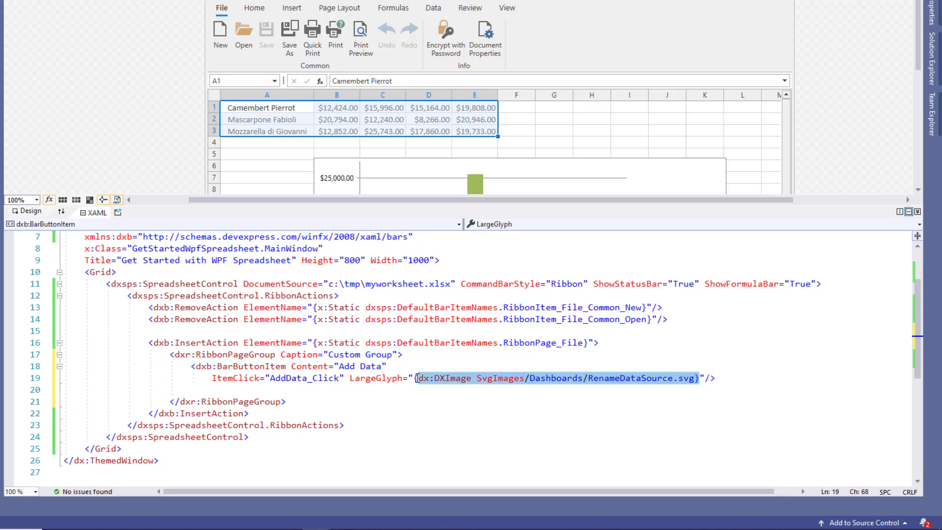
mouse_move(417, 379)
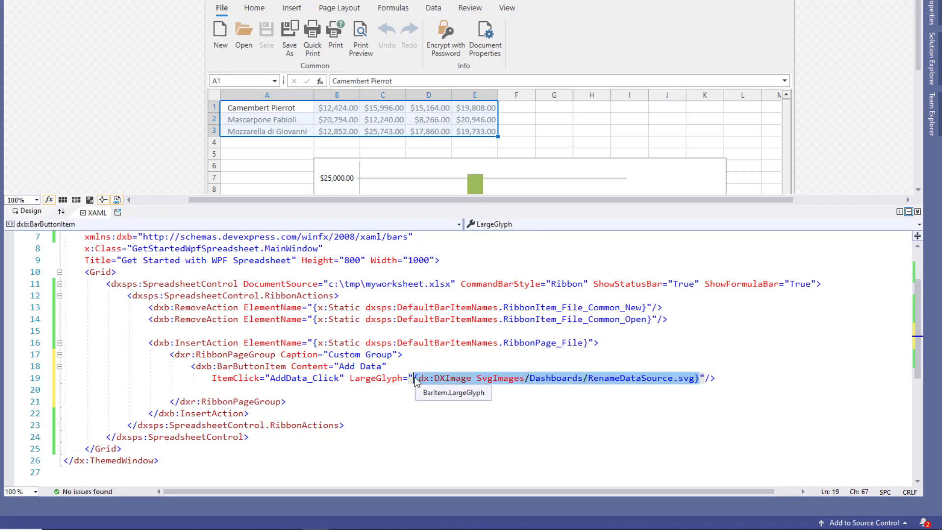
Step: Go to the AddData_Click handler definition, save all files, and run the app
right_click(312, 380)
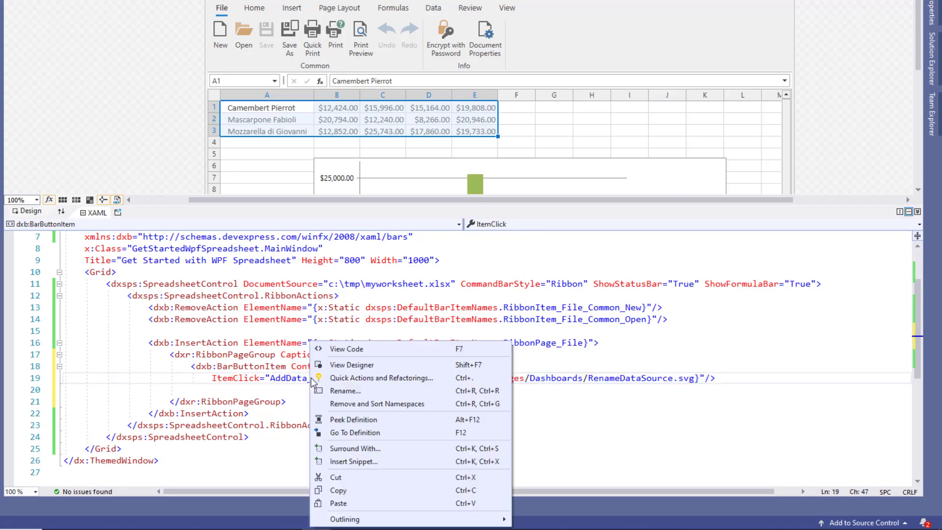
mouse_move(371, 419)
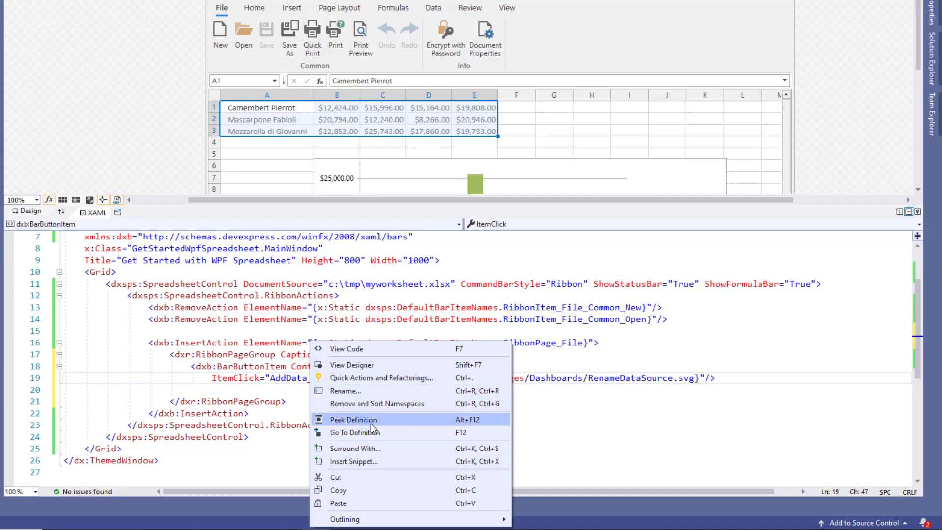
left_click(355, 433)
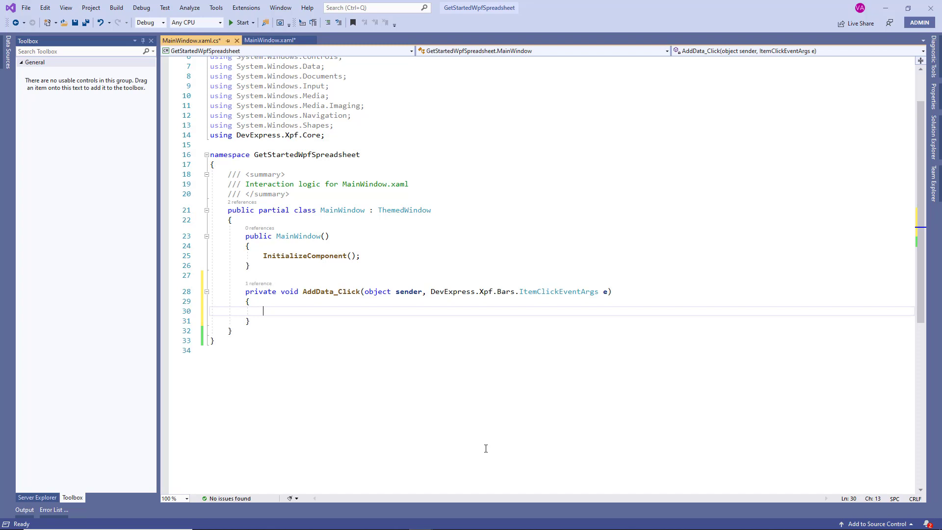
key("ctrl+s")
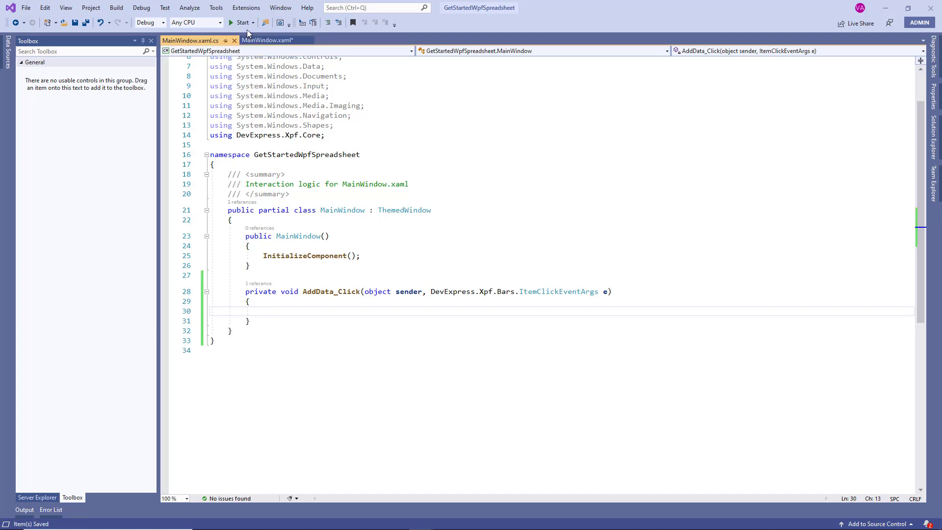
left_click(240, 22)
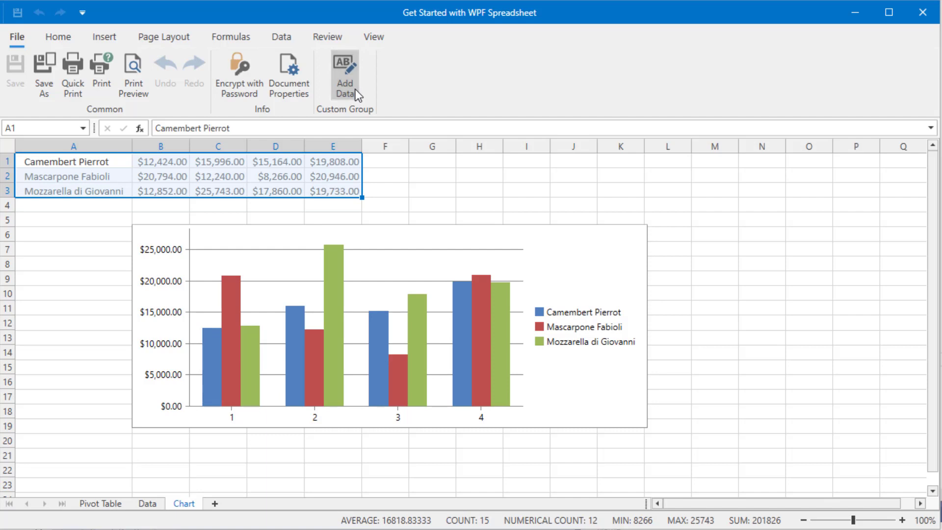
mouse_move(922, 12)
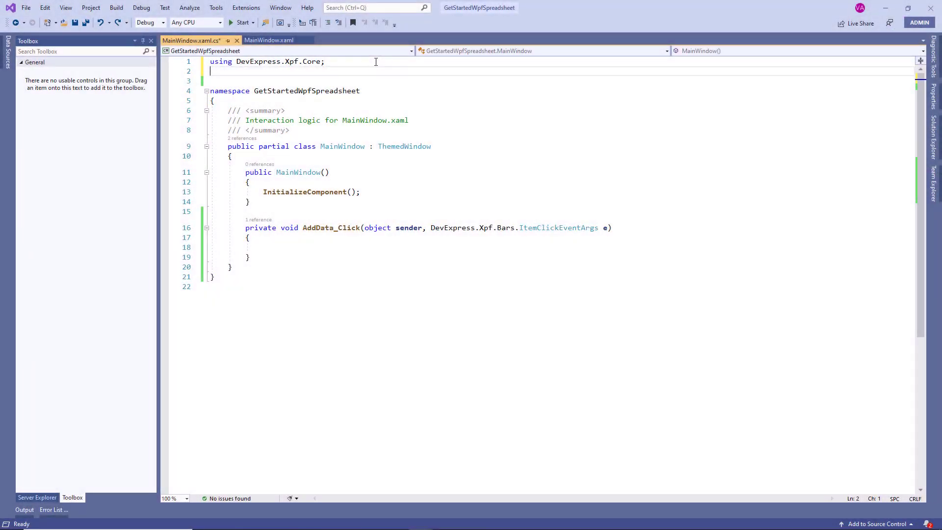
Step: Add the DevExpress using, then walk through the workbook, 'Runtime Data' worksheet, activation and A1/B1 lines
type("using DevExpress.Spreadsheet;")
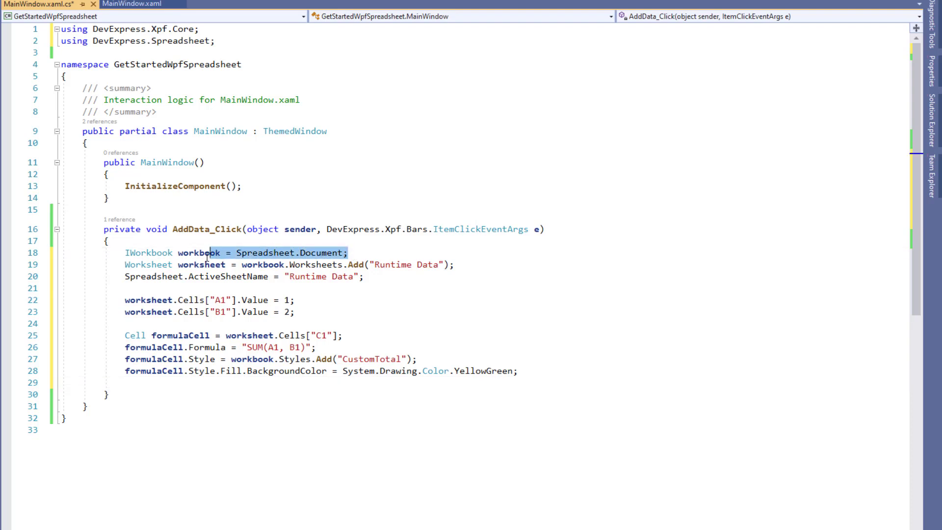
double_click(199, 252)
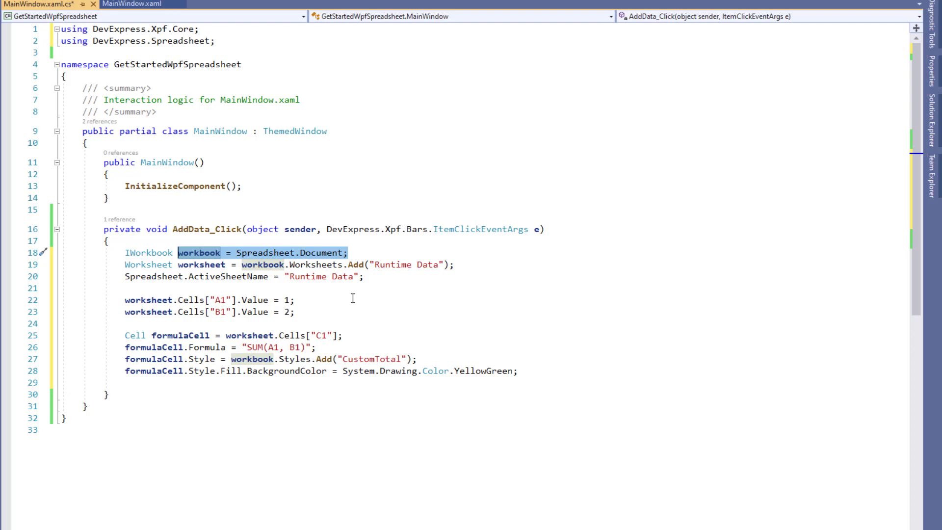
left_click(459, 264)
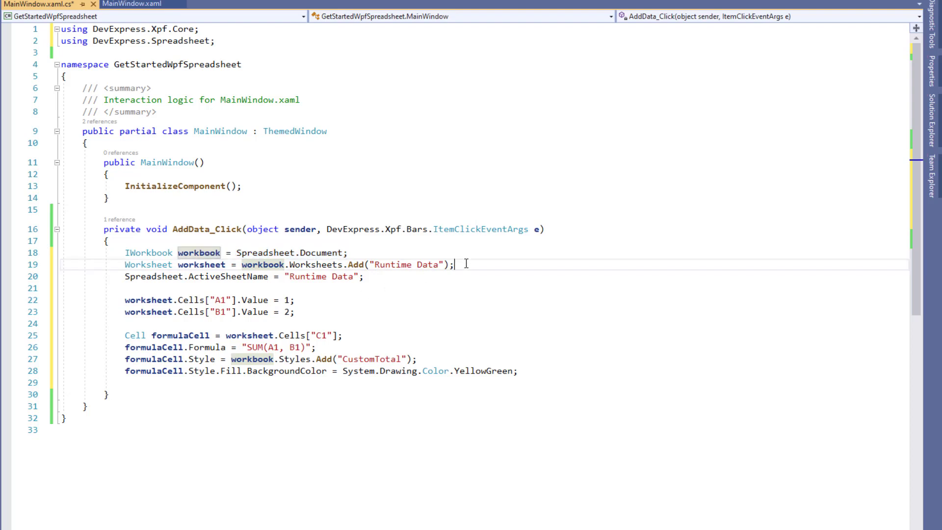
double_click(202, 264)
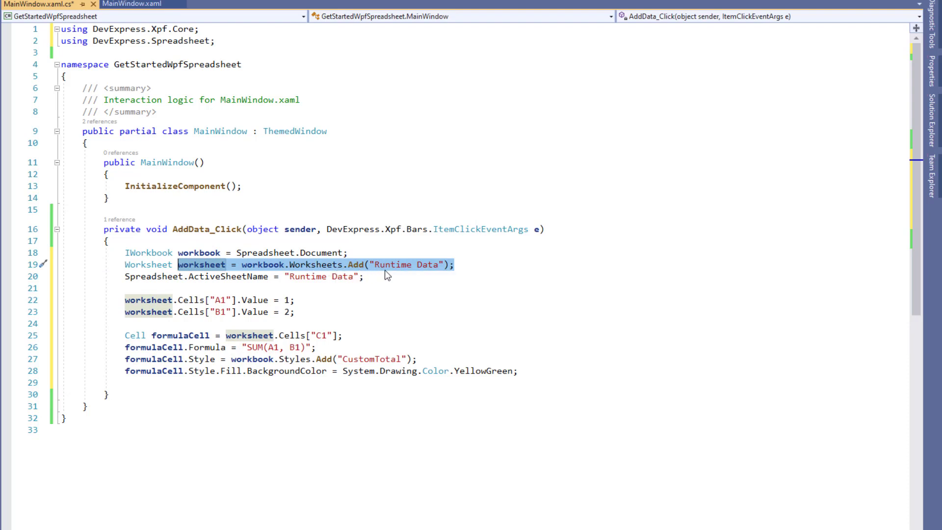
left_click(416, 277)
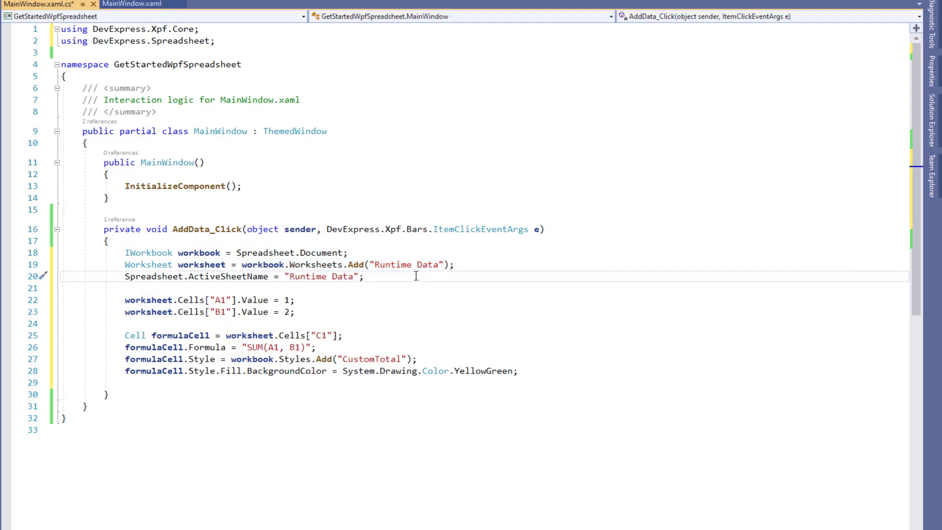
left_click(363, 277)
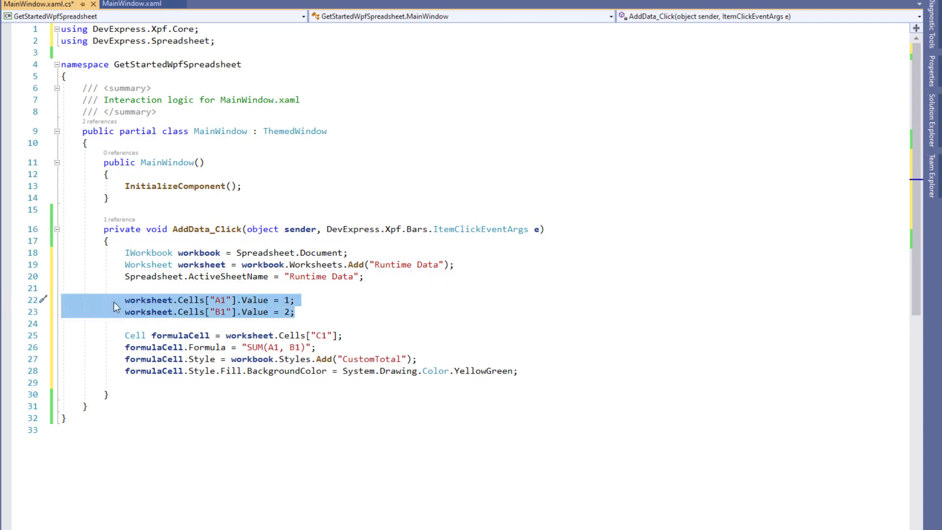
mouse_move(383, 313)
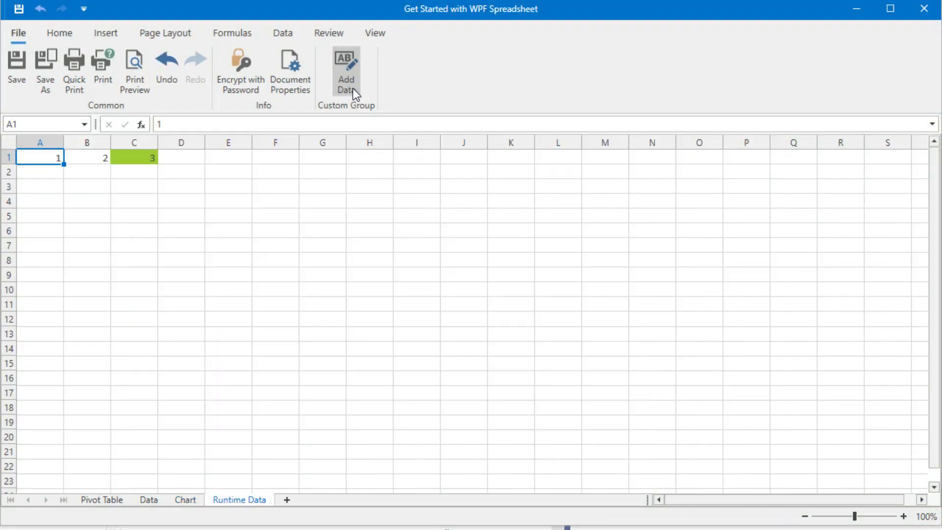
mouse_move(252, 506)
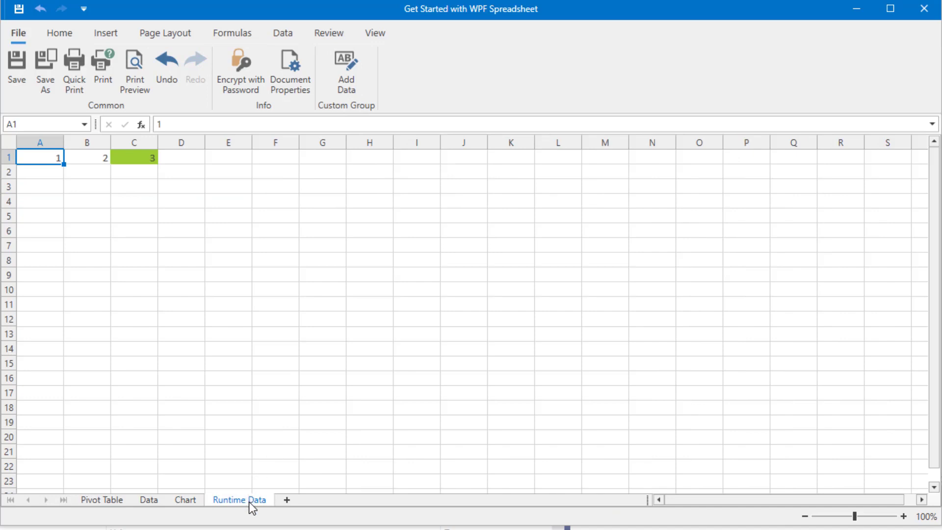
mouse_move(64, 166)
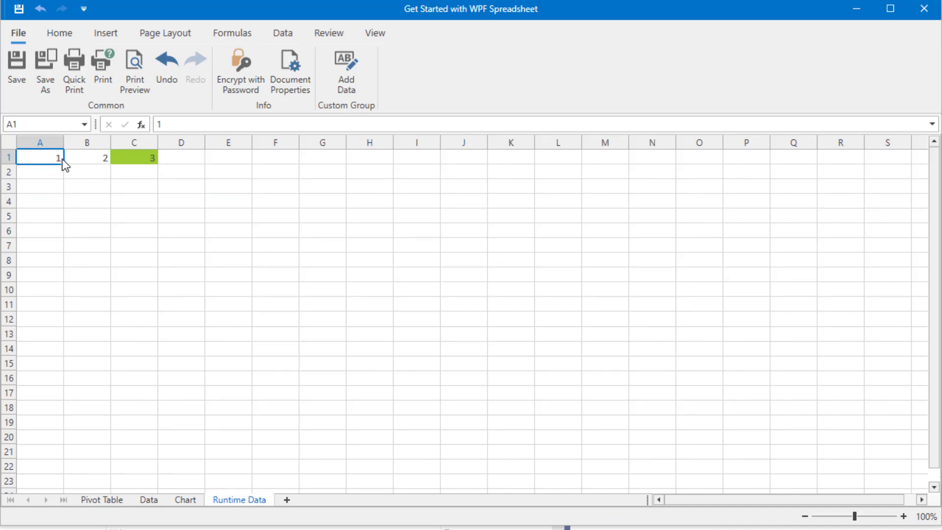
Step: Select cell A1 on the Runtime Data sheet to change its value to 100
left_click(133, 157)
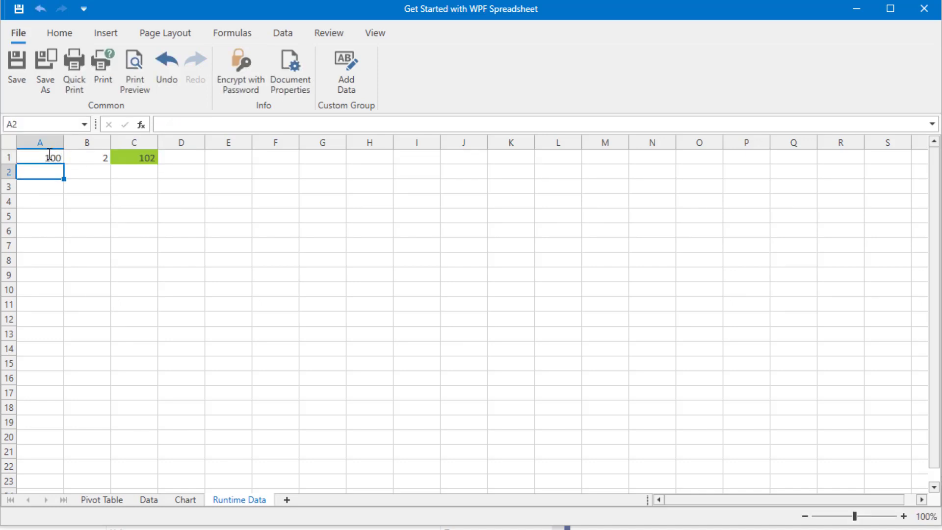
mouse_move(91, 168)
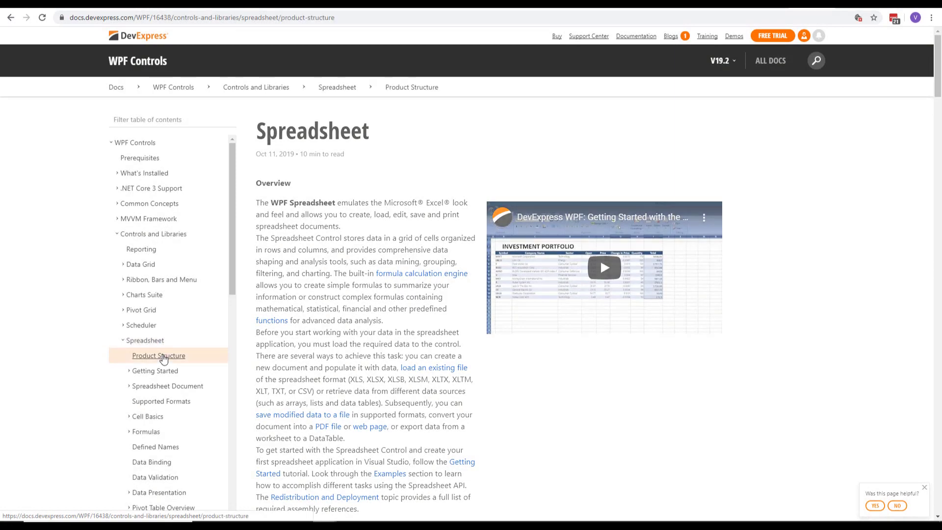
Step: Open the WPF Spreadsheet Product Structure article from the docs table of contents
left_click(159, 355)
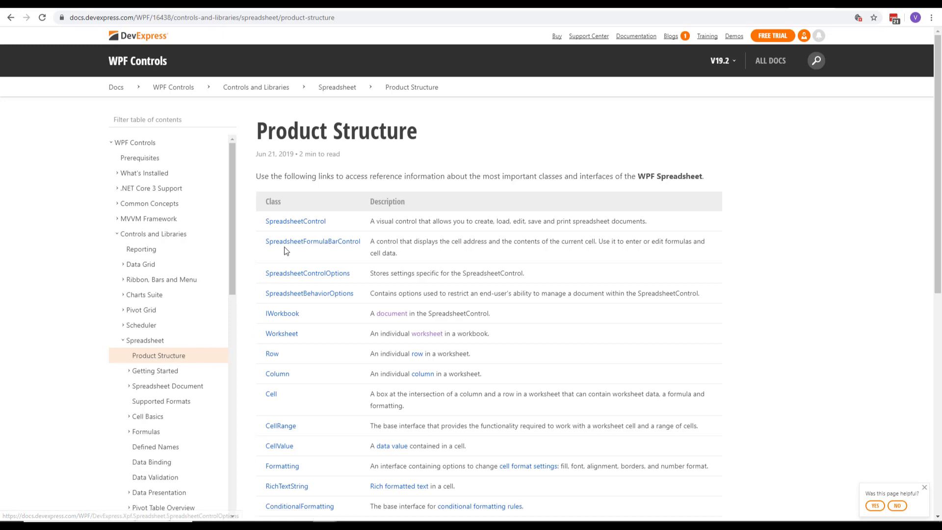
mouse_move(339, 440)
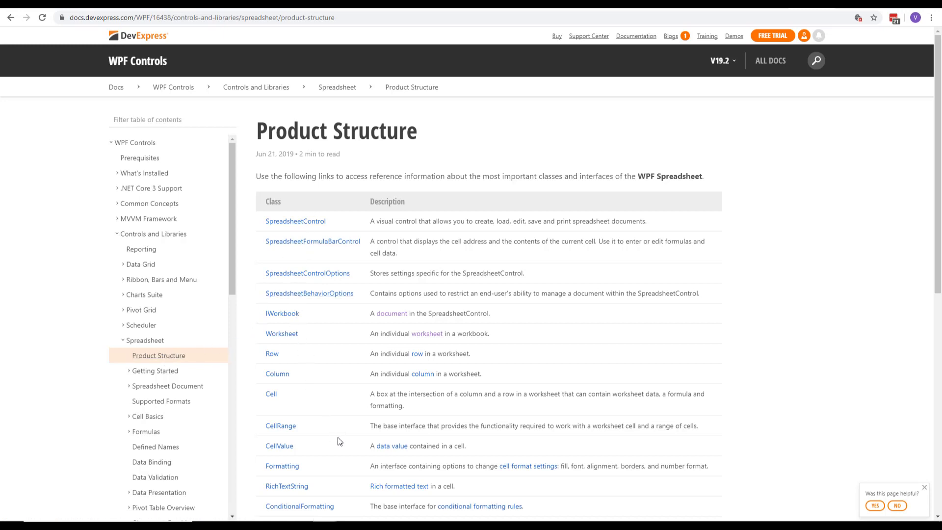
mouse_move(346, 447)
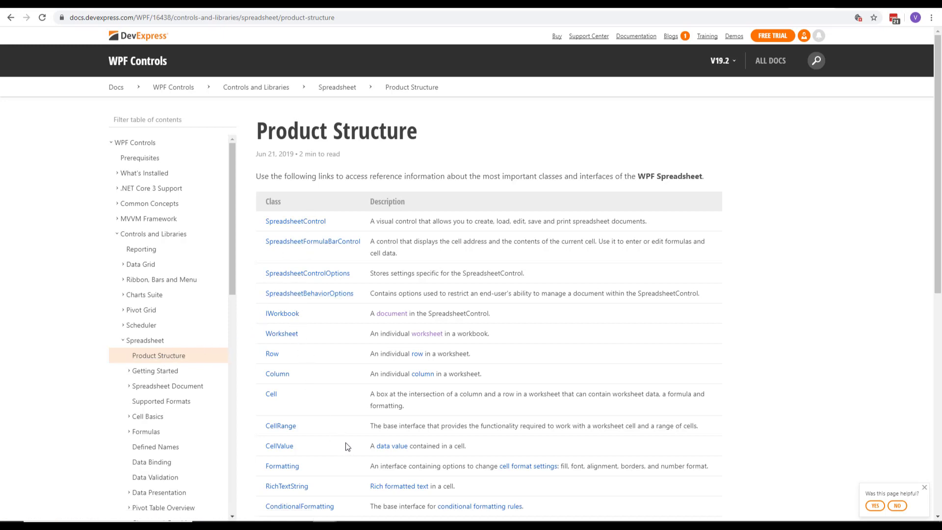